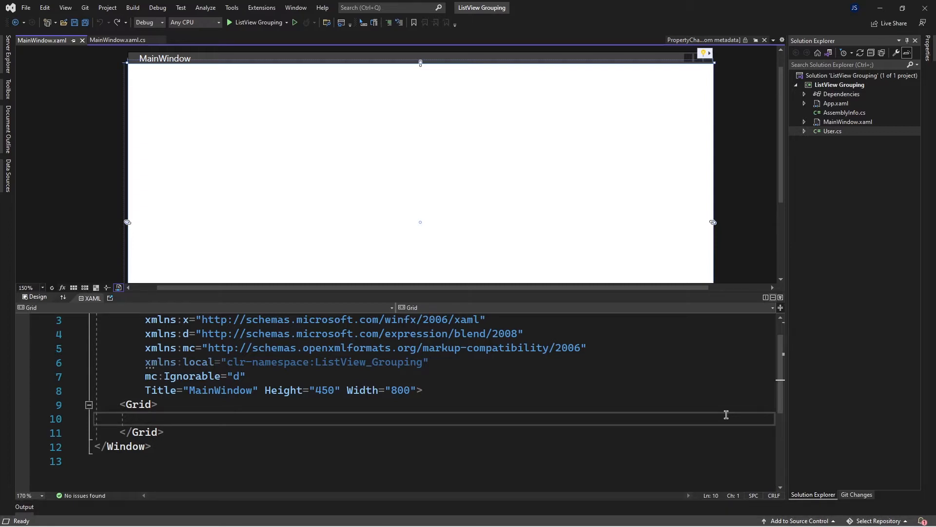
mouse_move(828, 140)
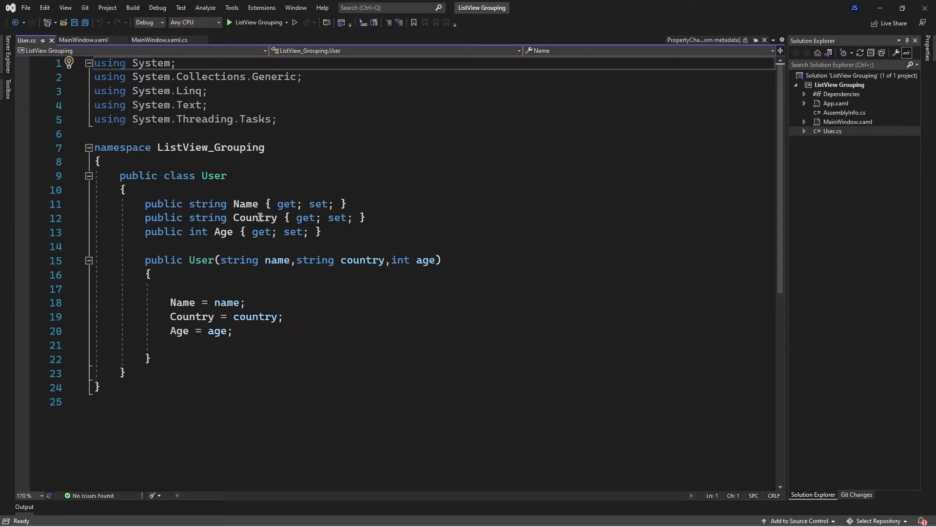
mouse_move(225, 232)
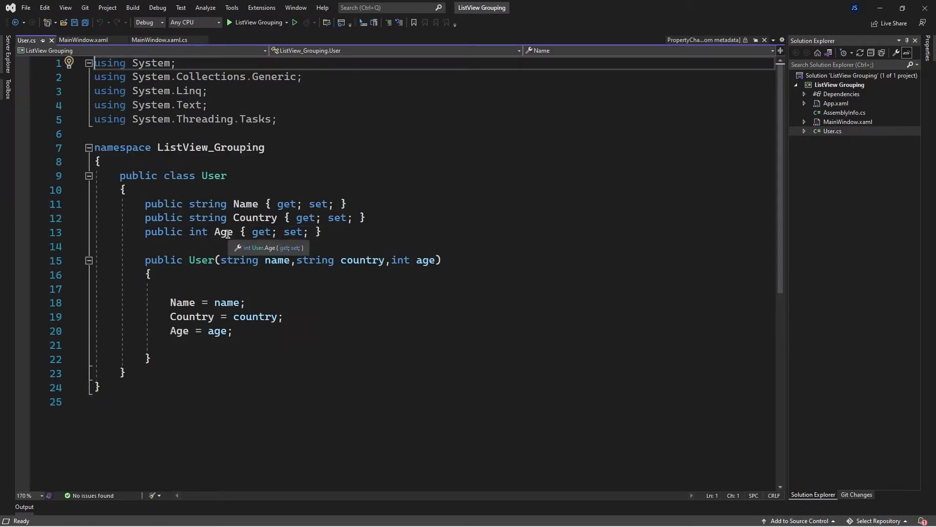
mouse_move(281, 331)
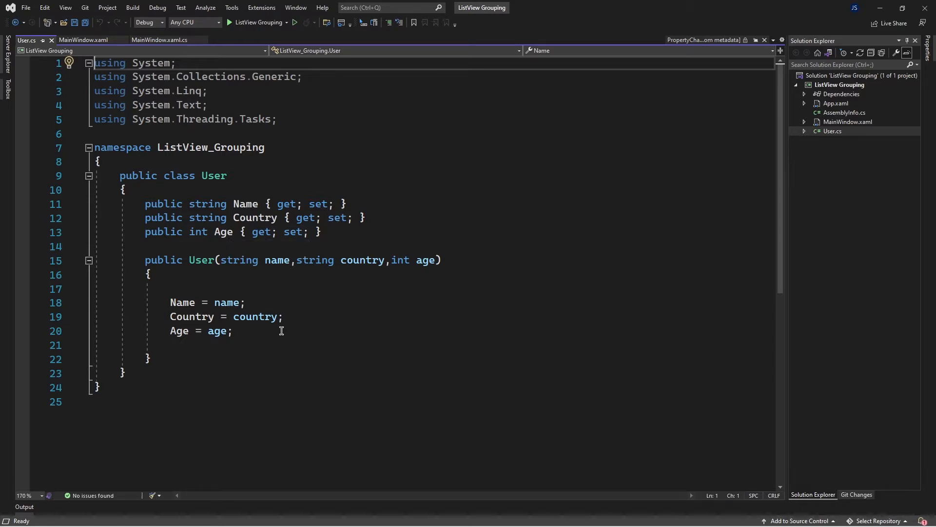
mouse_move(387, 266)
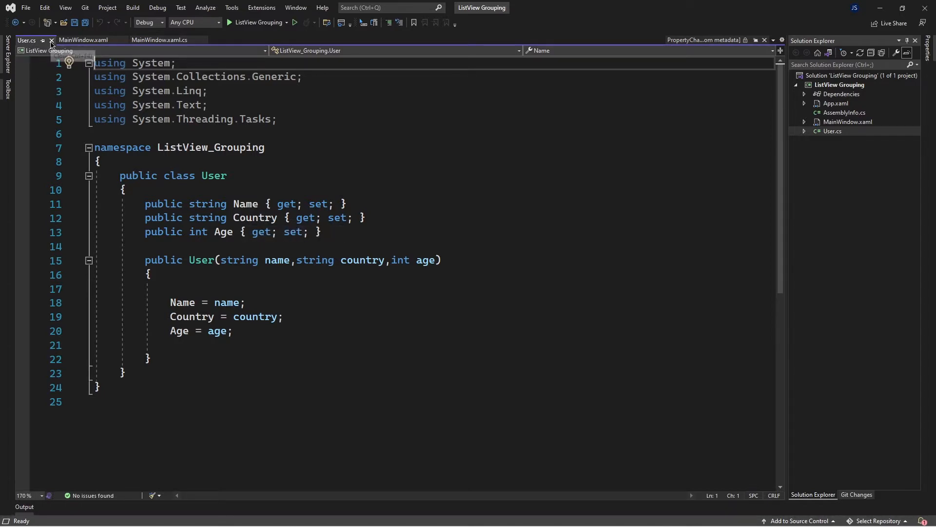
Close User.cs and add <ListView x:Name="Mylist" Margin="0,50,0,0"> inside the MainWindow Grid
click(83, 39)
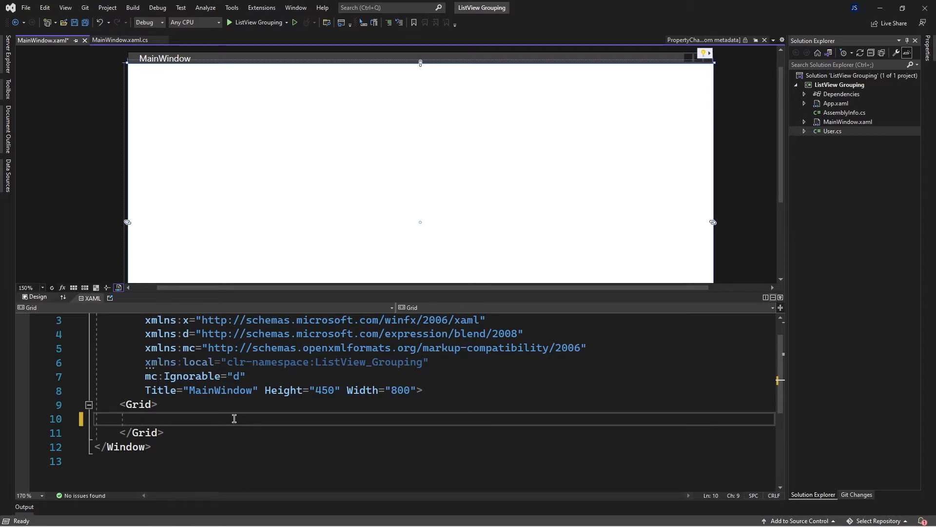
text(<lis)
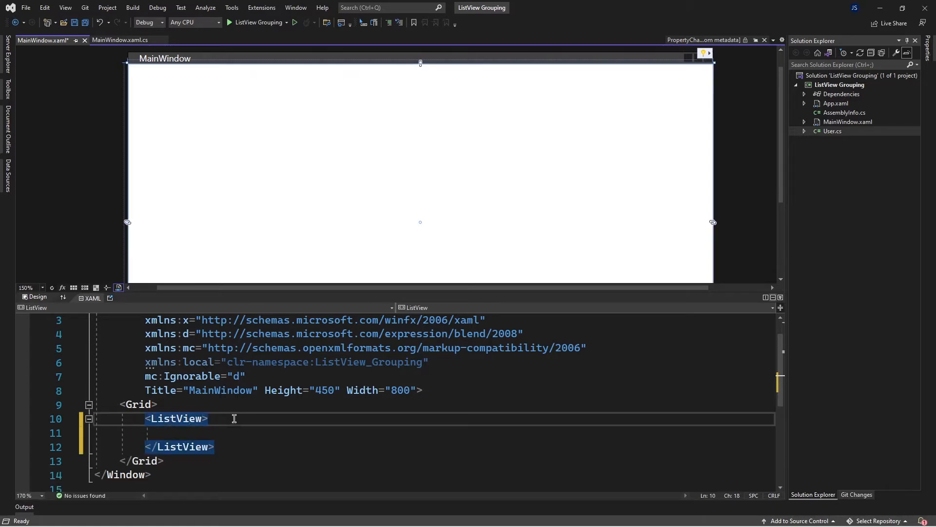
text(x:Name="M")
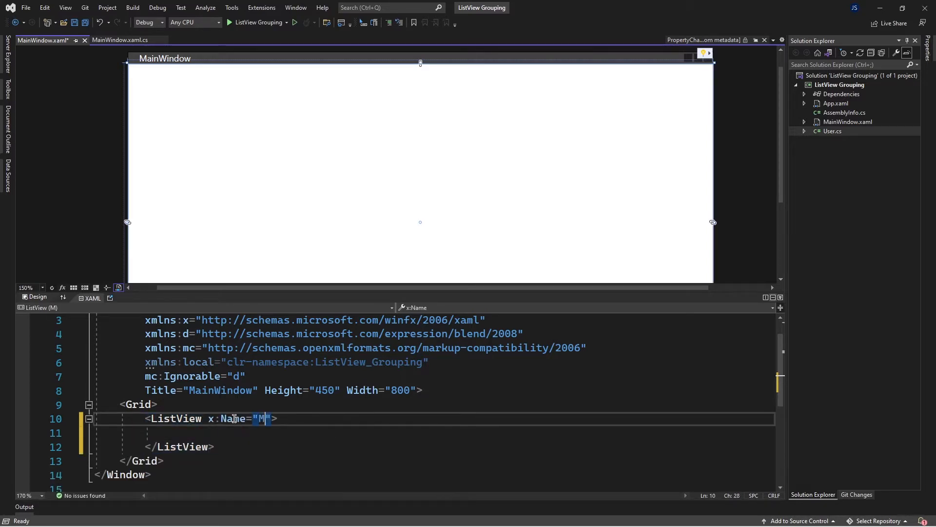
text(ylist)
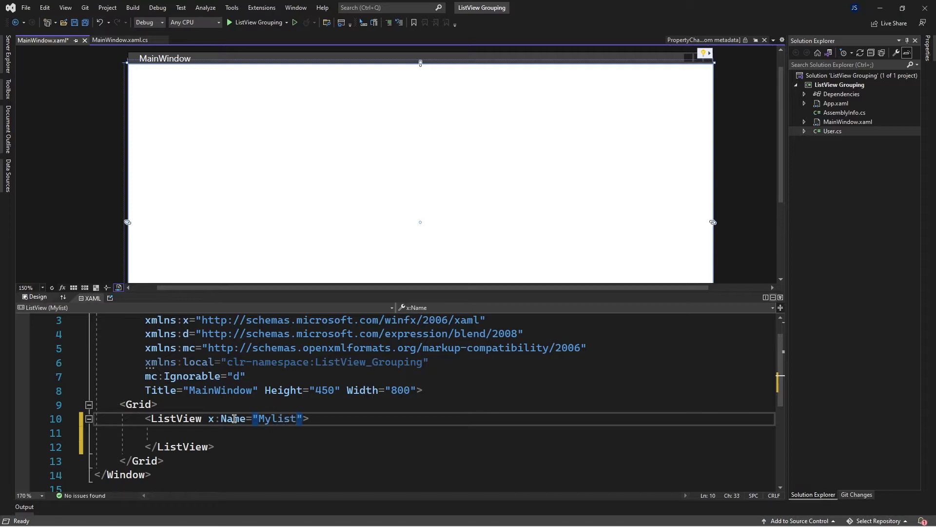
text(Margin="")
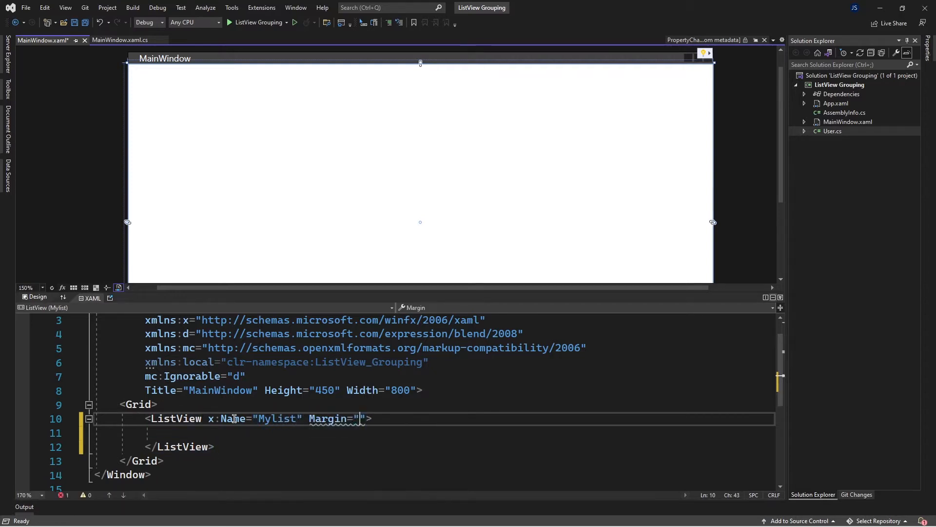
text(05)
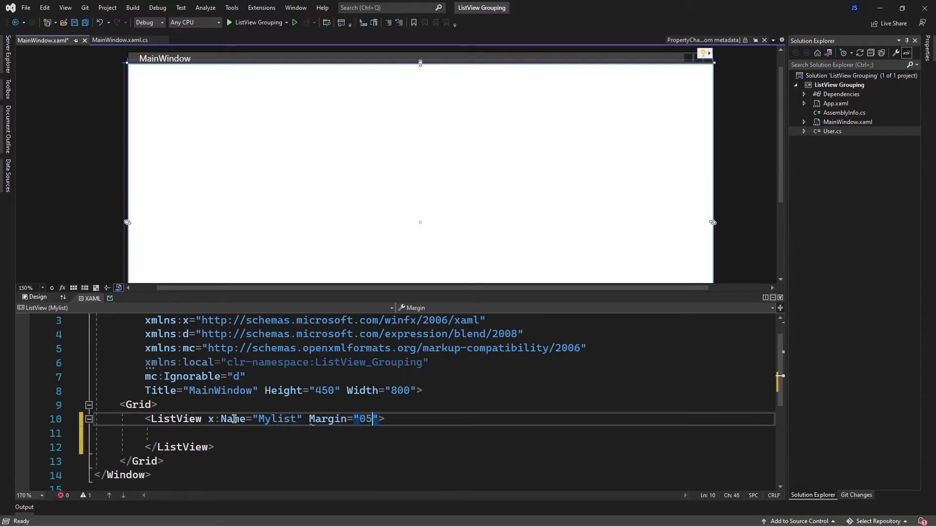
text(0,50,)
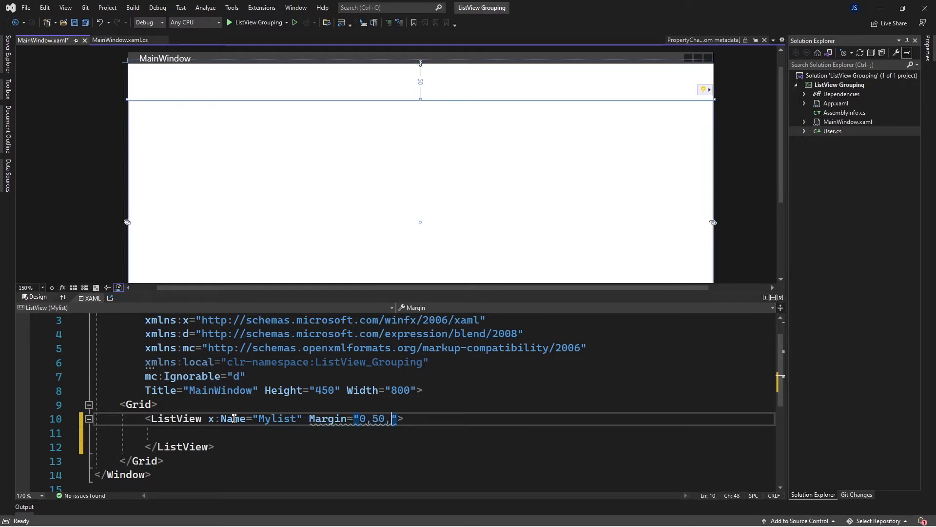
text(0,0)
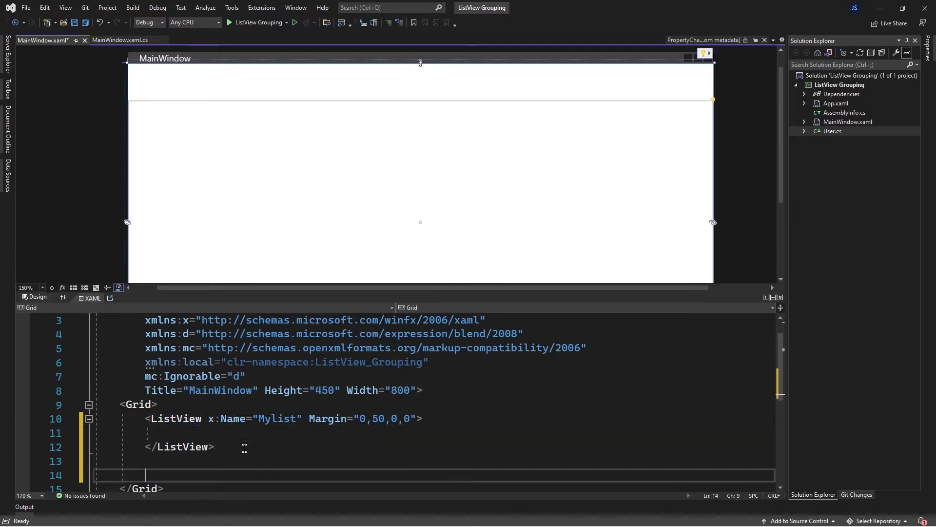
Add a ComboBox with Margin 11,15,0,0, Left/Top alignment and Width 130 below the ListView
text(com)
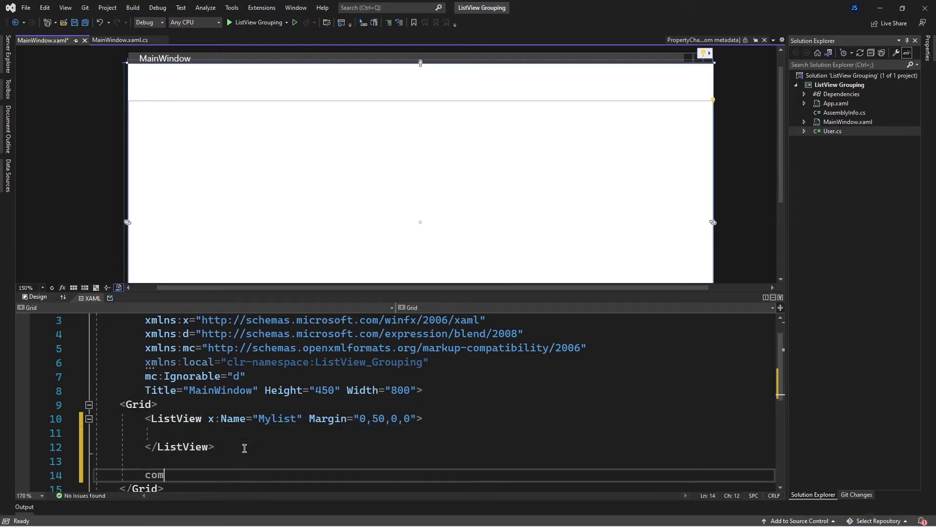
text(<ComboBox/>)
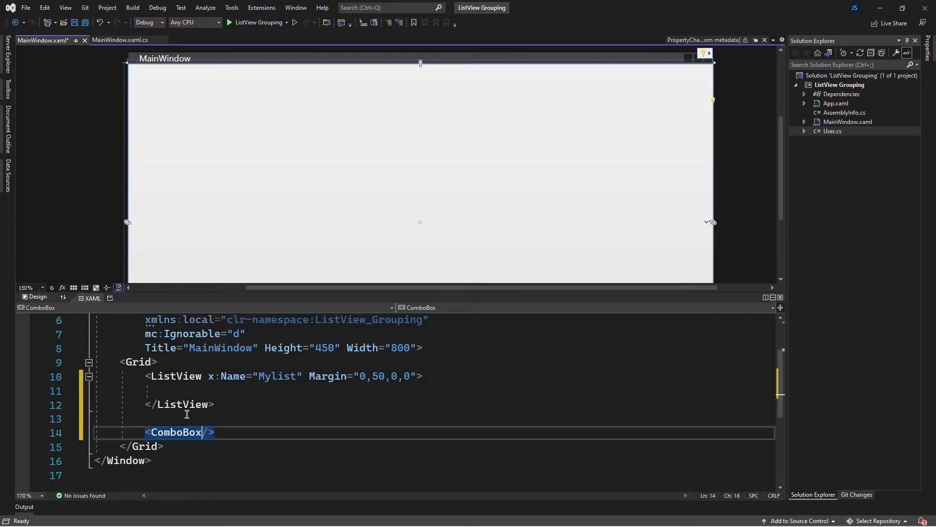
text(ma)
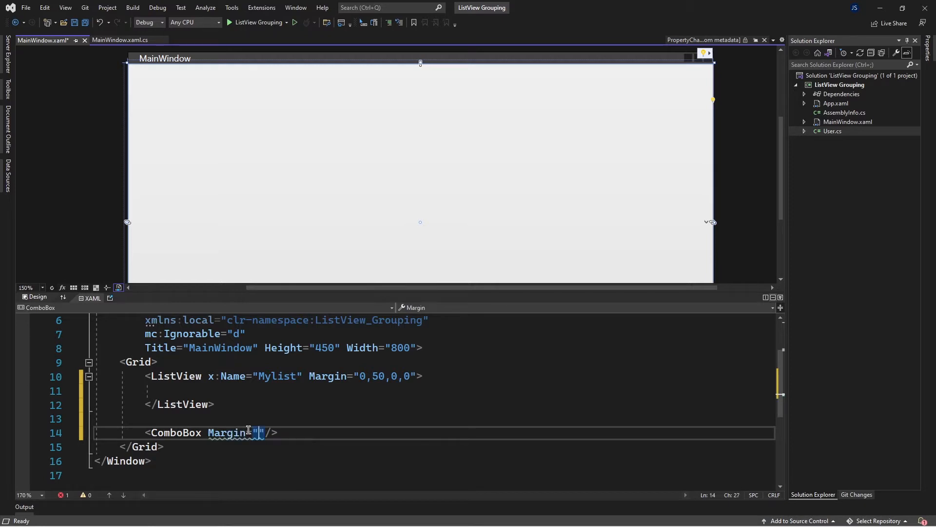
text(11,15,0,0)
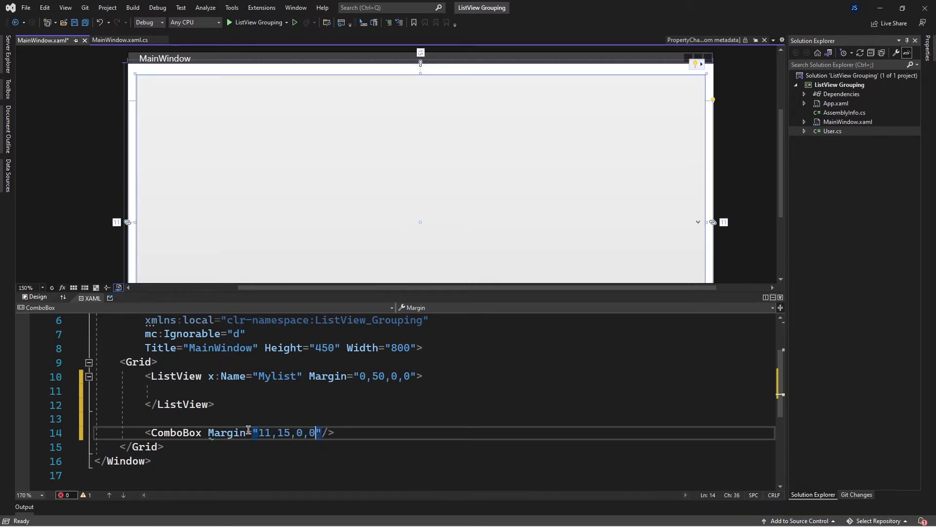
text(HorizontalAlignment="Left")
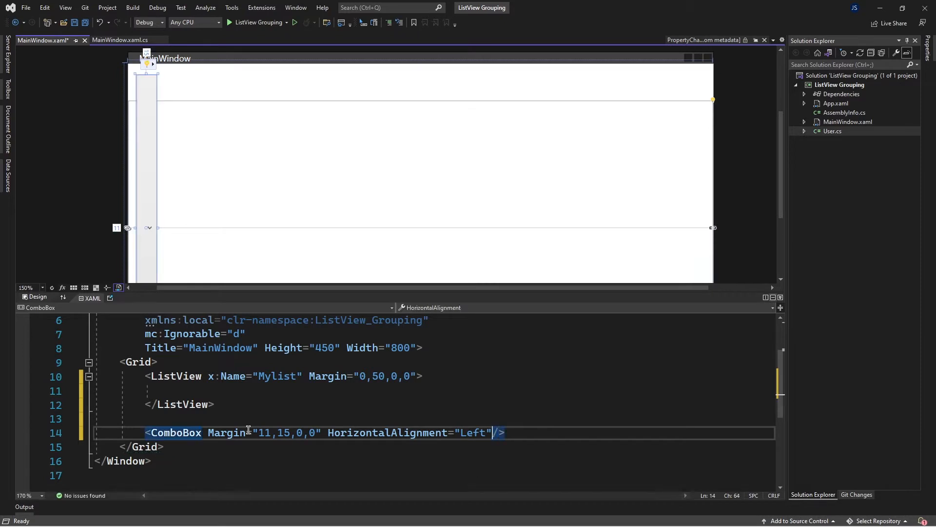
text(VerticalAlignment="Top")
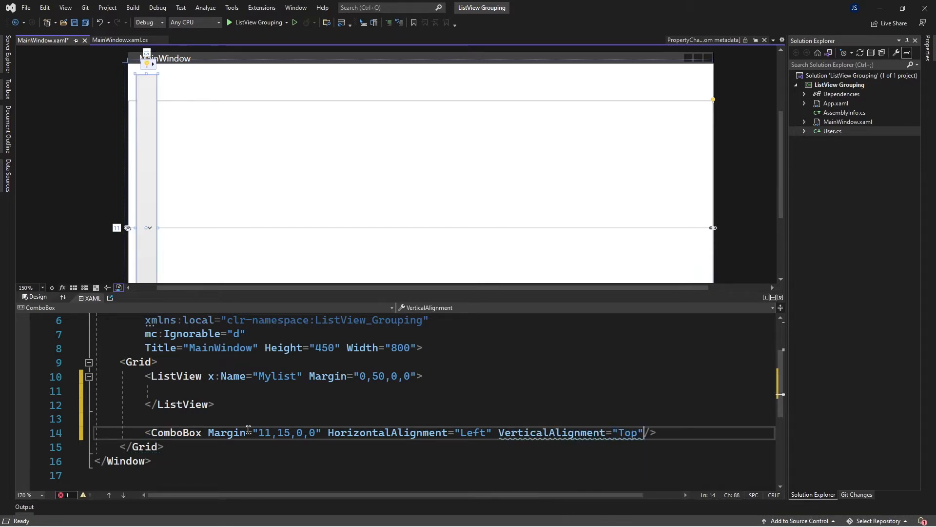
text(Width="13")
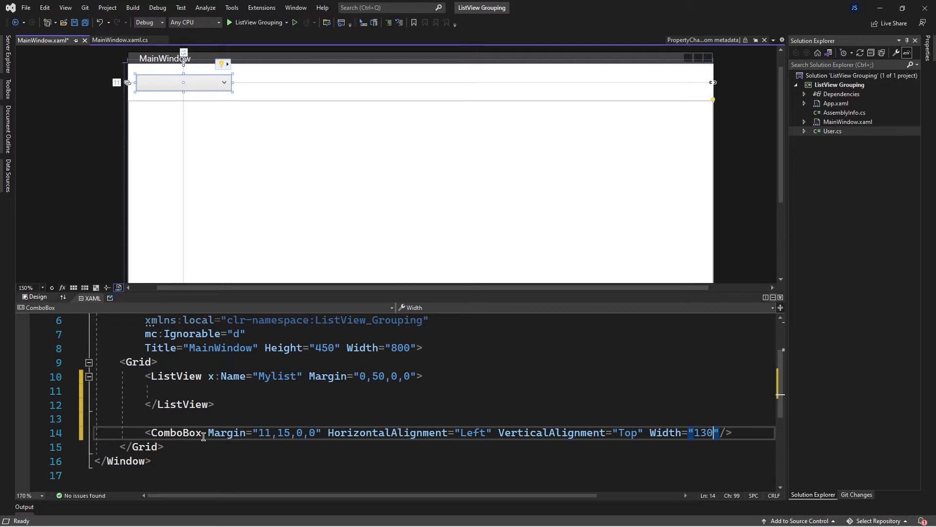
Give the ComboBox the Name GroupBy via IntelliSense, fixing a typo
text(a)
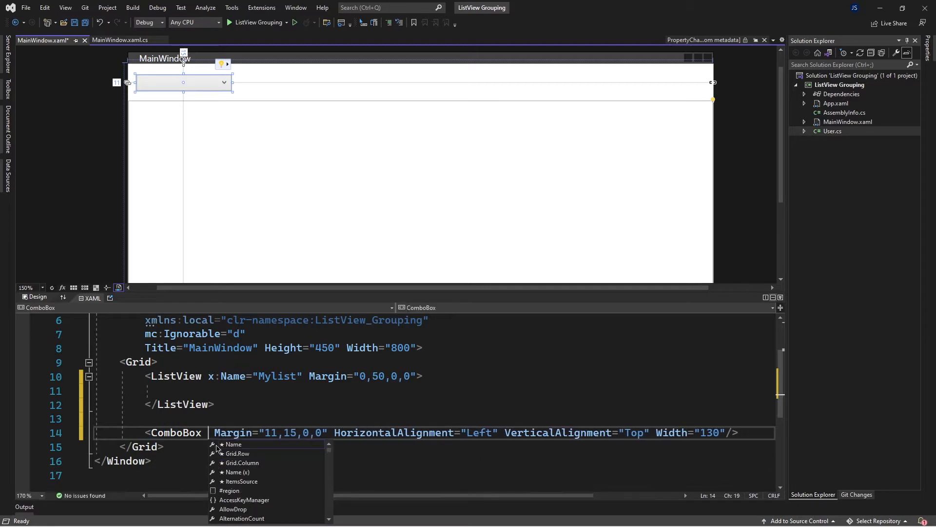
click(233, 444)
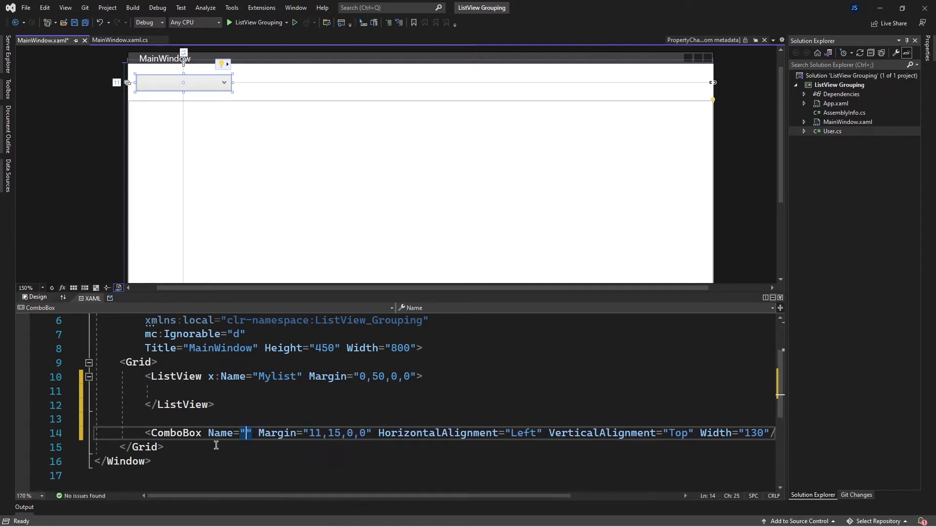
text(Groiu)
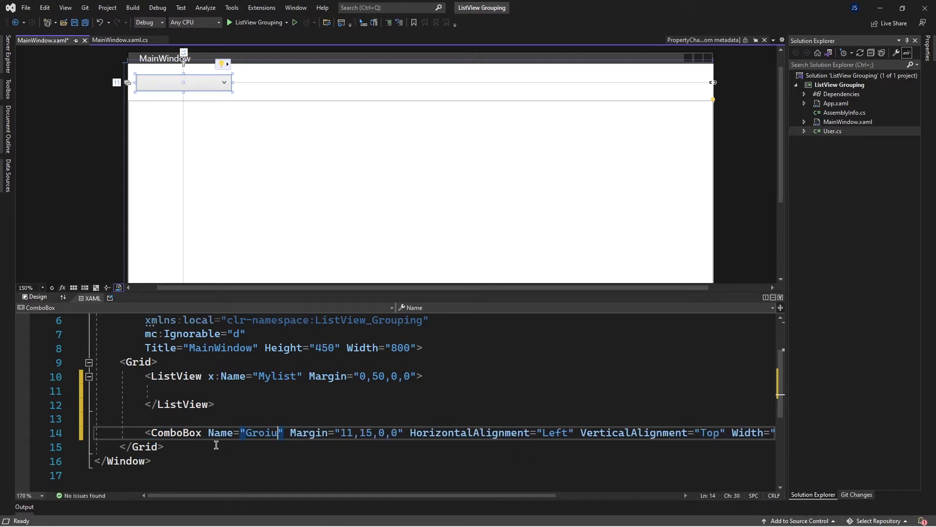
key(Backspace)
text(pBy)
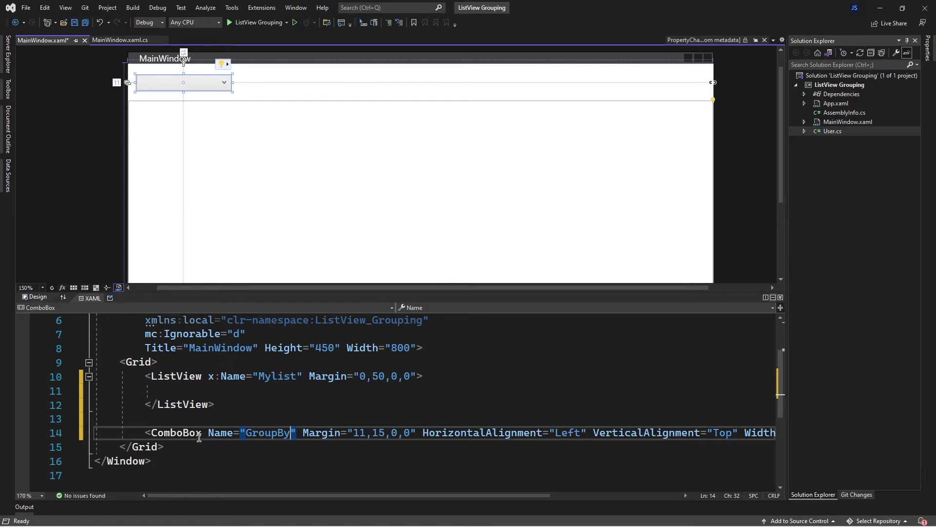
mouse_move(448, 383)
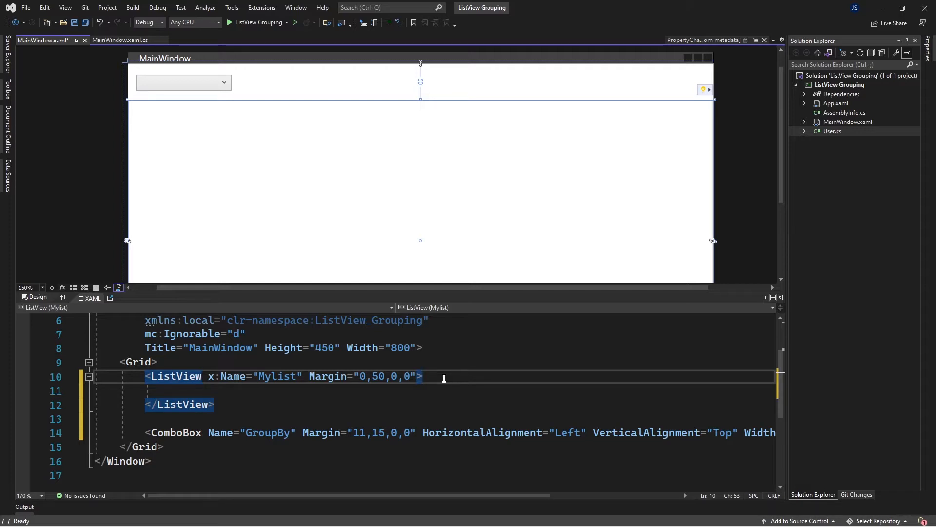
Nest a ListView.View with a GridView and GridView.Columns holding a GridViewColumn
text(<ListView.View>)
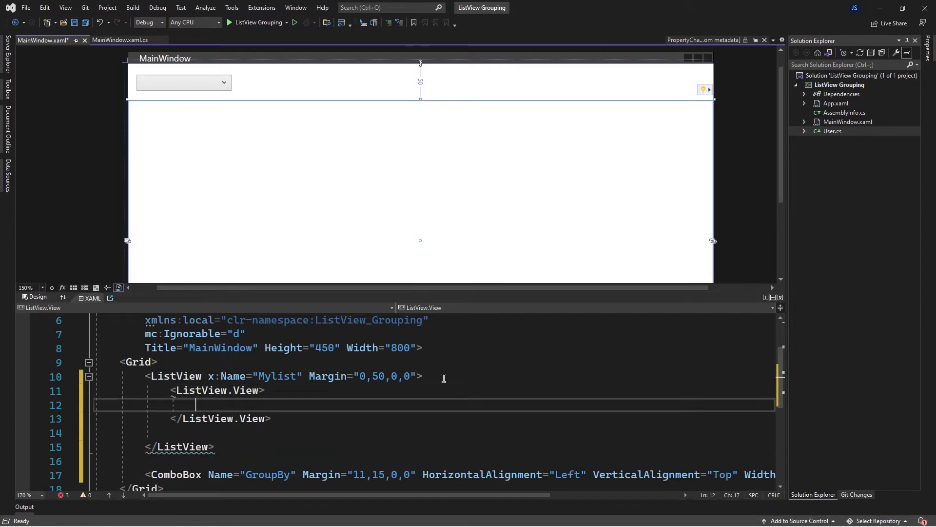
text(<GridView>)
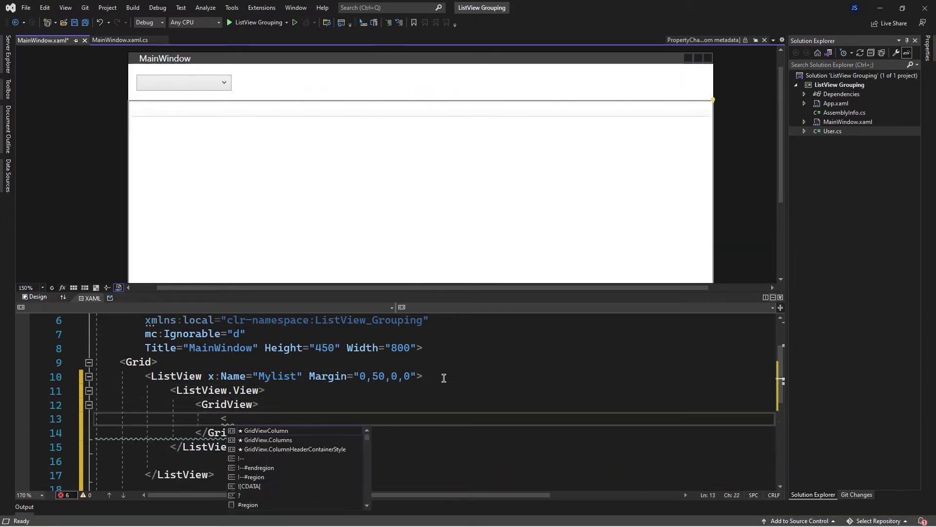
text(GridViewColumn)
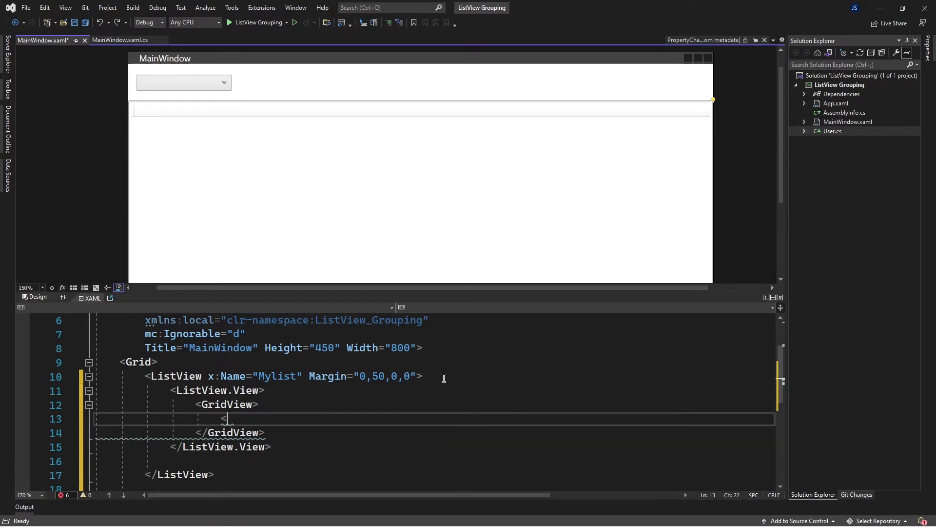
text(<GridView.Columns>)
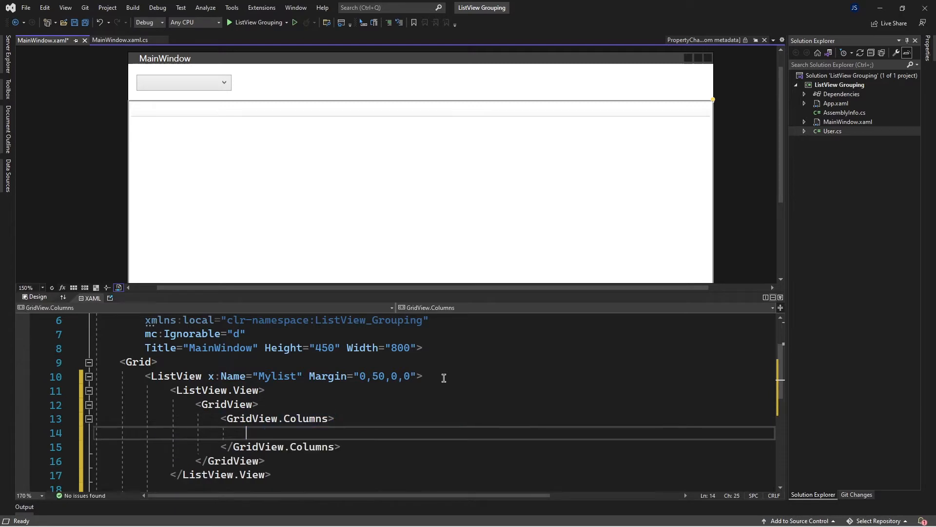
text(<GridViewColumn)
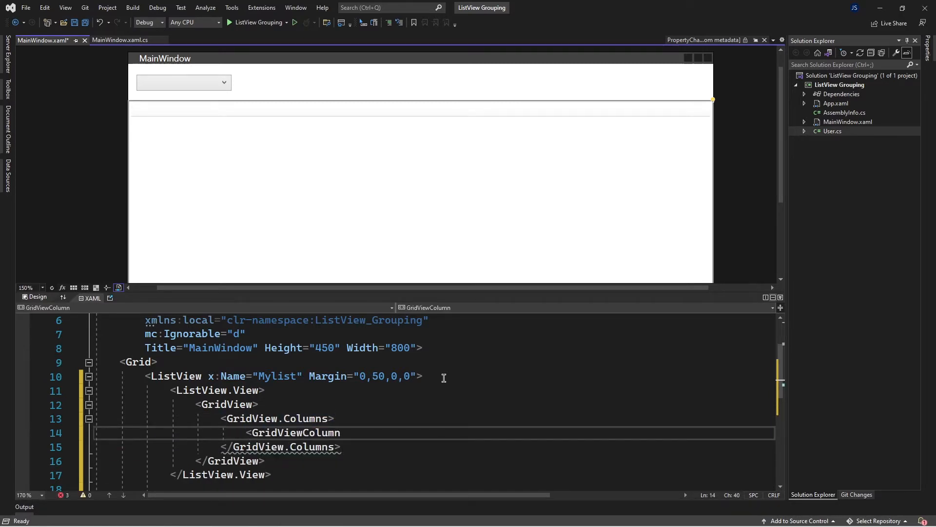
Set the column's Header to Name and DisplayMemberBinding to {Binding Name}, then duplicate it
text(he)
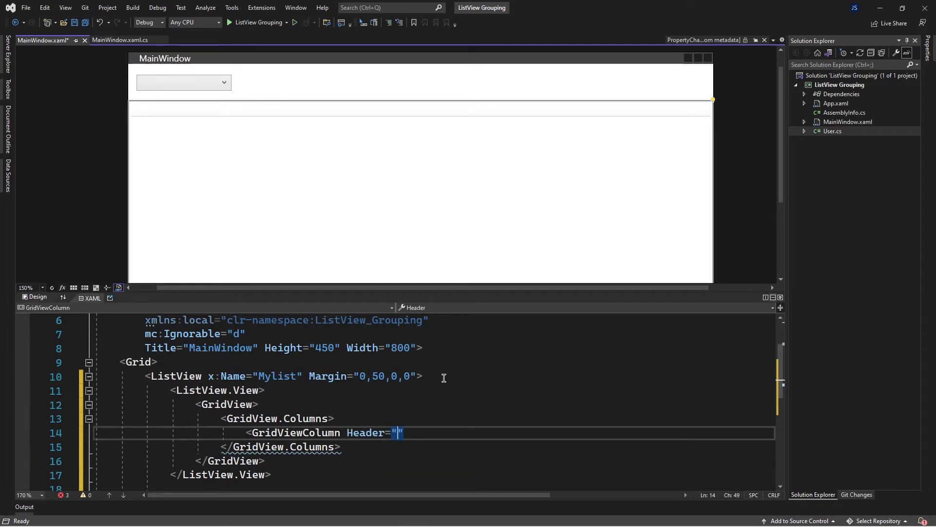
text(NAa)
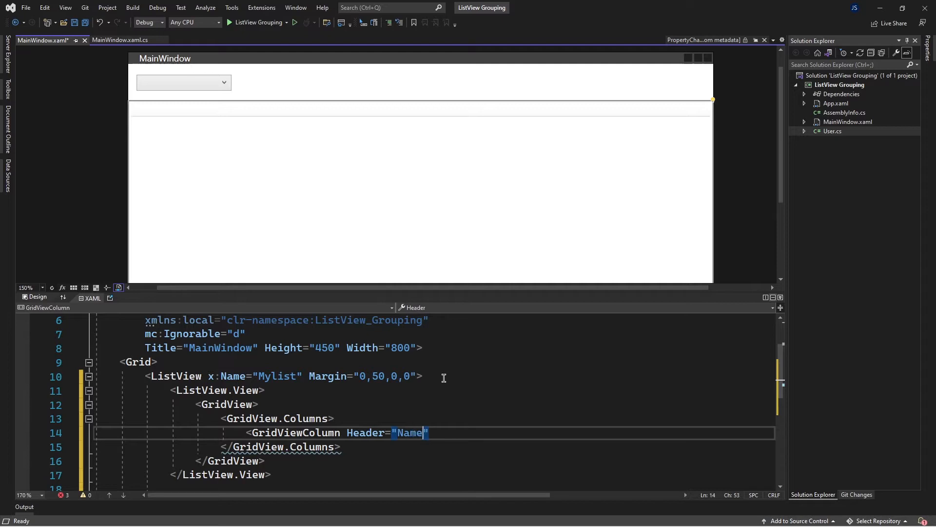
text(ding=")
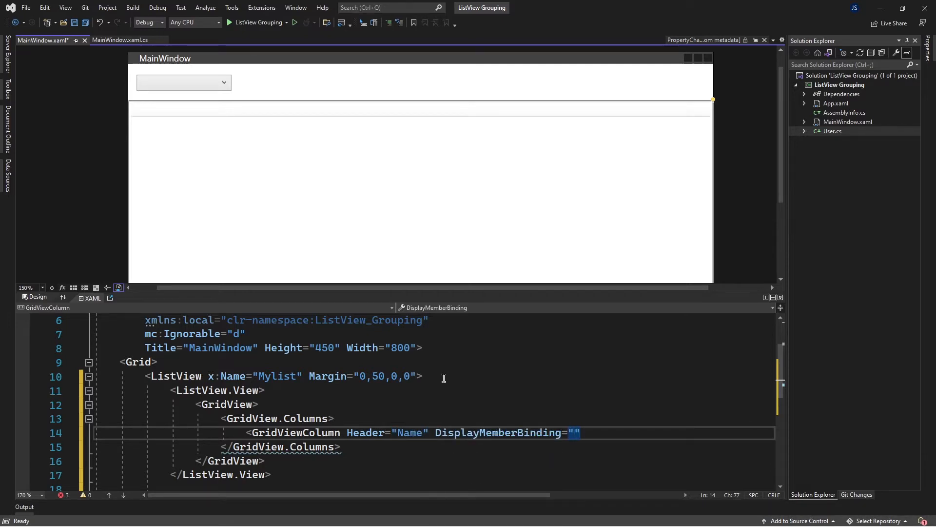
text({Binding name)
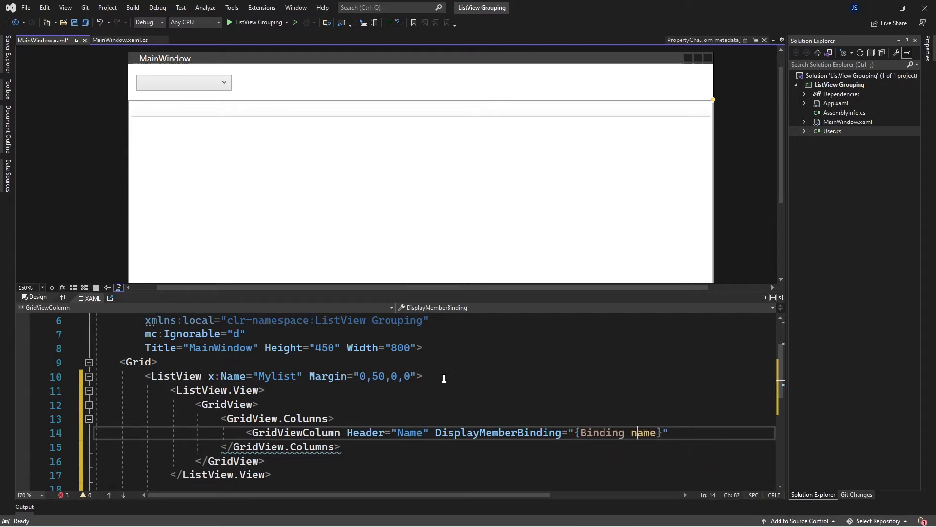
text(Name)
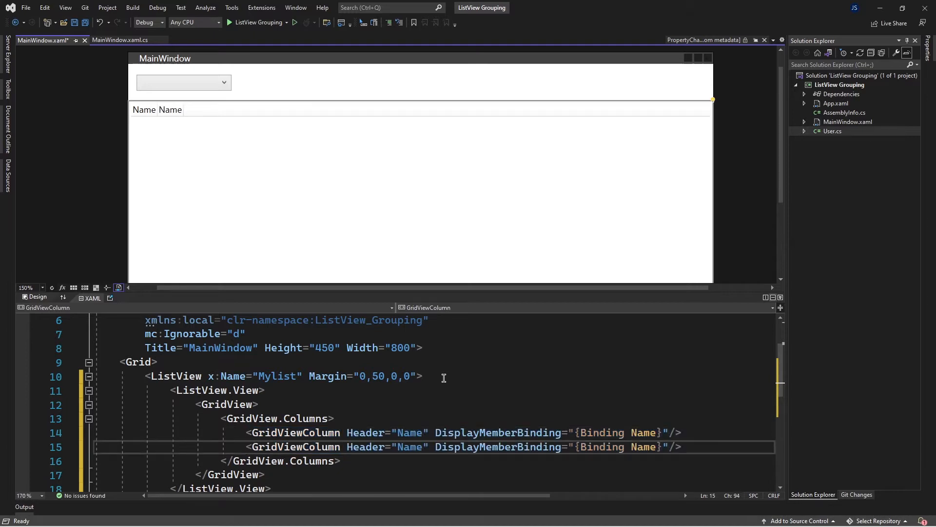
Add a third GridViewColumn line and change the second and third headers to Country and Age
text(<GridViewColumn Header="Name" DisplayMemberBinding="{Binding Name}"/>)
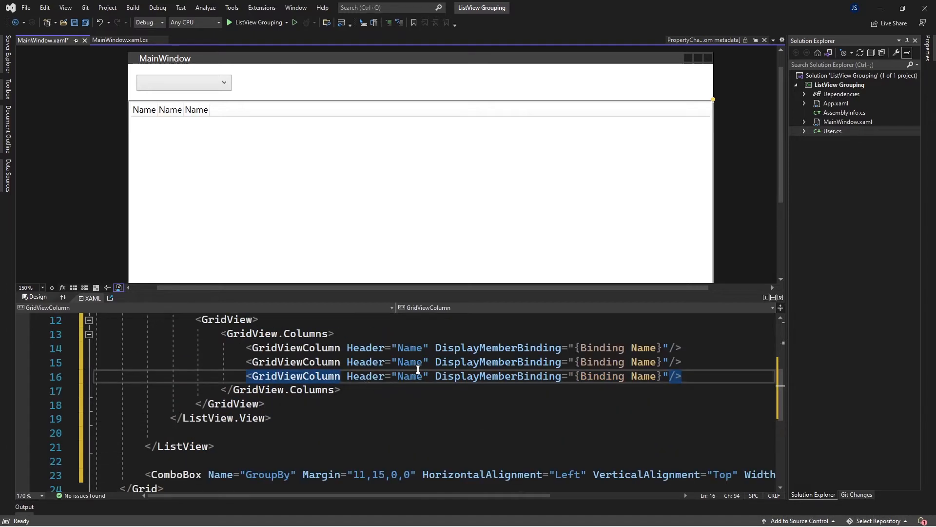
double_click(409, 361)
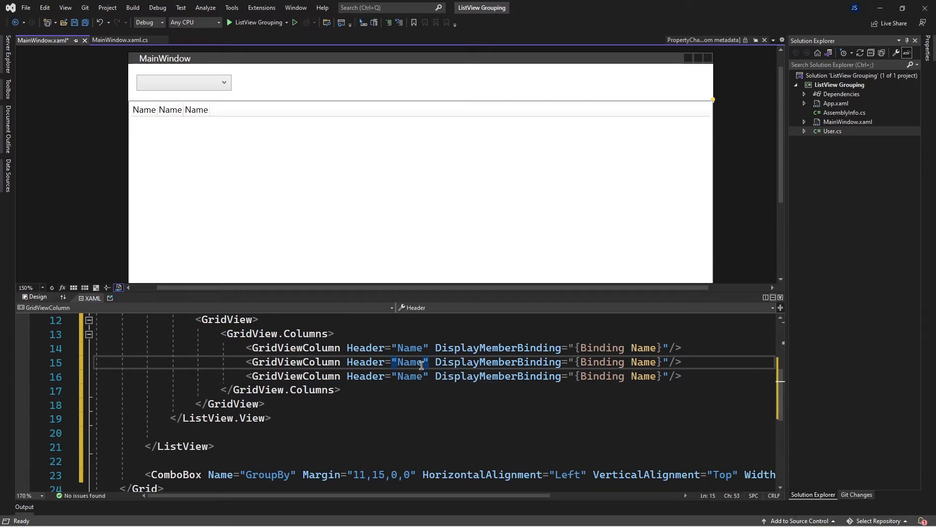
text(Country)
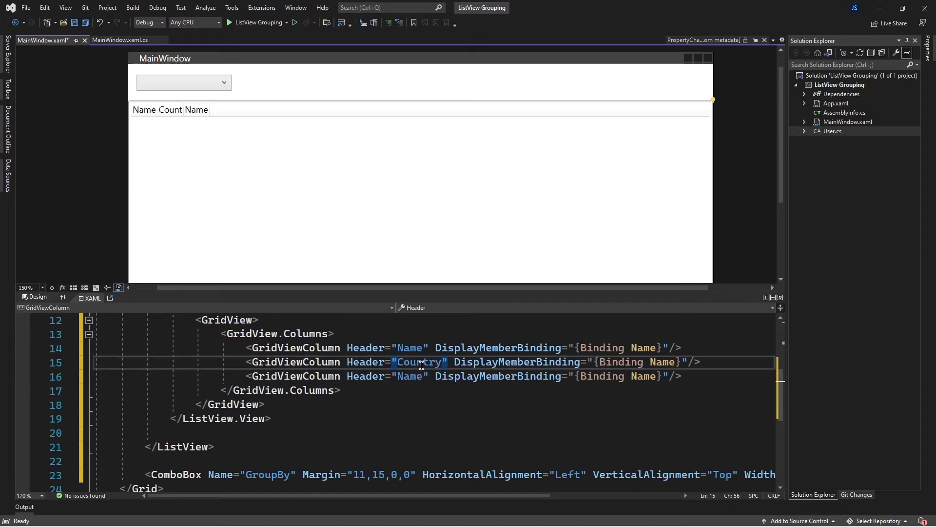
double_click(408, 376)
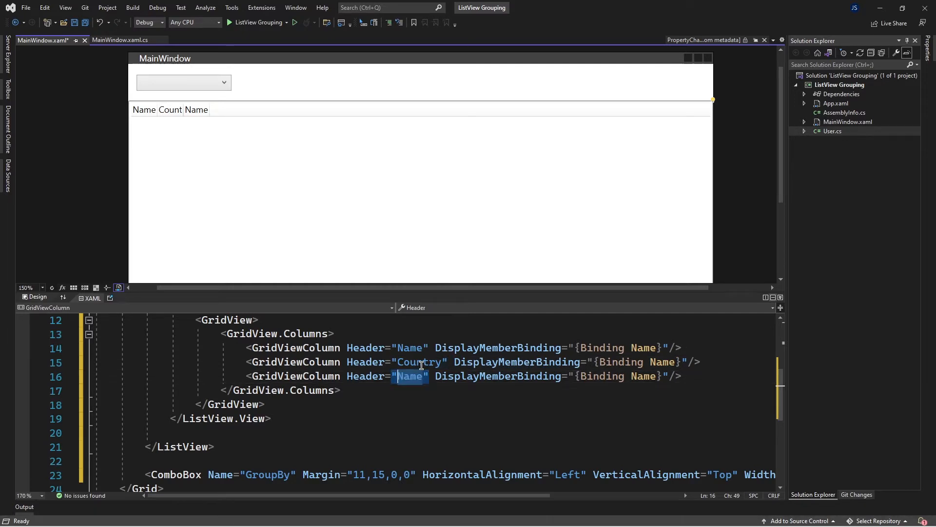
text(Age)
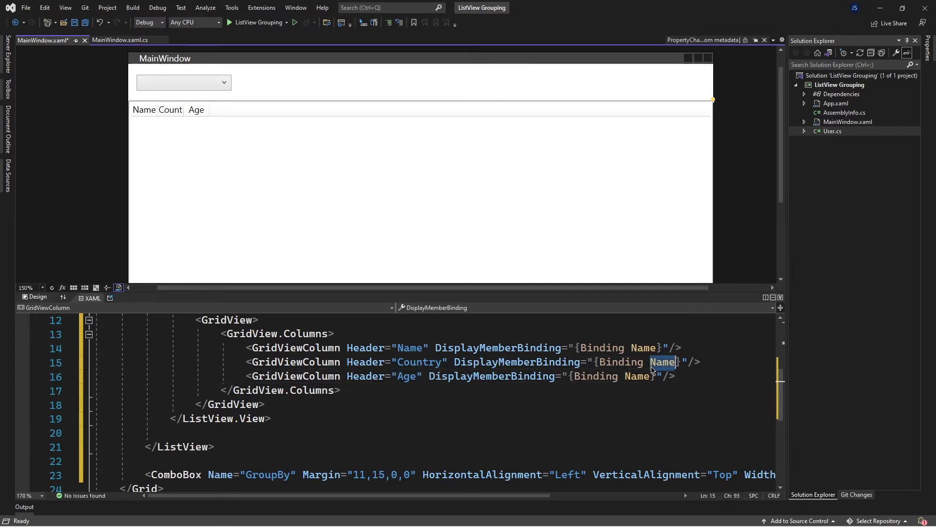
Change the second and third columns' binding paths to Country and Age
text(Co)
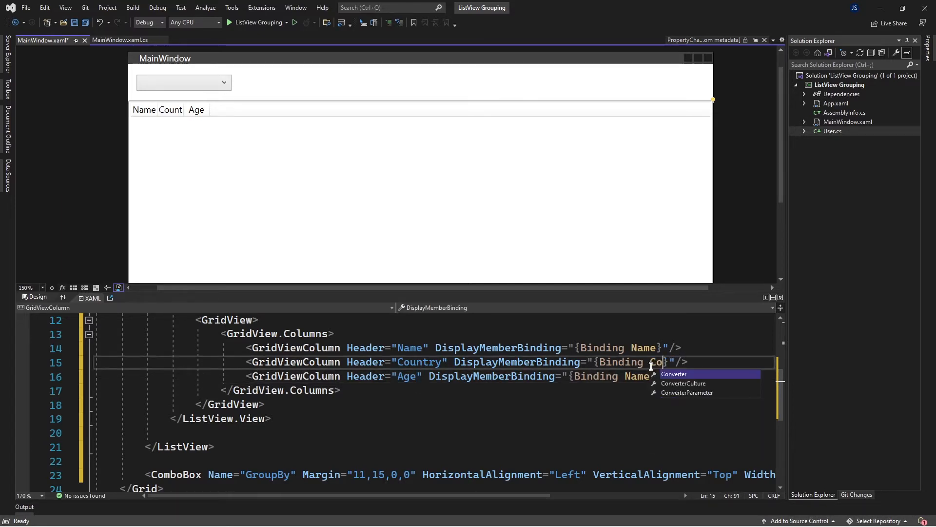
text(untry)
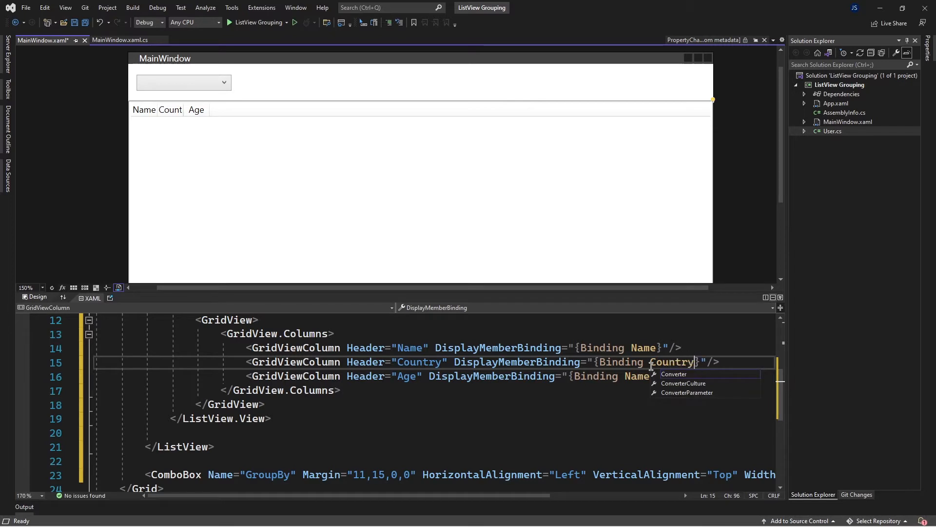
click(654, 375)
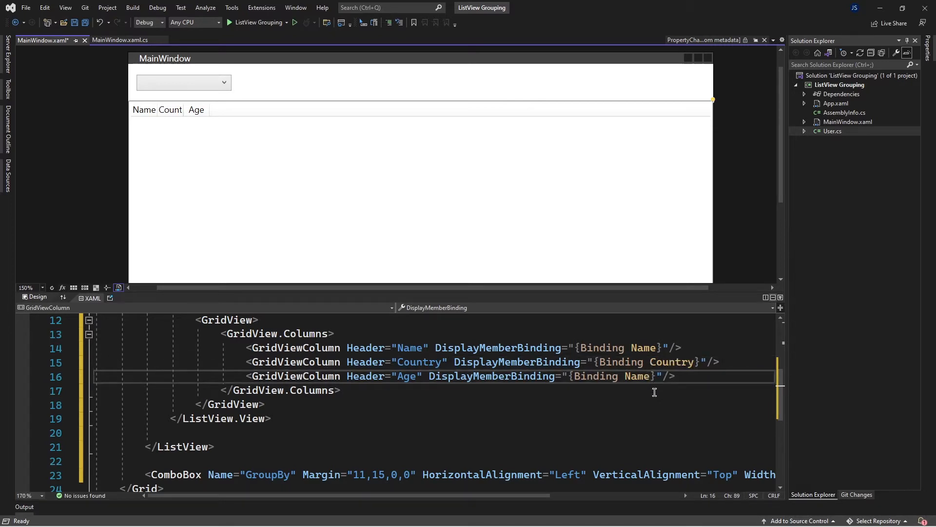
text(Age)
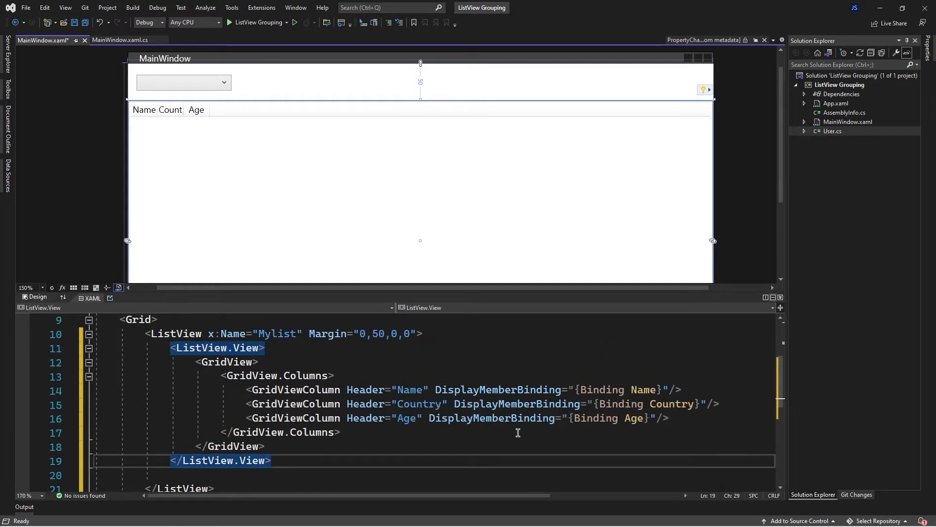
mouse_move(383, 435)
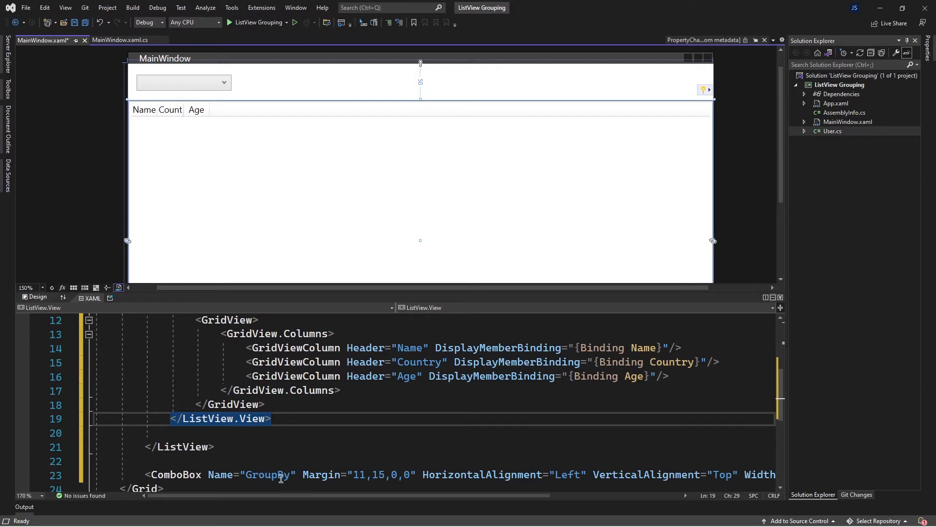
Add SelectedIndex="0" to the GroupBy ComboBox
text(s)
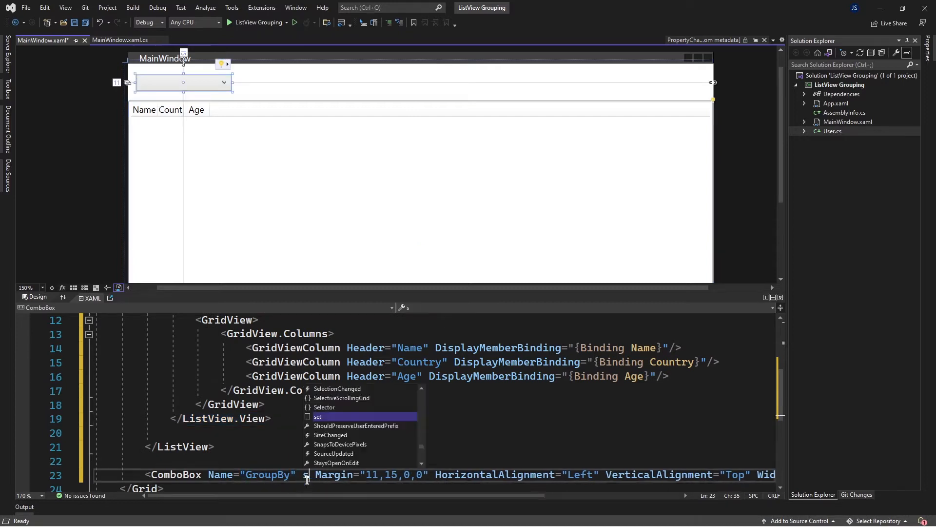
text(SelectedIndex=")
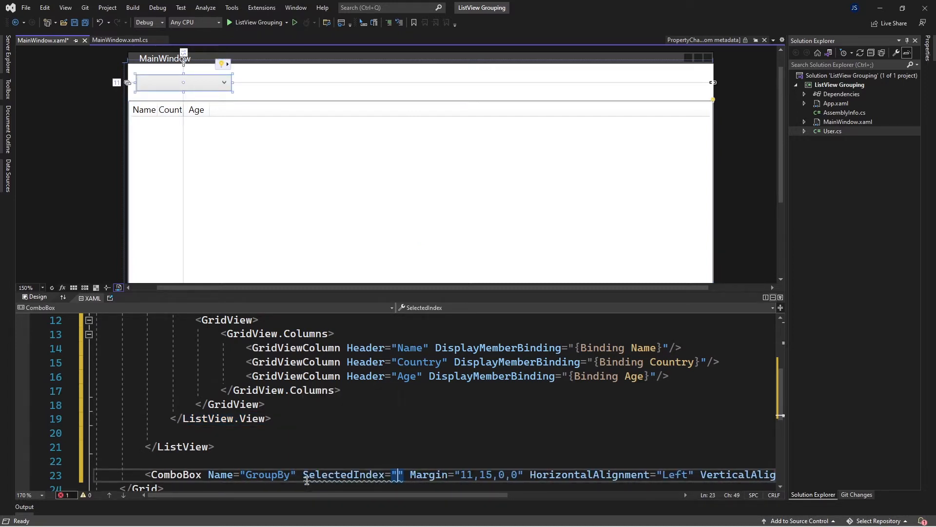
text(0)
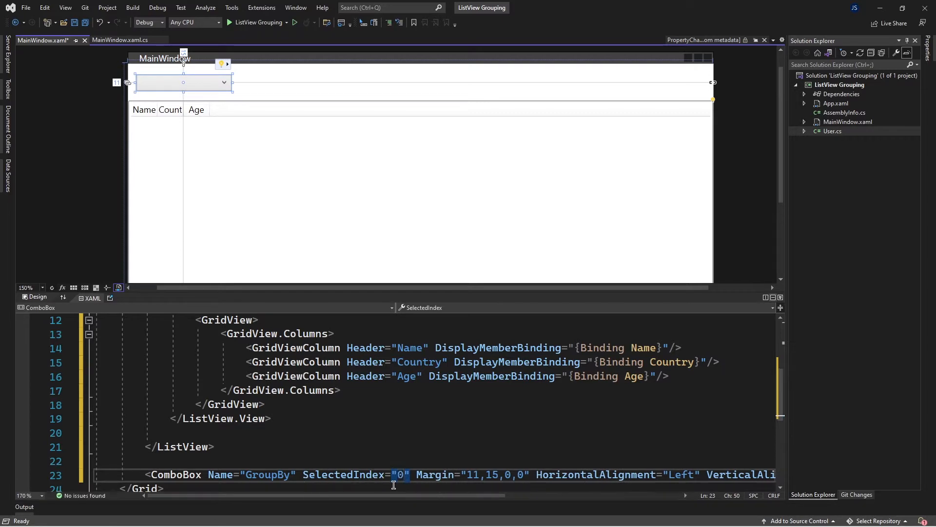
mouse_move(481, 478)
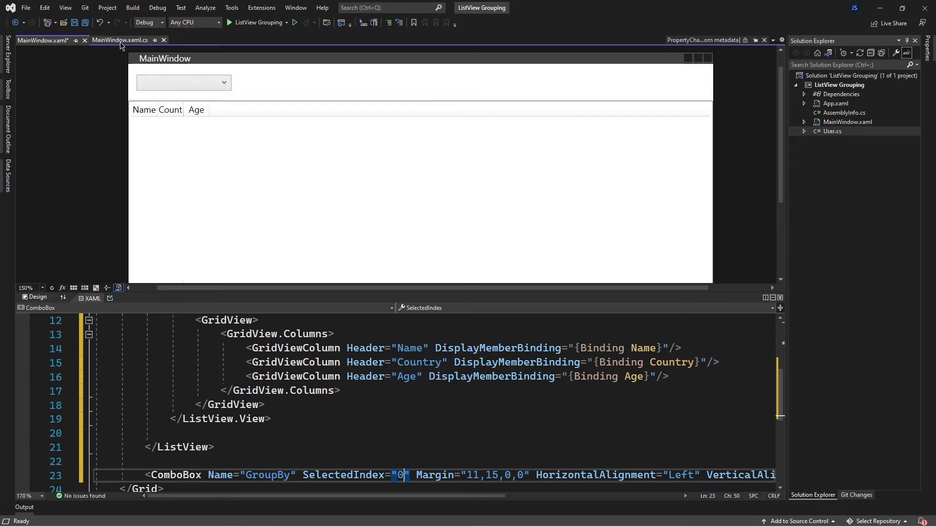
Switch to MainWindow.xaml.cs and peek at the collapsed users array region
click(119, 39)
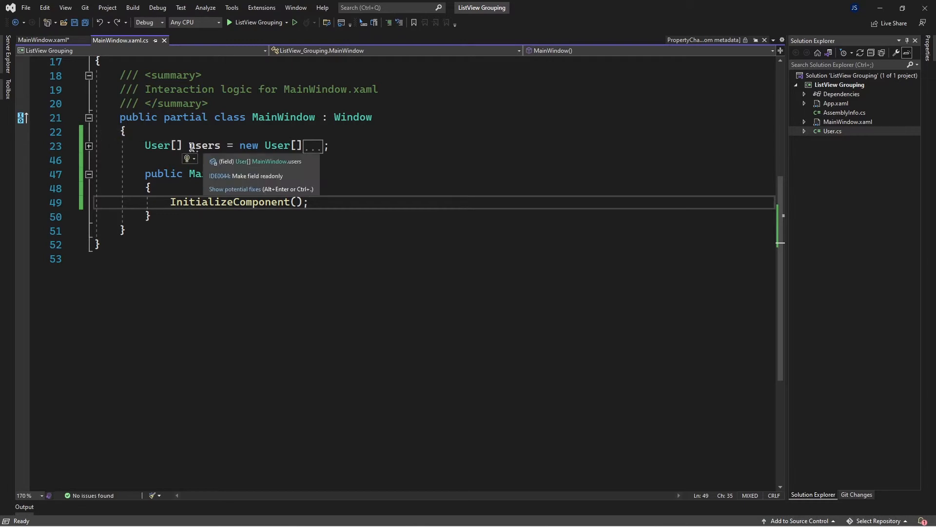
click(88, 146)
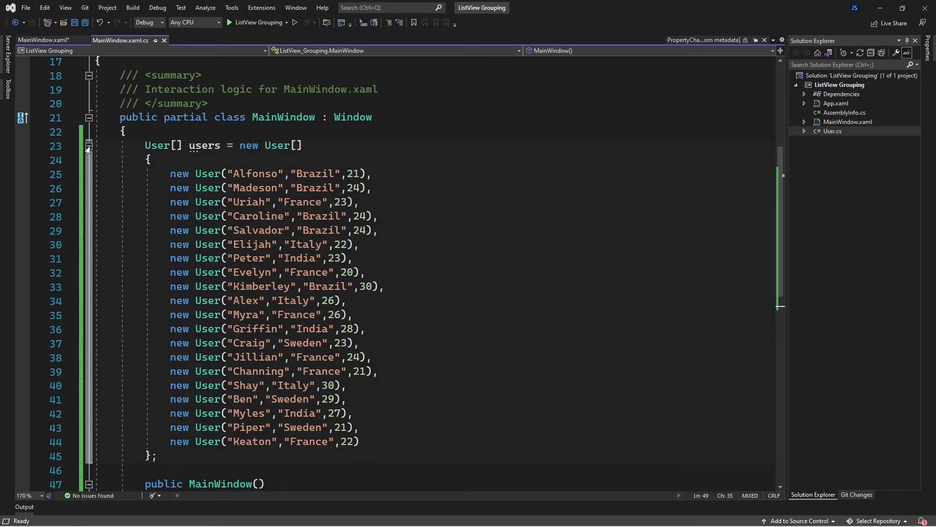
click(89, 147)
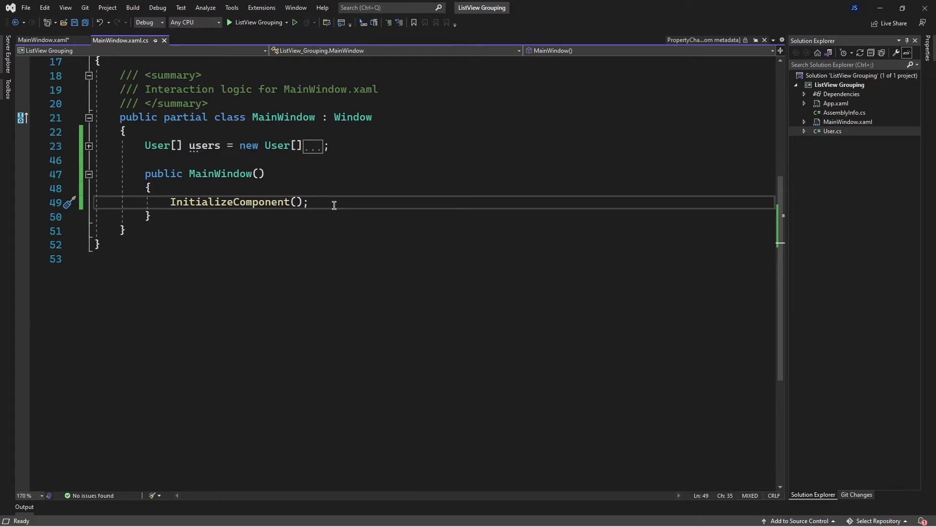
Begin typing Mylist.ItemsSource = below InitializeComponent()
text(myt)
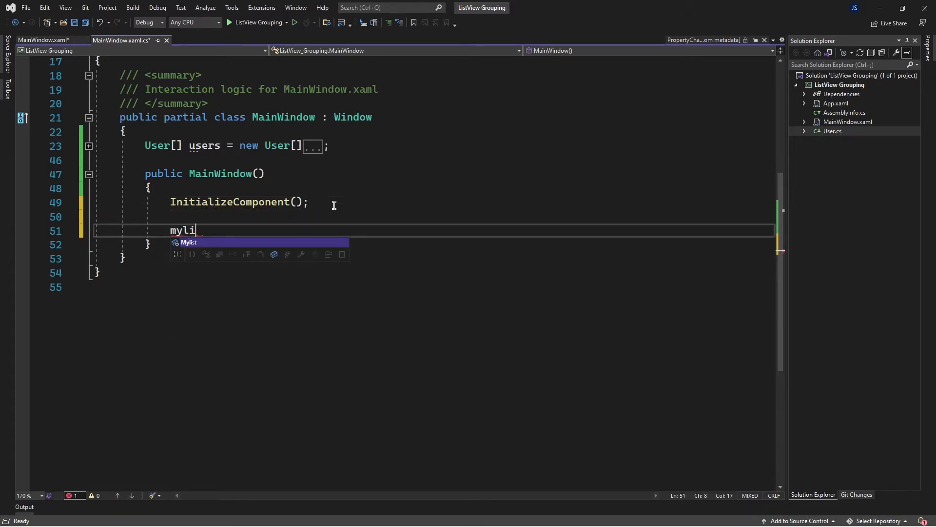
text(stit)
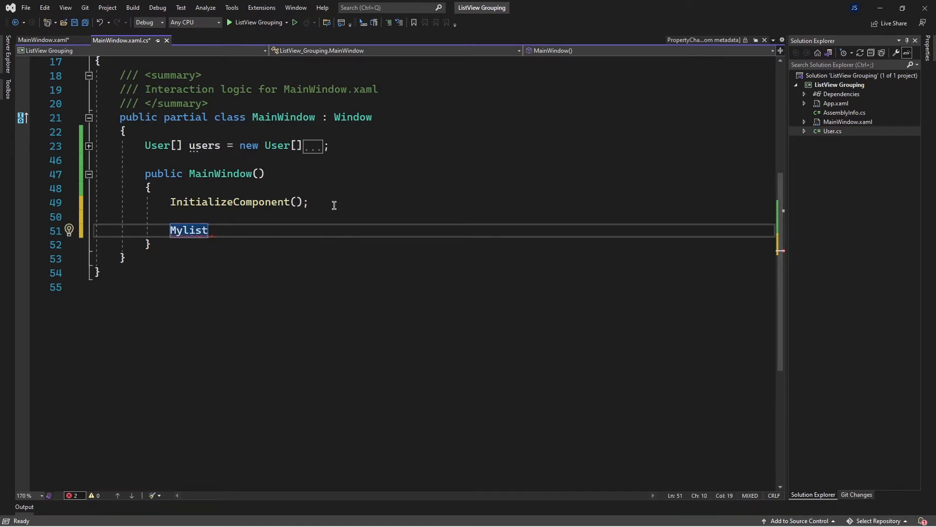
text(.i)
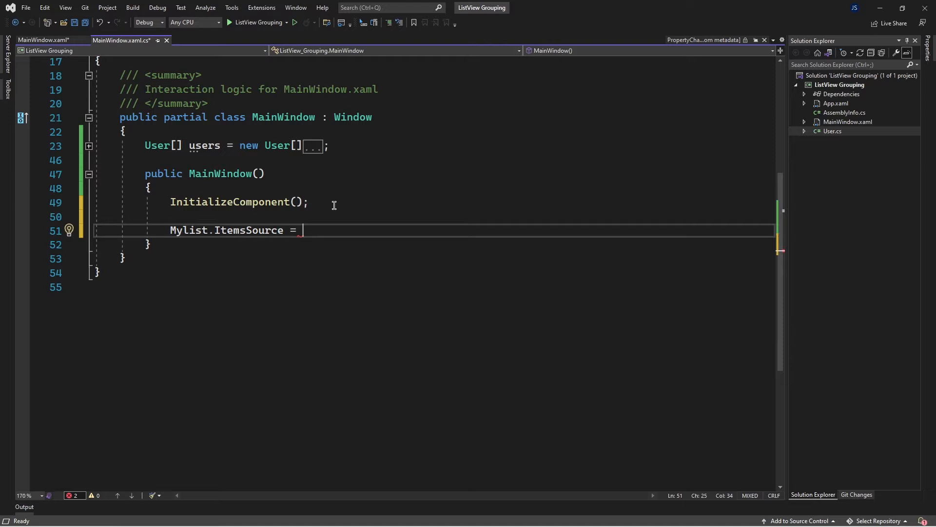
Assign users; to Mylist.ItemsSource, run the app to see the list, then close the window
text(users;)
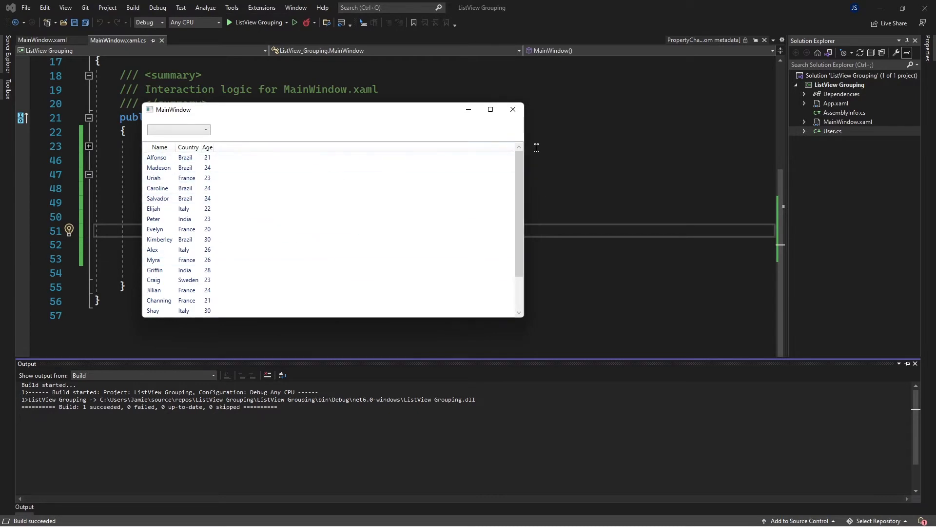
click(513, 110)
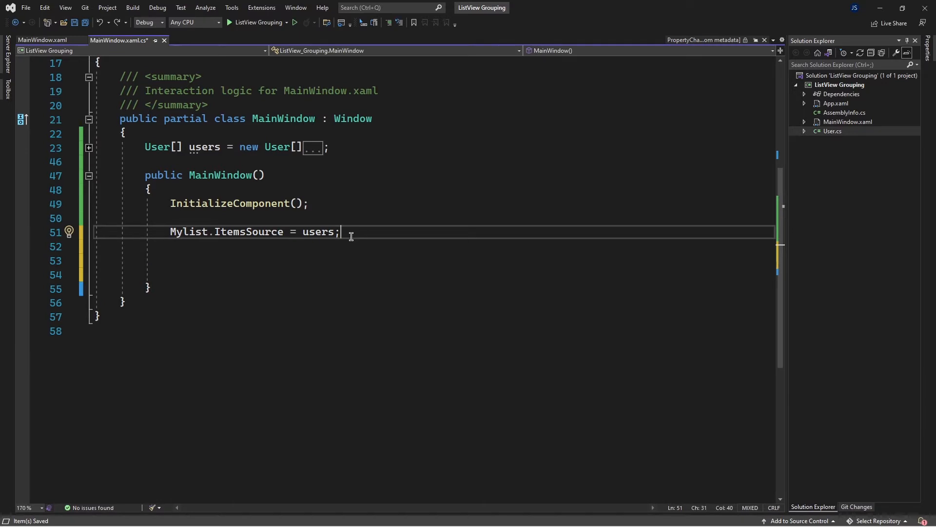
Write GroupBy.ItemsSource = new string[] { "", "", "" }; on a new line
key(enter)
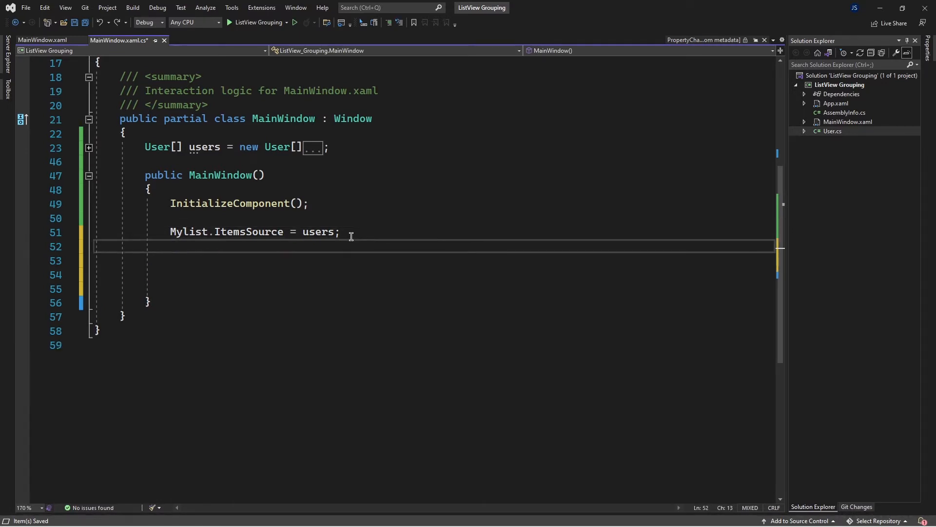
text(gr)
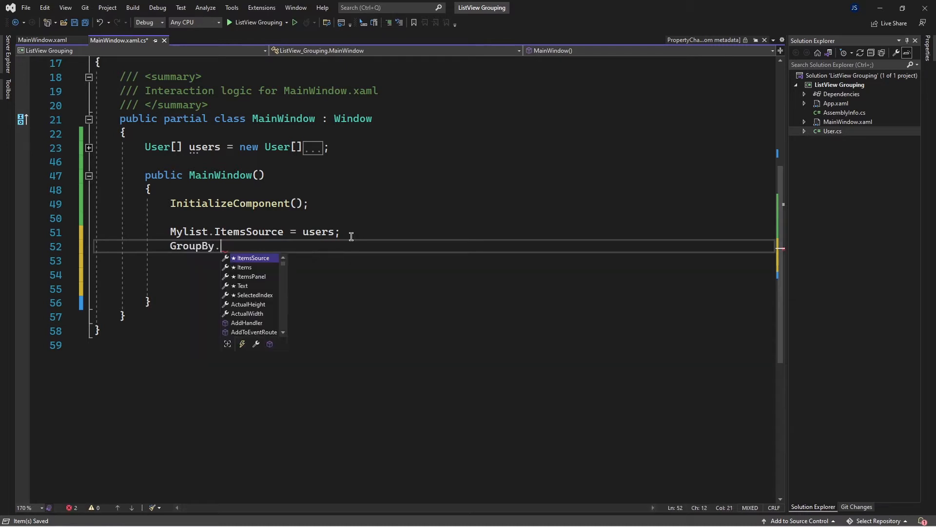
text(ItemsSource)
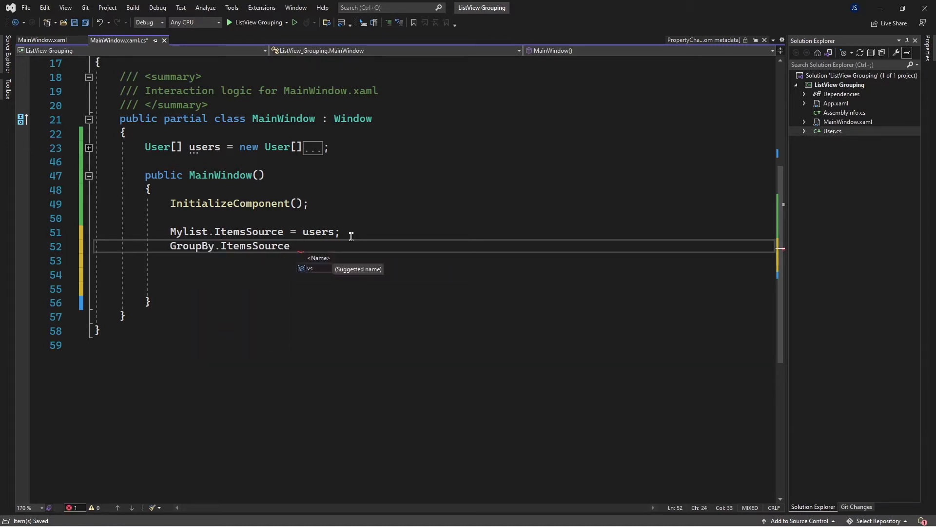
text(= new string[)
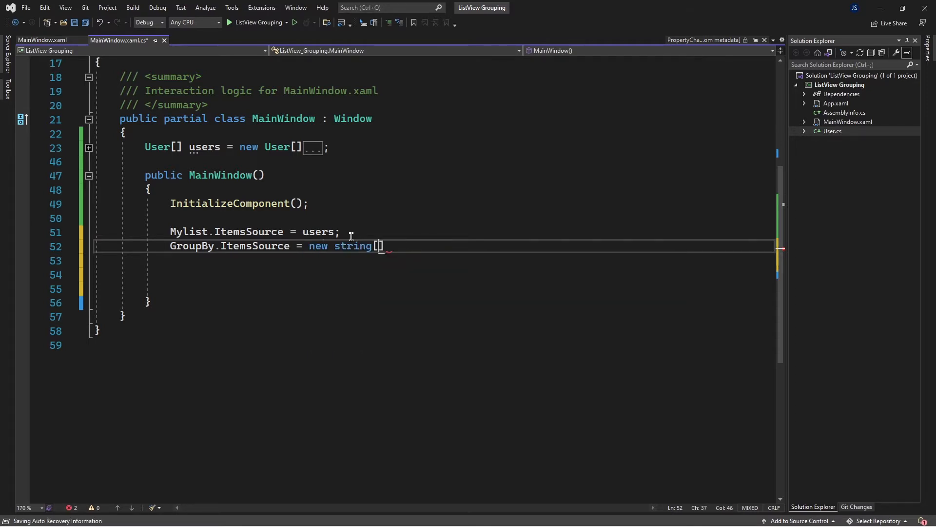
text({)
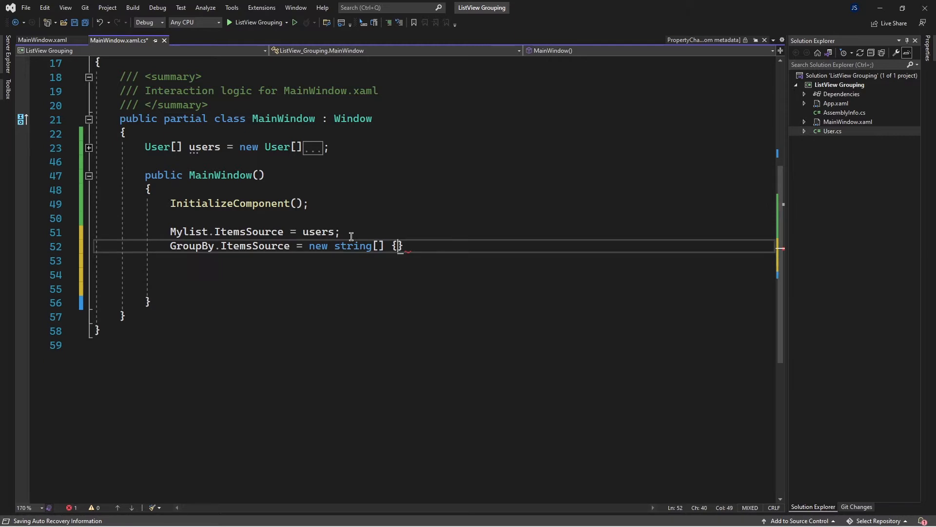
text("")
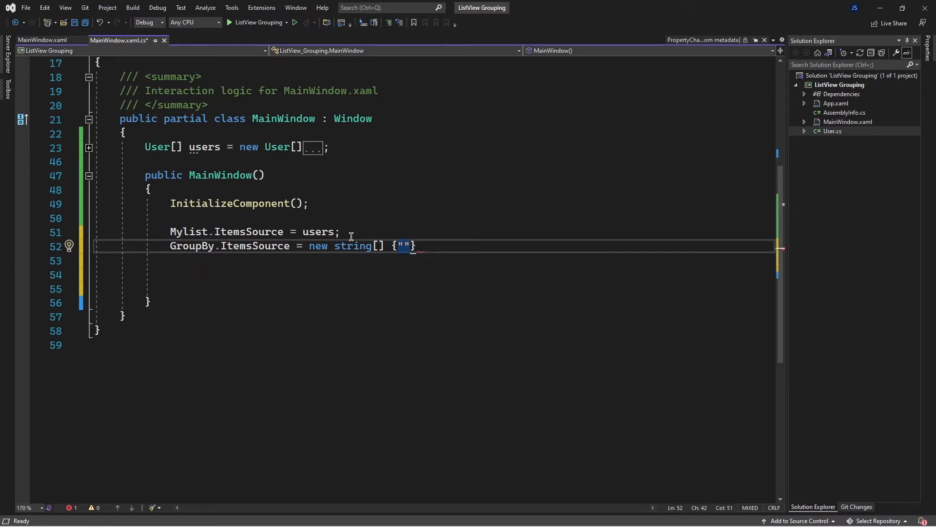
text(,"")
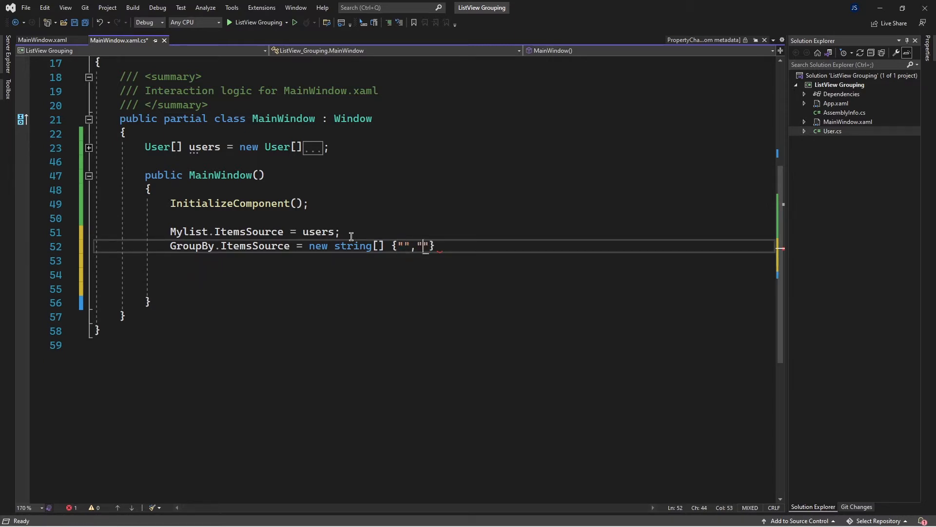
text("")
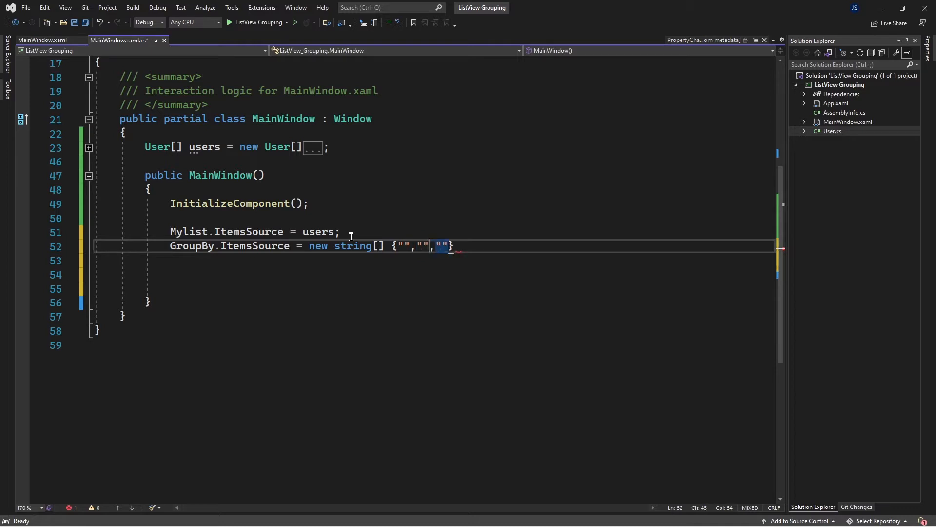
Fill the array entries with "None", "Country" and "Age"
text(N)
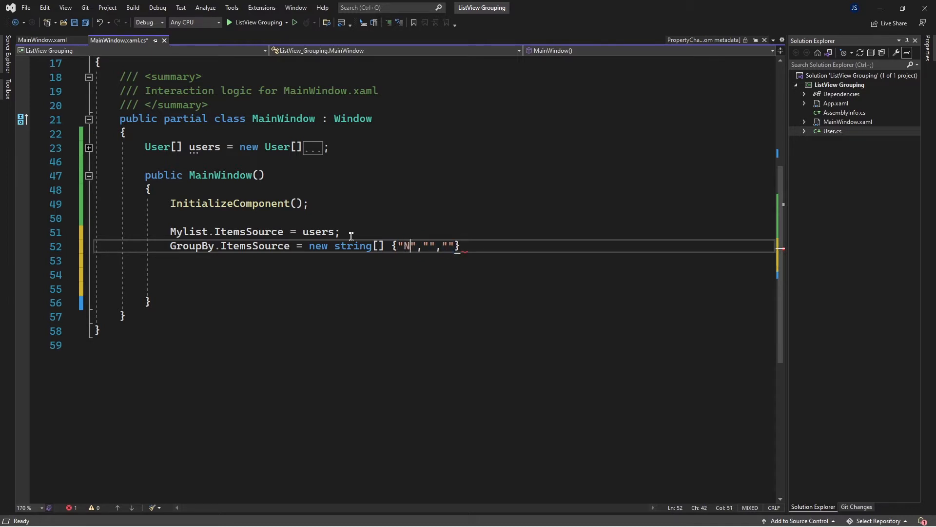
text(one)
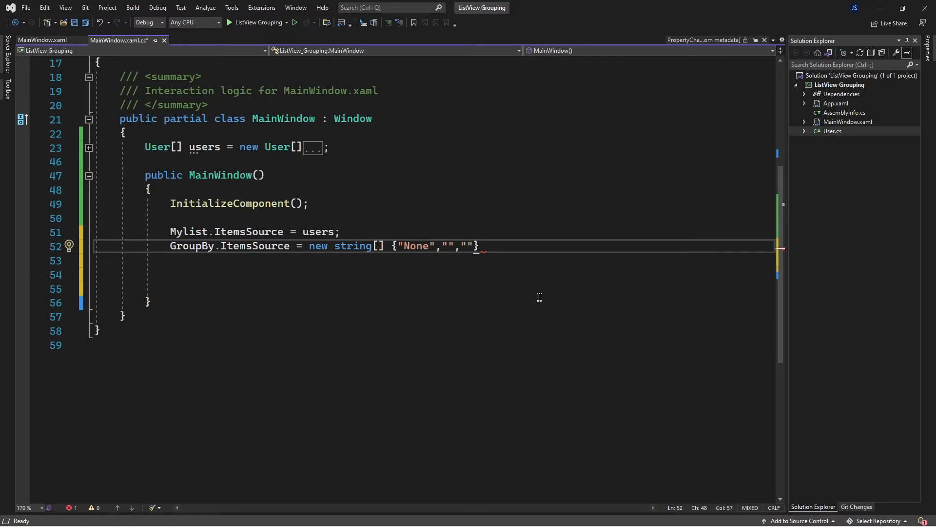
text(Country)
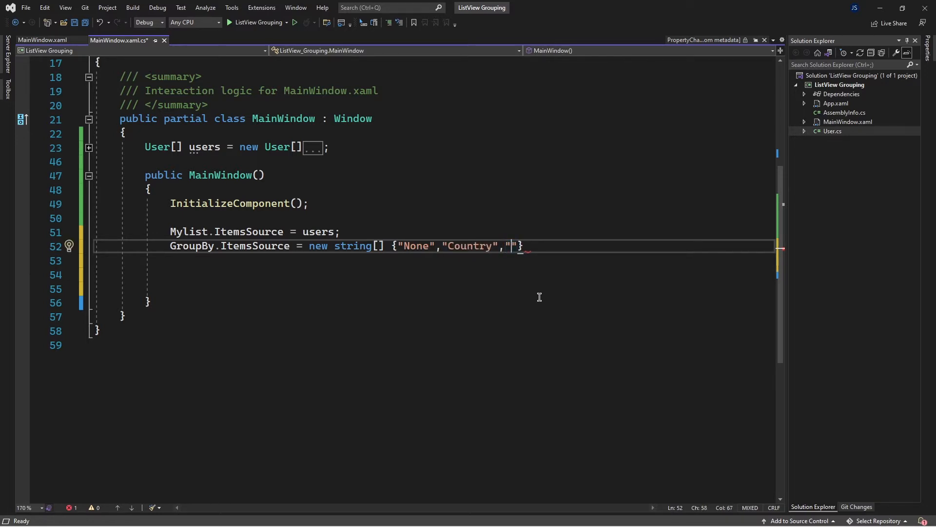
text(Ag)
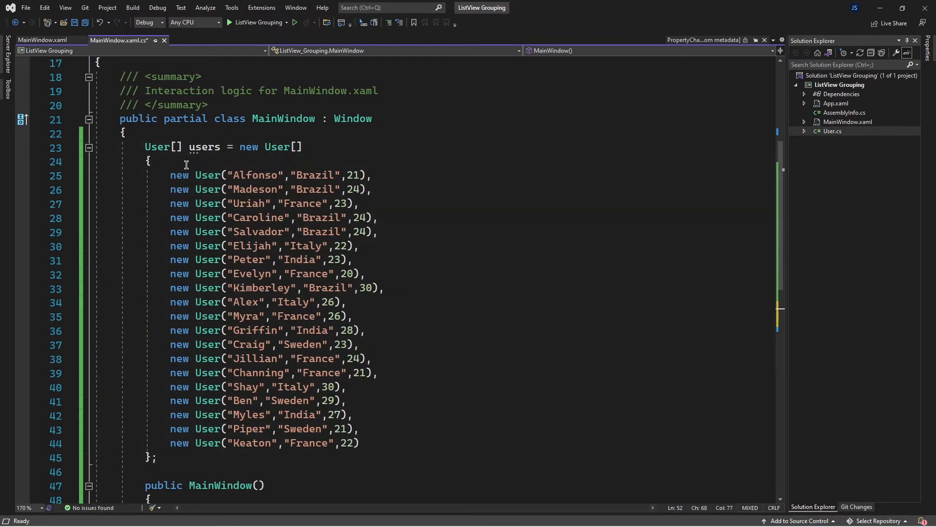
mouse_move(267, 438)
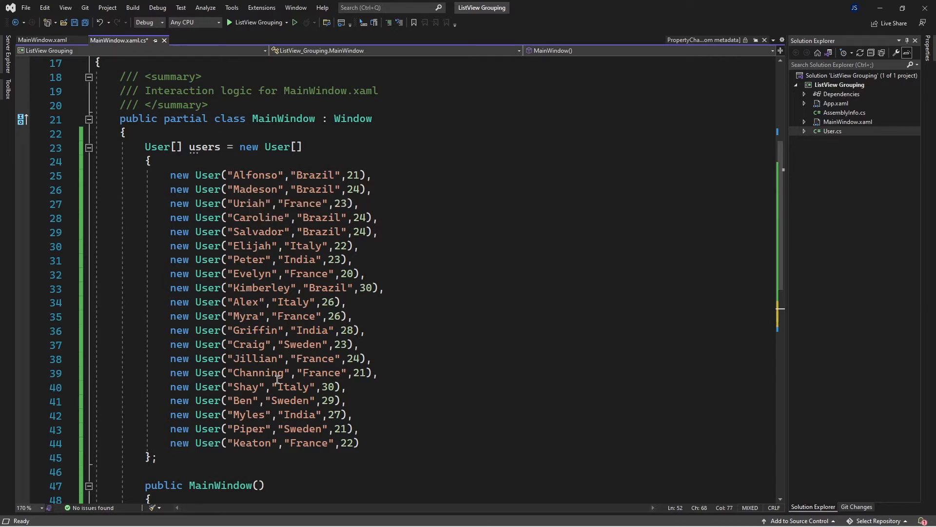
mouse_move(211, 189)
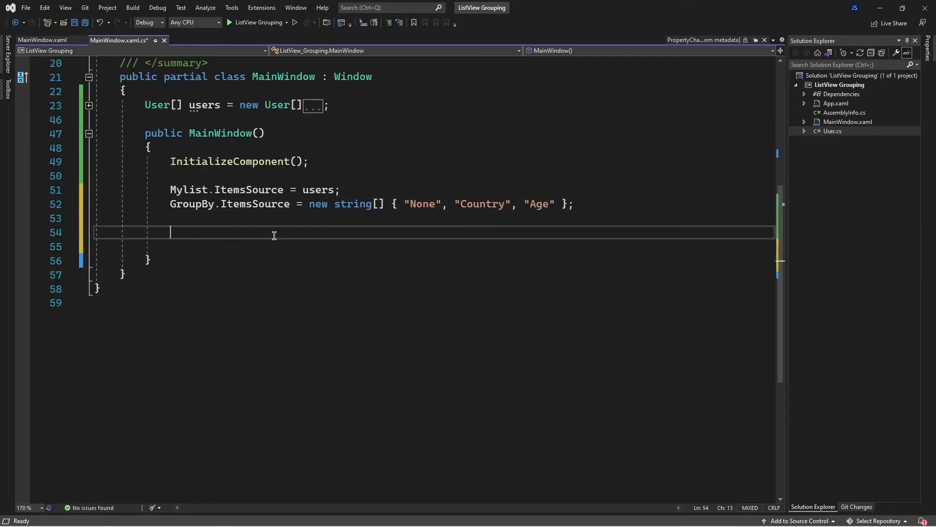
Write Mylist.Items.GroupDescriptions.Clear(); in the constructor
text(m)
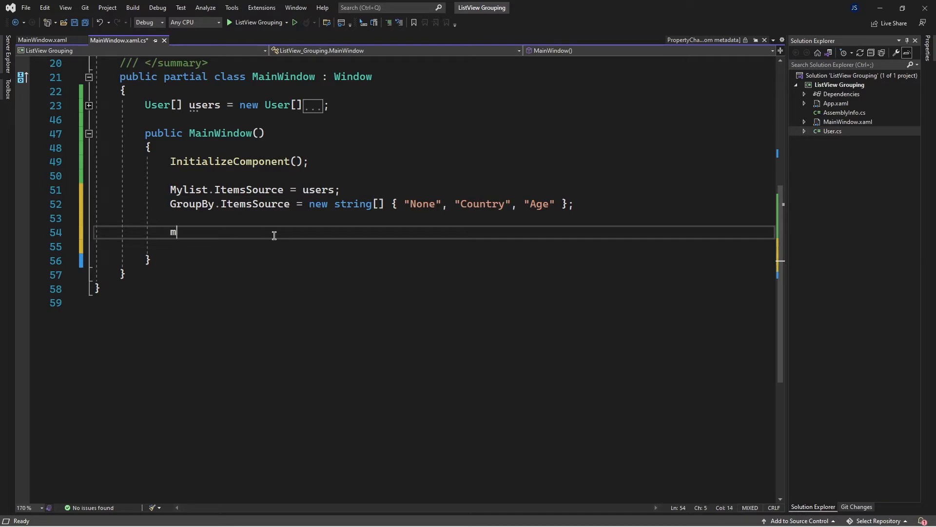
text(ylist.)
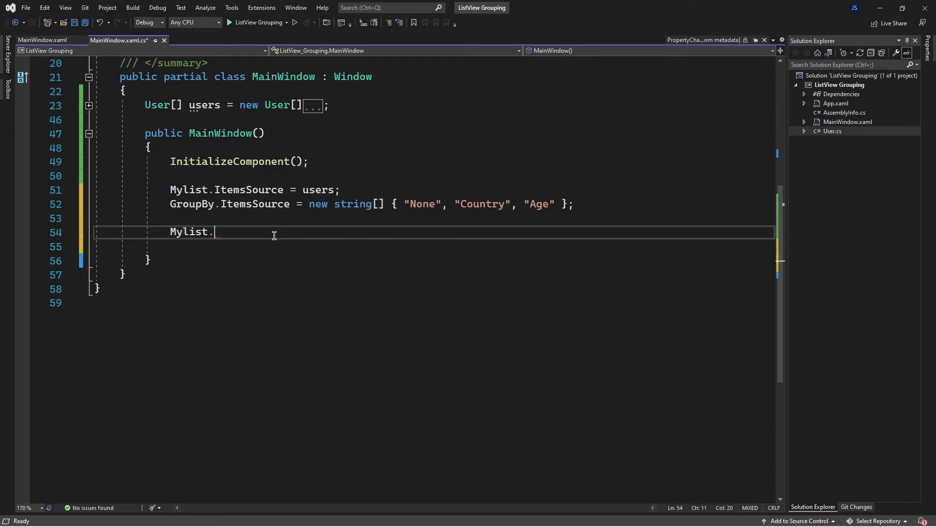
text(it)
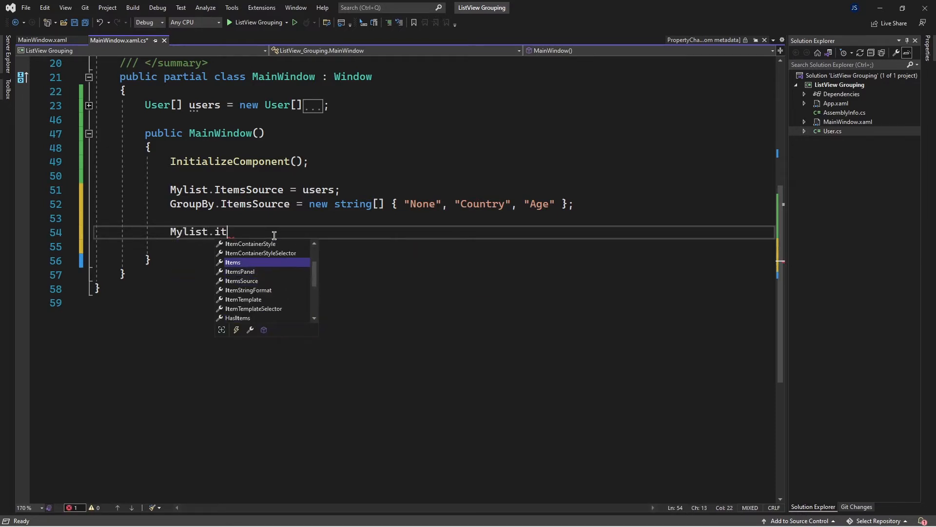
text(Items.)
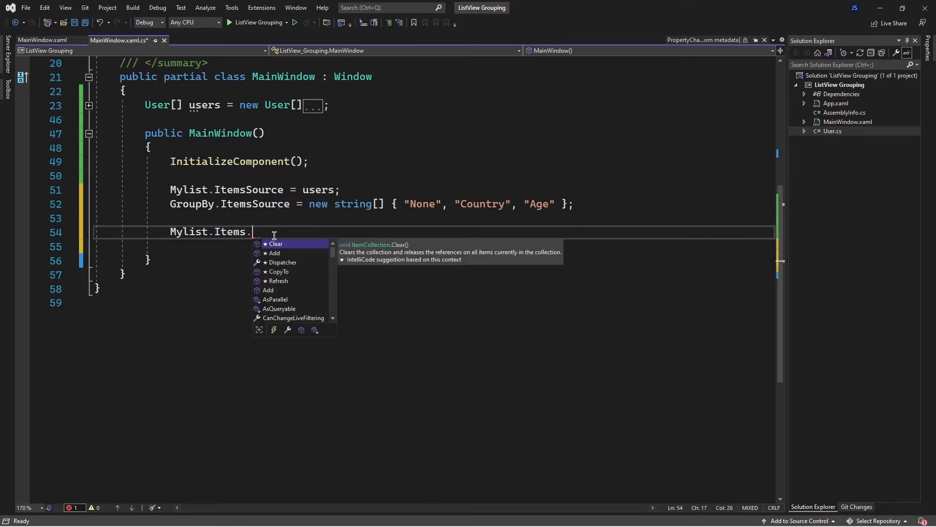
text(GroupDescriptions)
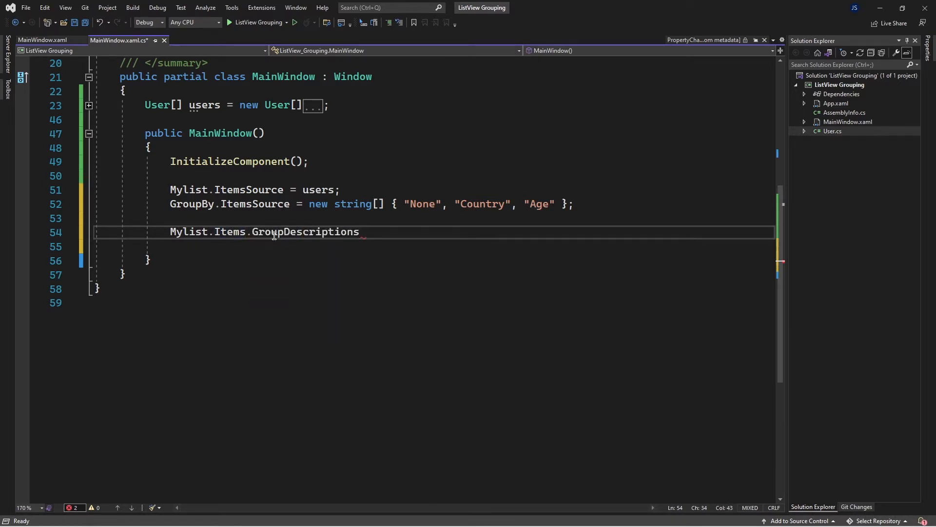
double_click(305, 232)
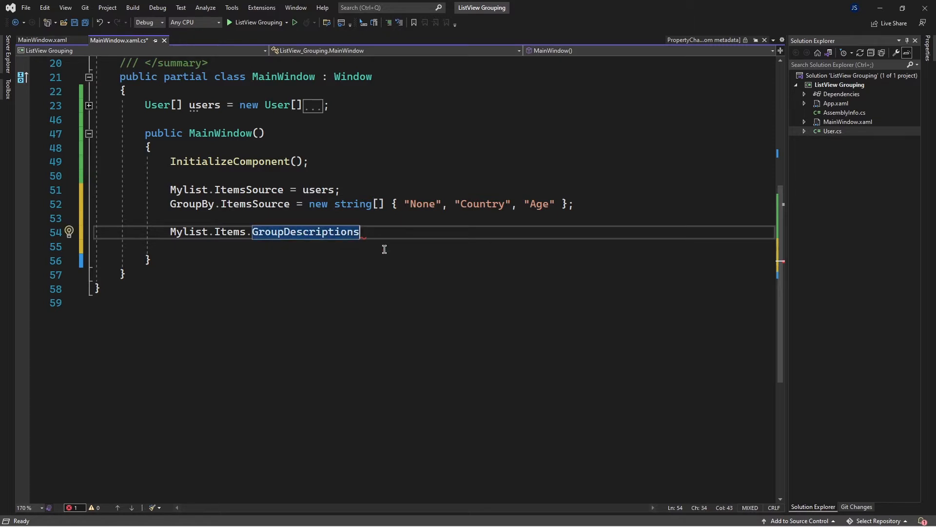
text(.Clear();)
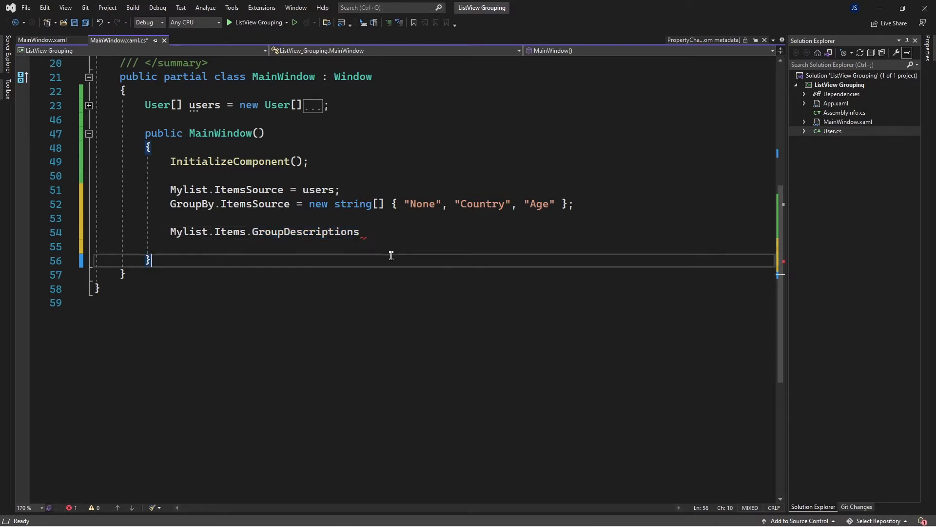
Start a Mylist.Items.GroupDescriptions.Add() call
text(.)
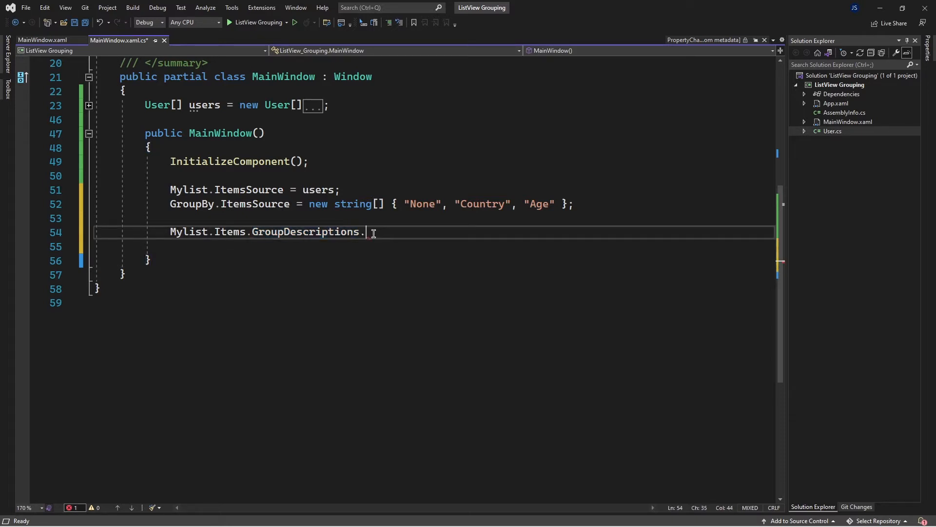
text(Add)
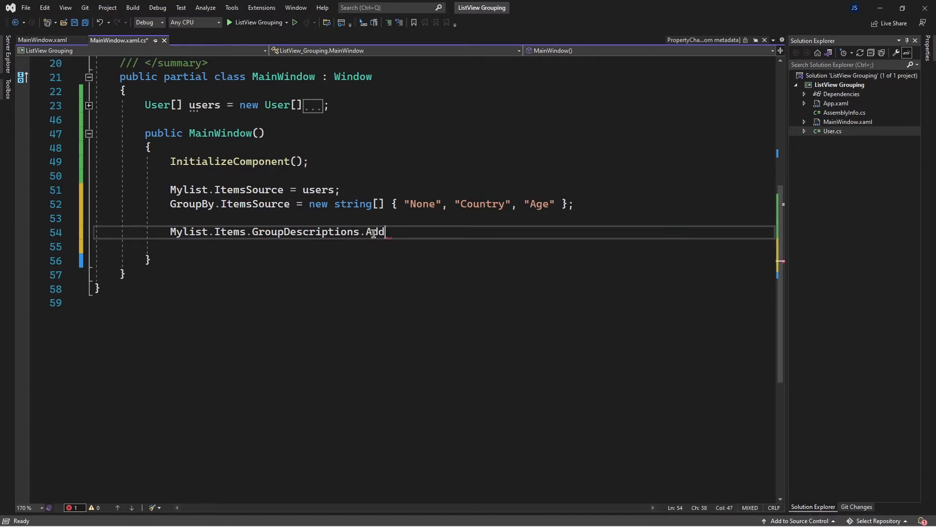
text(())
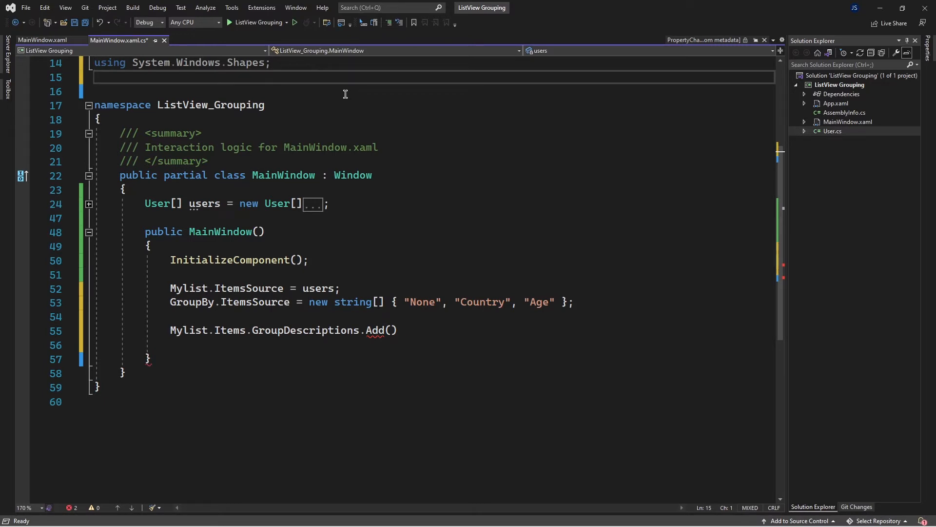
Add a using System.ComponentModel directive at the top of the file
text(using)
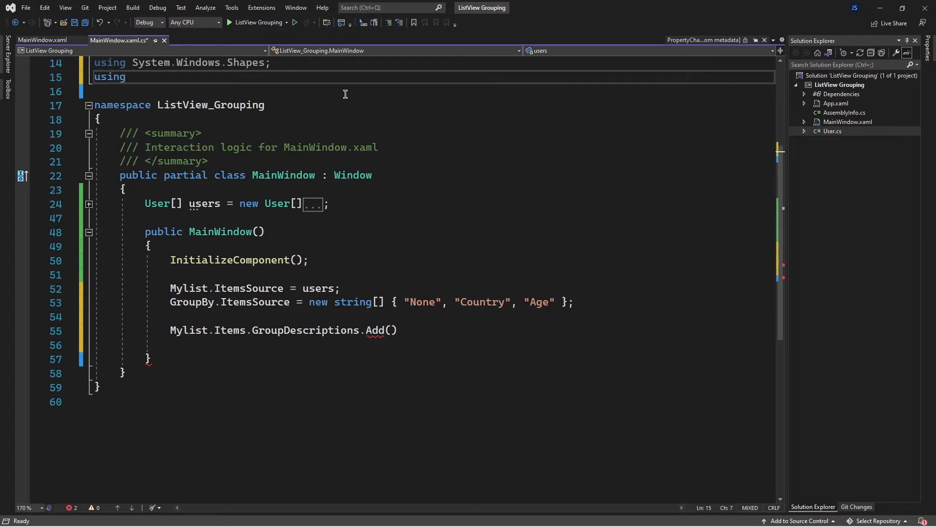
text(System)
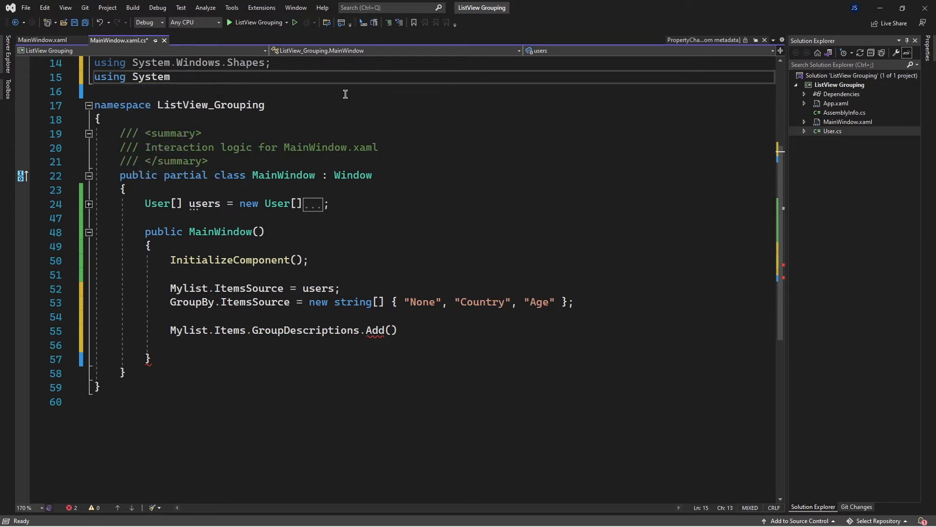
text(.co)
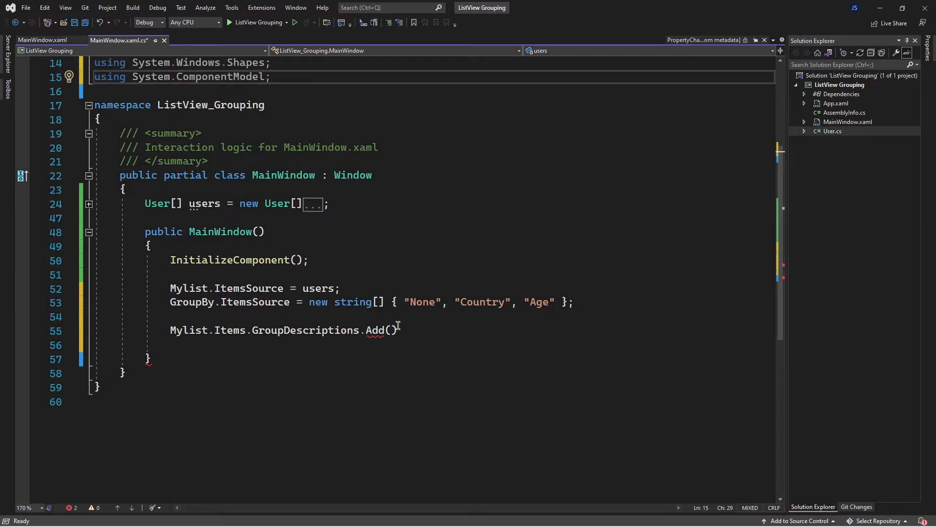
Pass new PropertyGroupDescription( into the Add call, completing the class name with Tab
text(n)
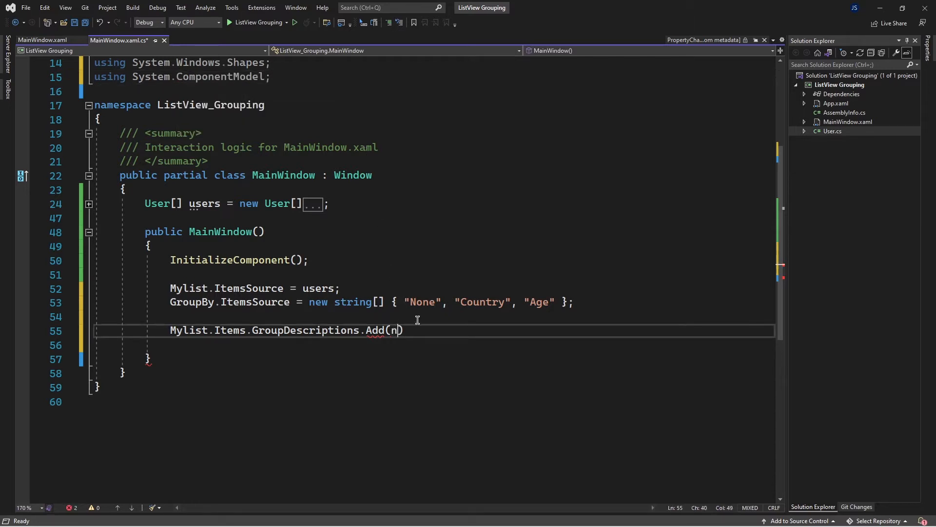
text(ew)
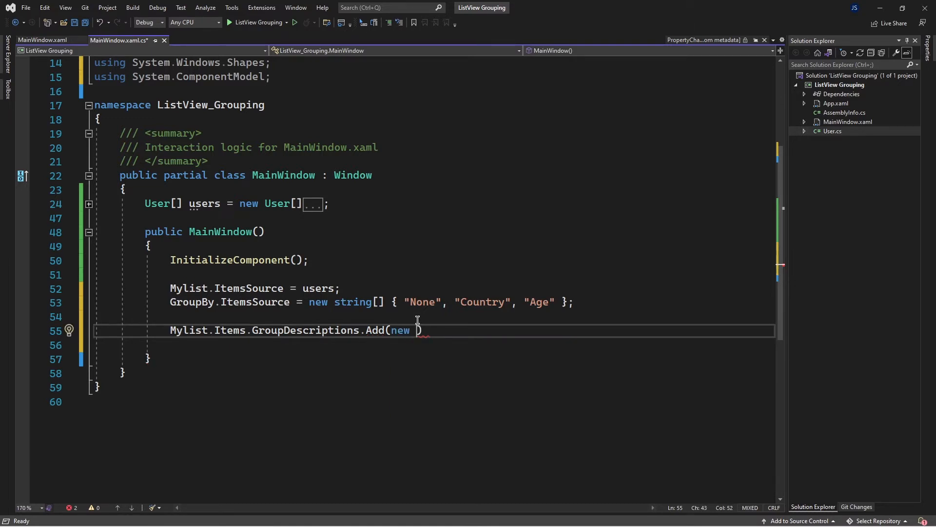
text(porp)
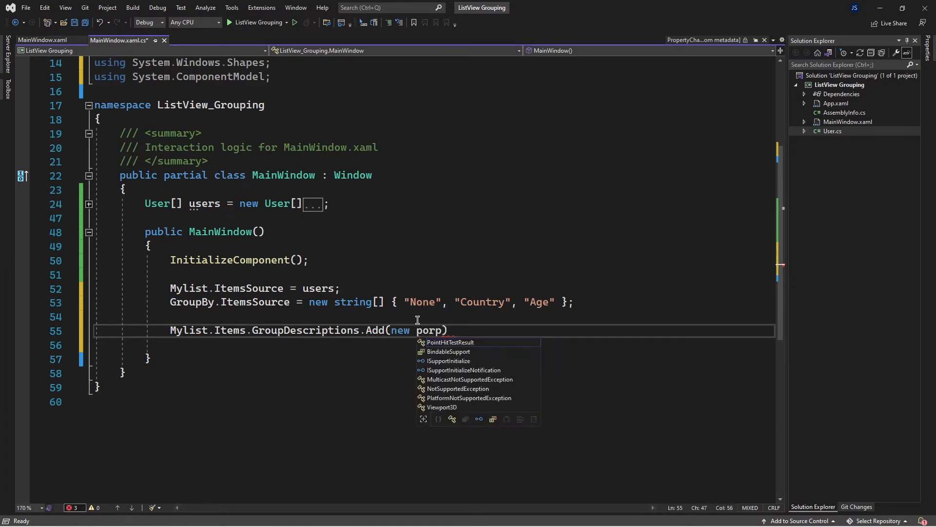
key(Backspace)
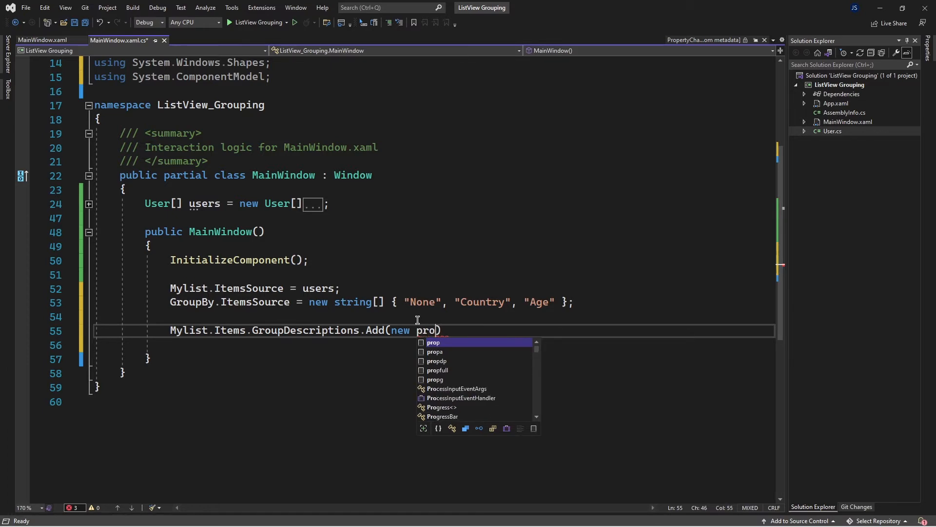
text(ertyg)
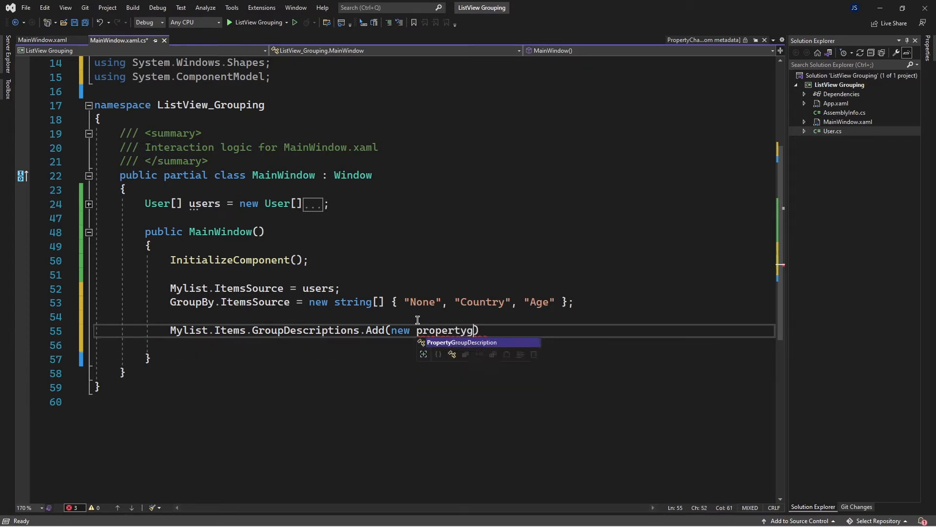
key(Tab)
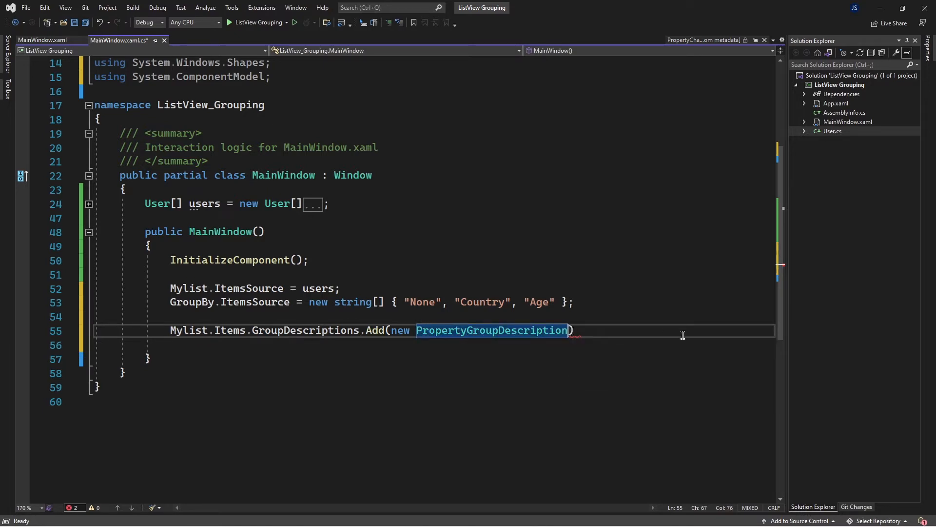
text(()
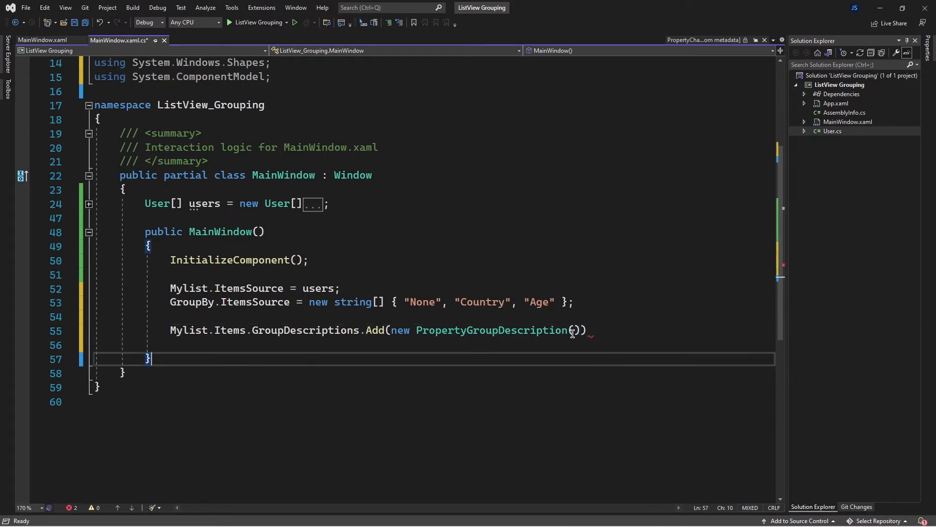
Start the PropertyGroupDescription's property-name argument as "Cou"
click(586, 329)
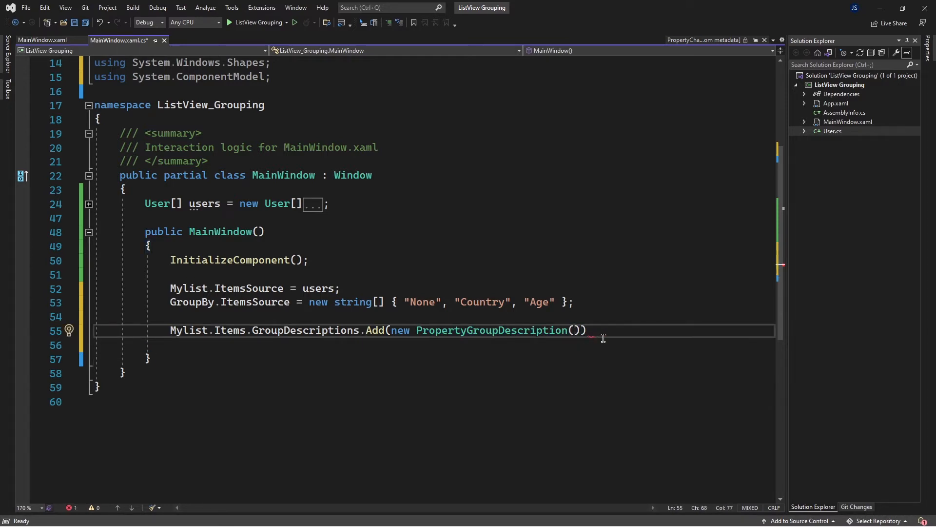
text("")
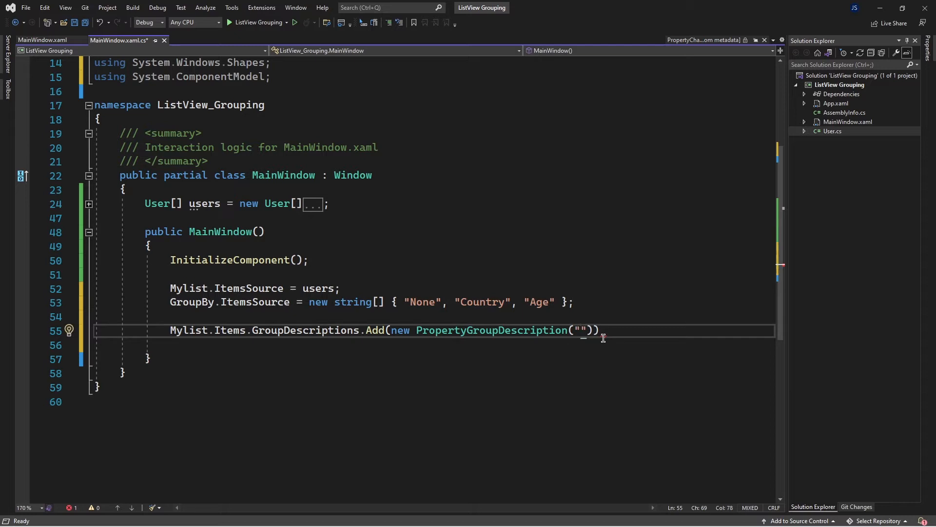
text(N)
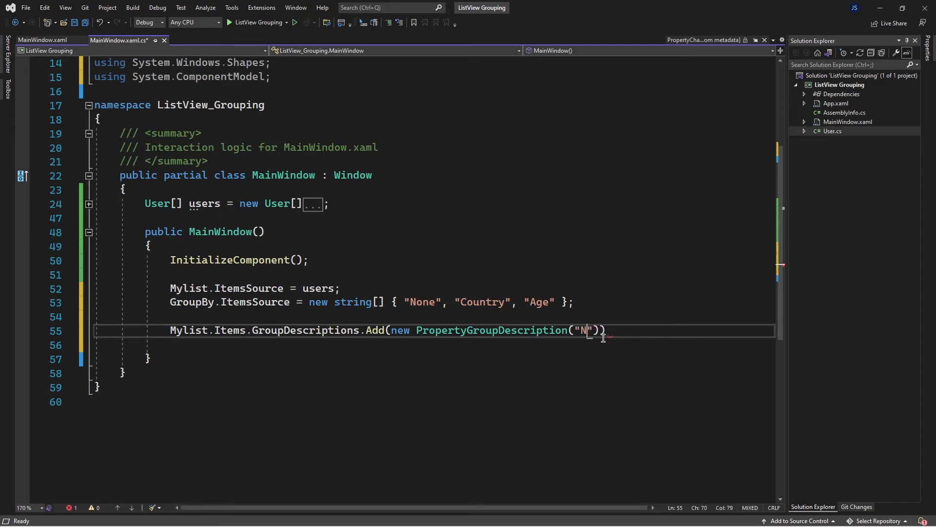
text(C)
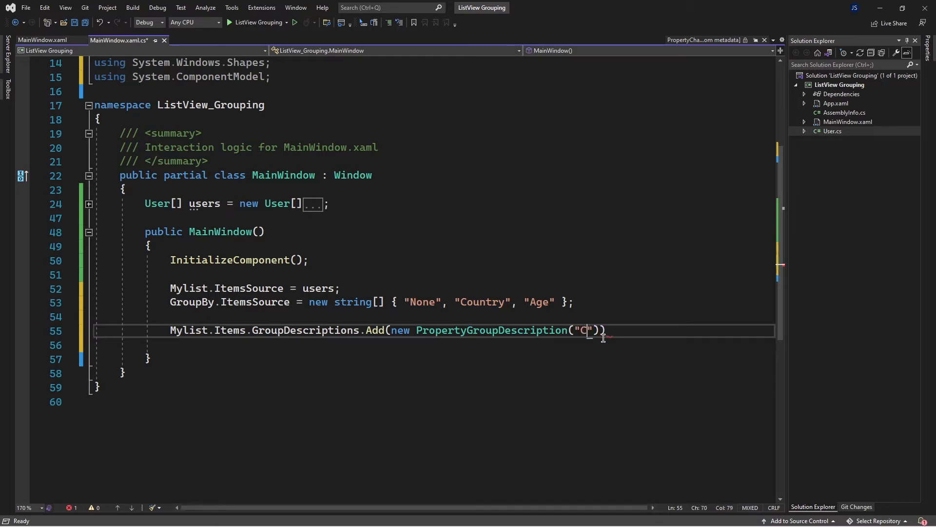
text(ou)
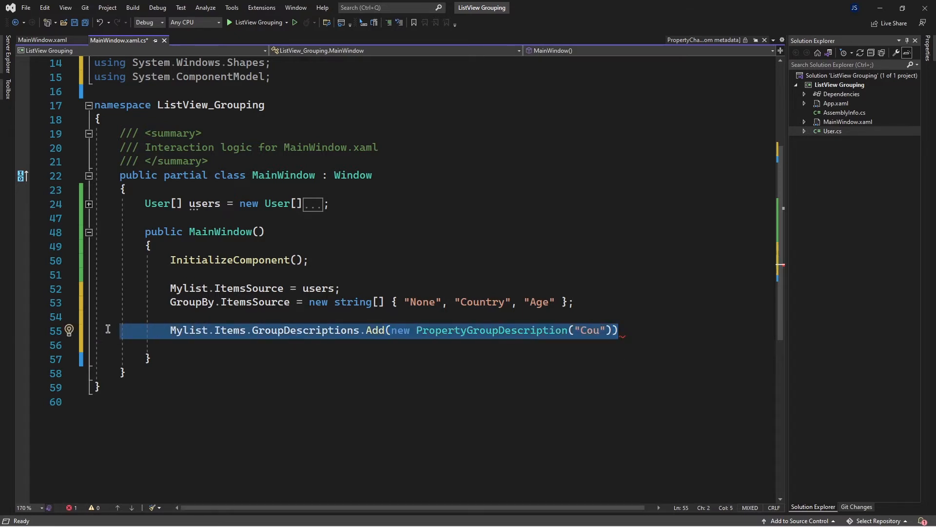
Delete the constructor's group-description line and declare an empty public void GroupList() method
key(Delete)
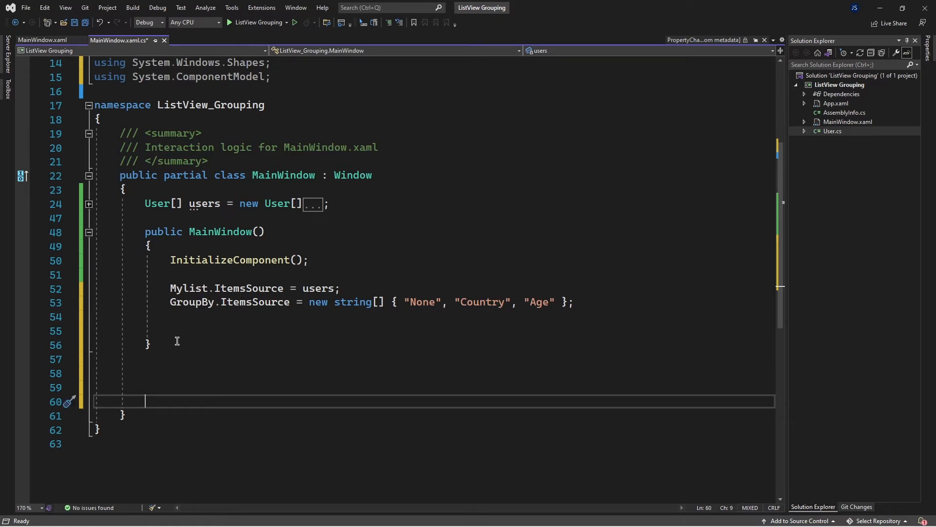
mouse_move(243, 401)
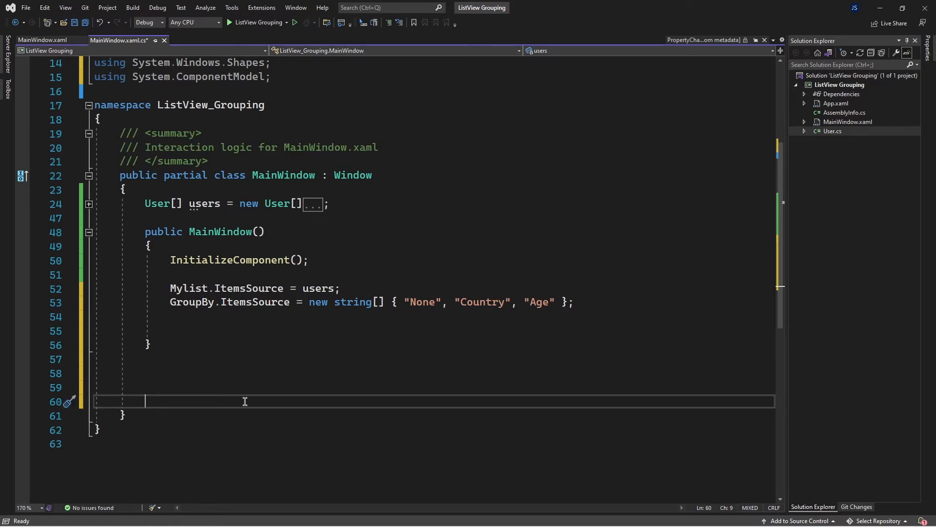
mouse_move(187, 386)
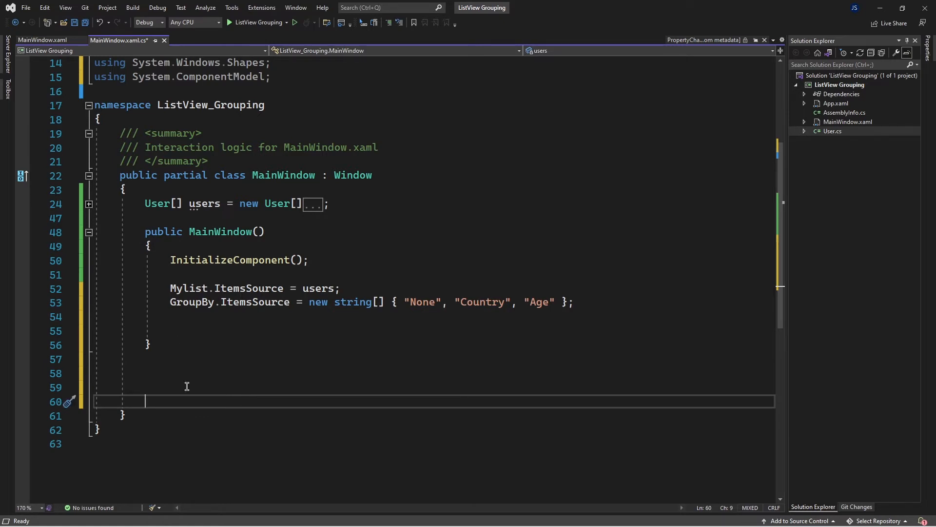
key(Backspace)
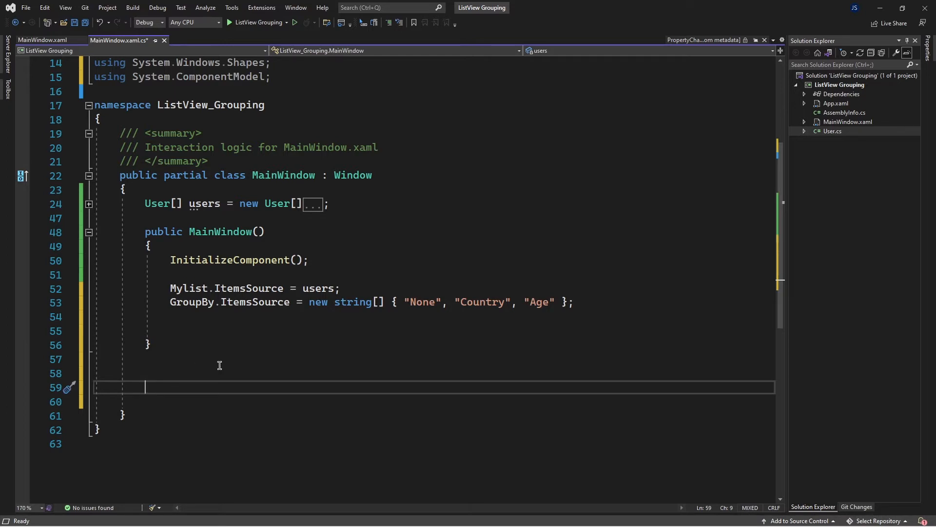
mouse_move(364, 411)
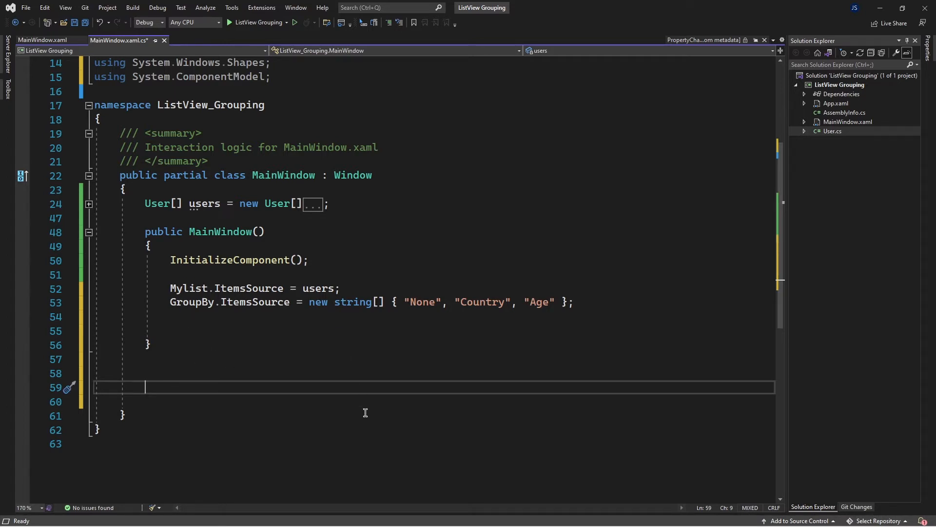
text(public void G)
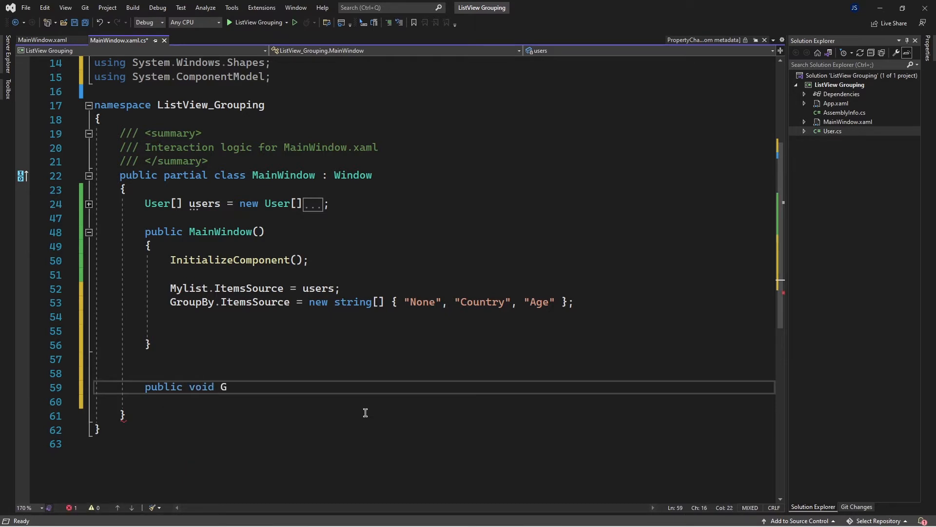
text(roupL)
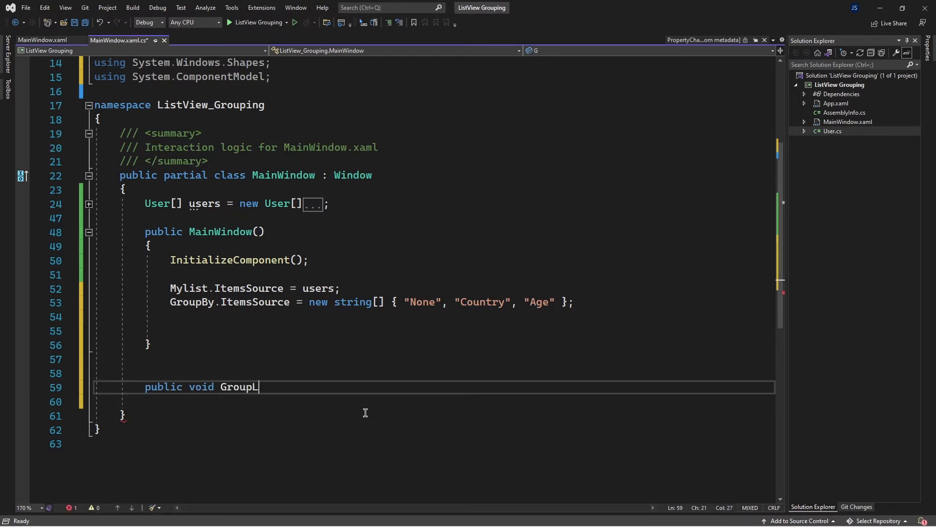
text(ist)
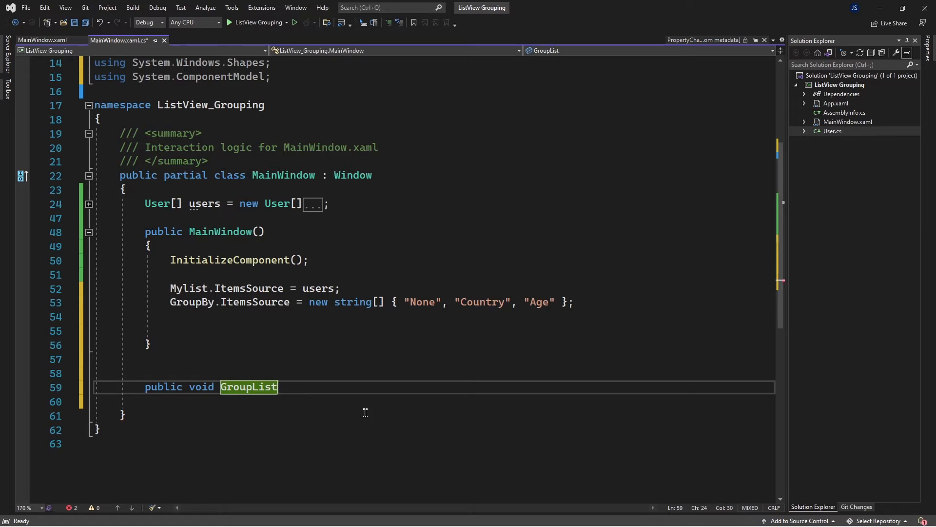
text(())
click(434, 401)
text({)
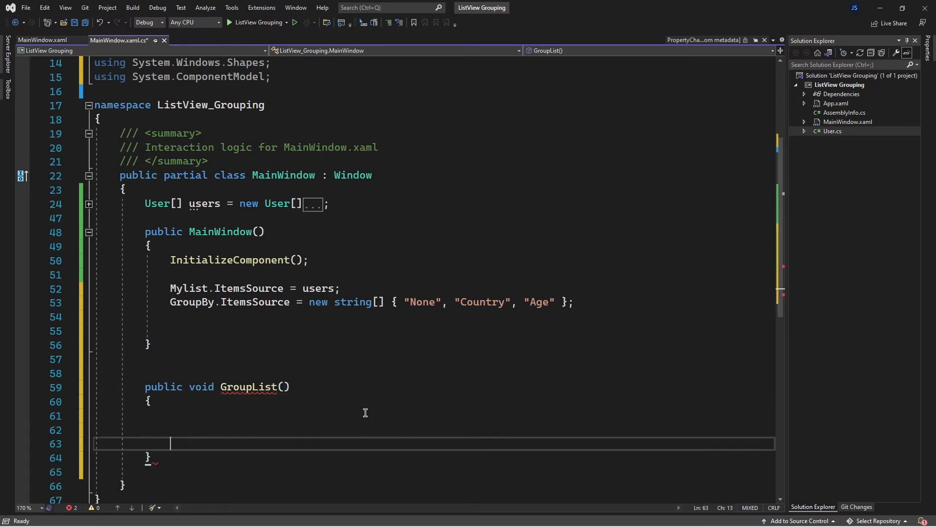
In GroupList, clear Mylist.Items.GroupDescriptions as the first statement
scroll(down, 3)
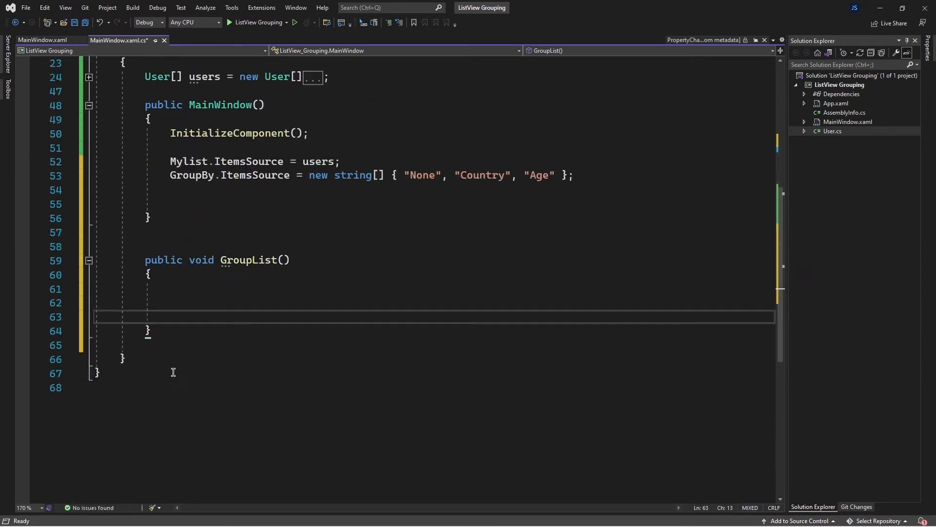
click(179, 289)
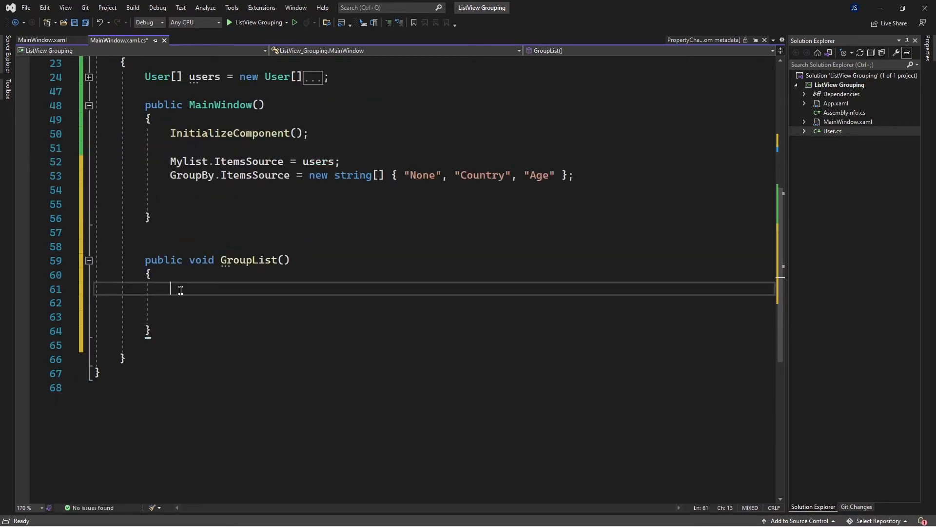
text(myl)
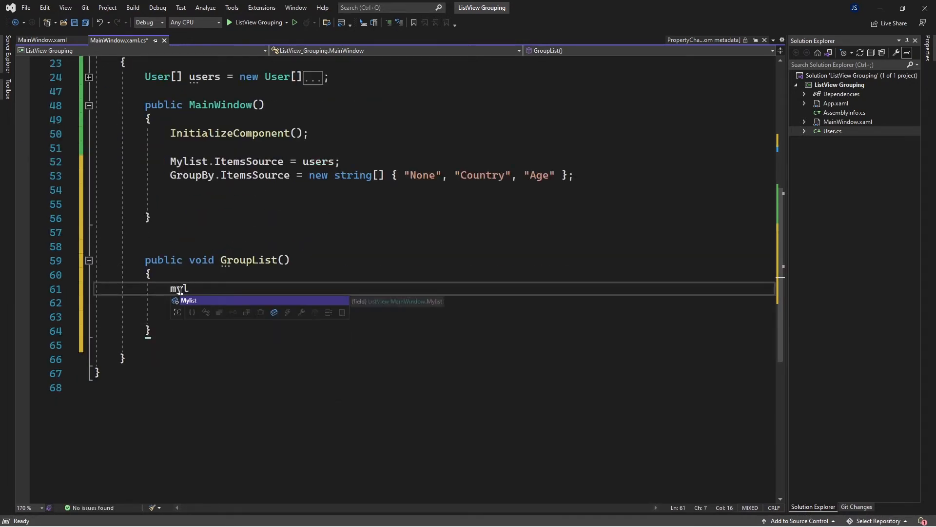
text(Mylist.)
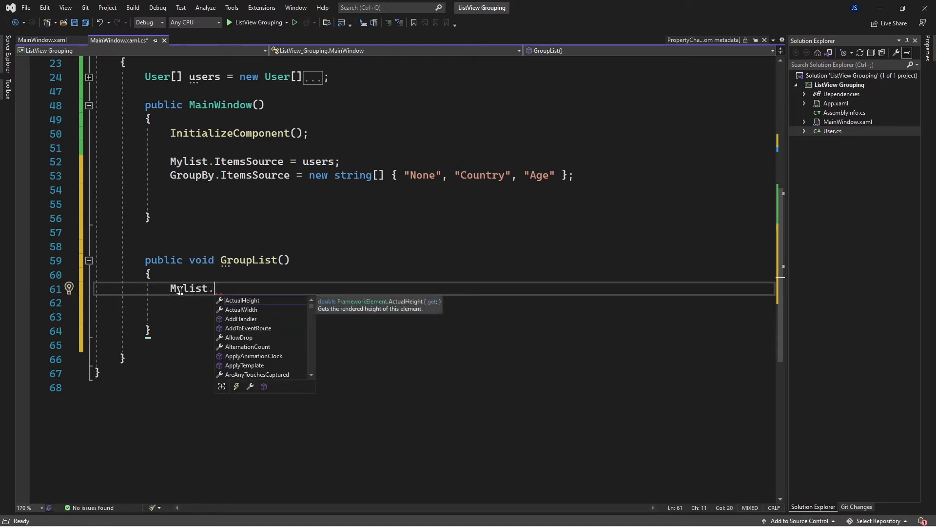
text(it)
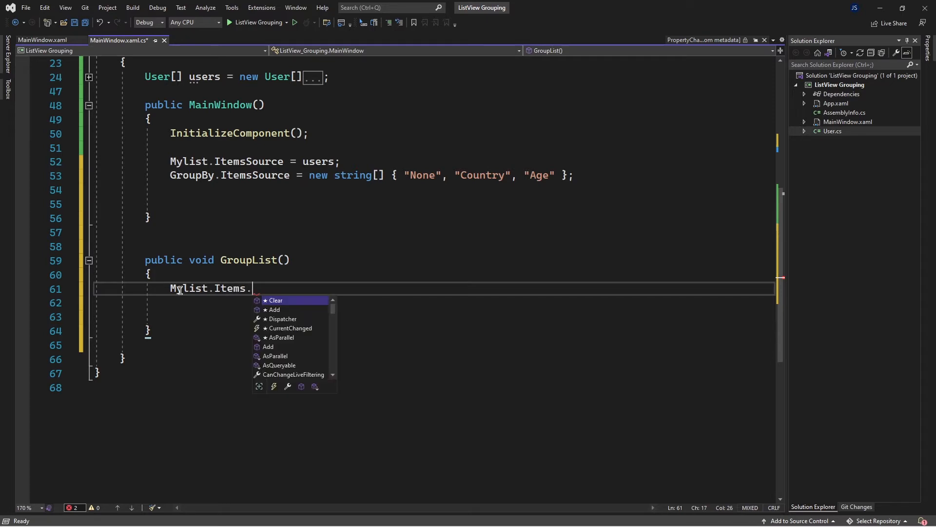
text(gr)
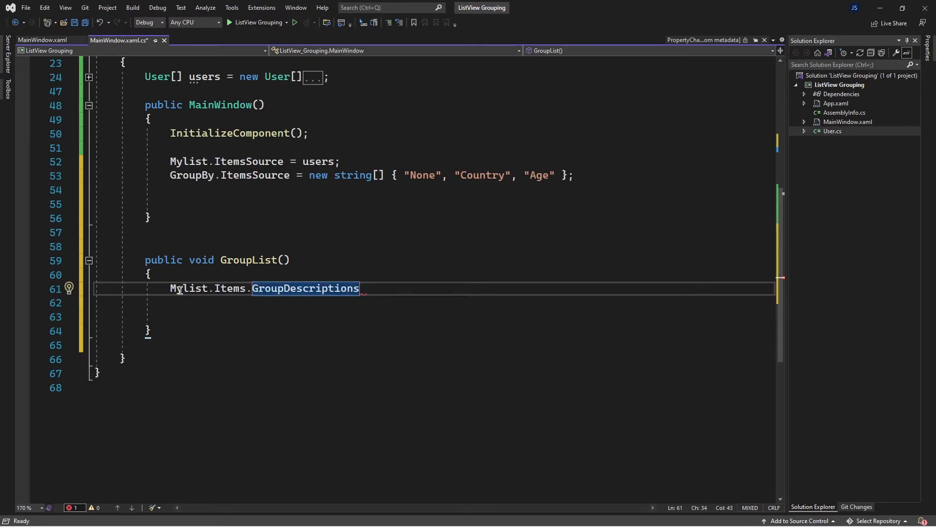
text(.cl)
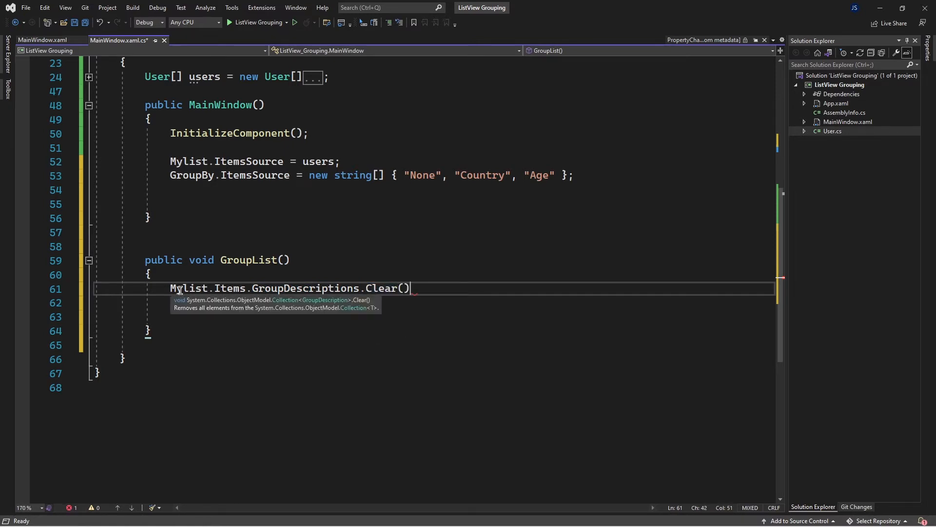
key(enter)
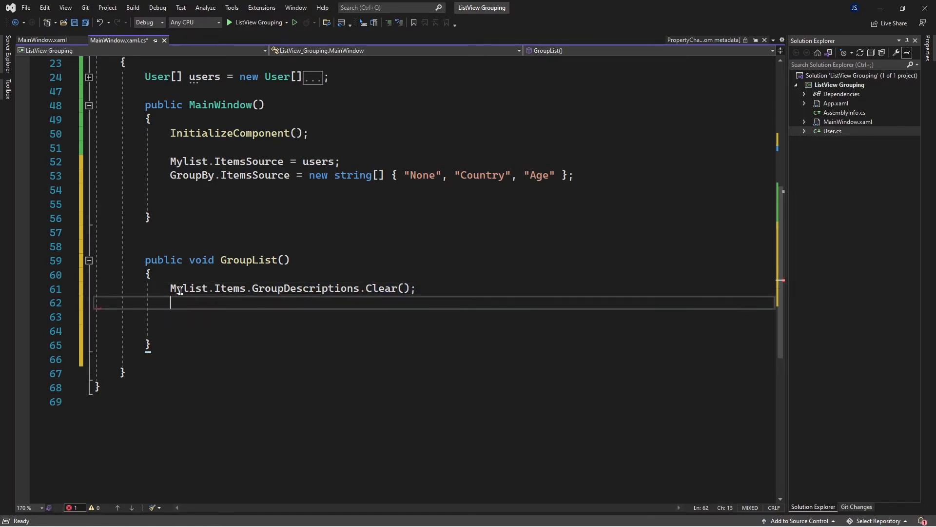
Declare var property = GroupBy.SelectedItem as string
text(var)
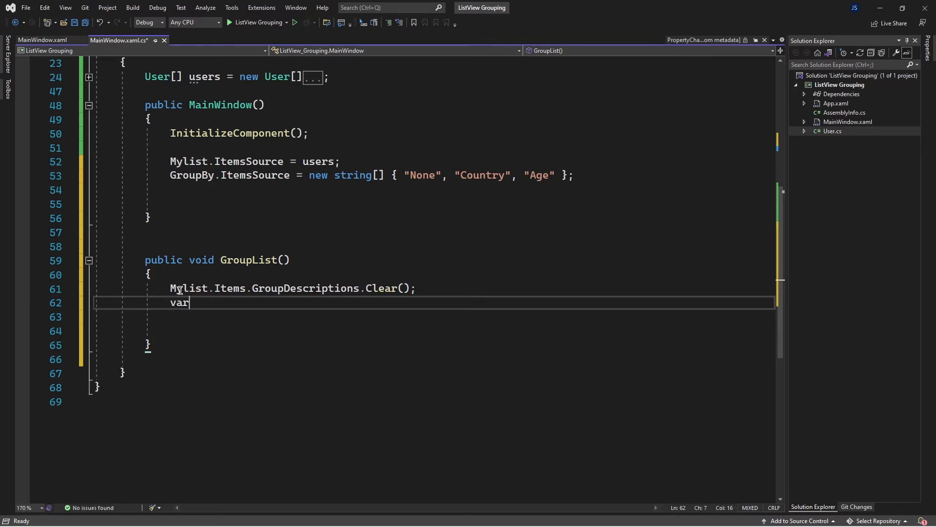
text(p)
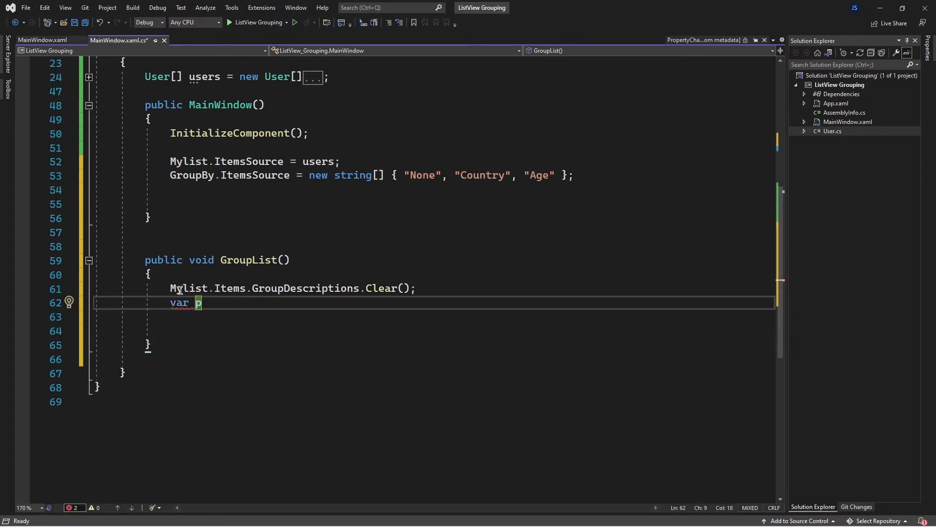
text(roper)
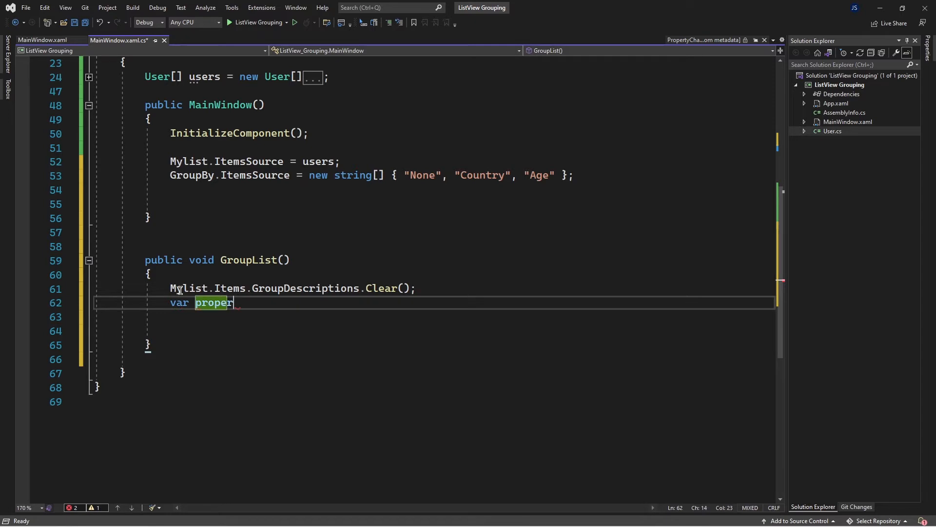
text(ty =)
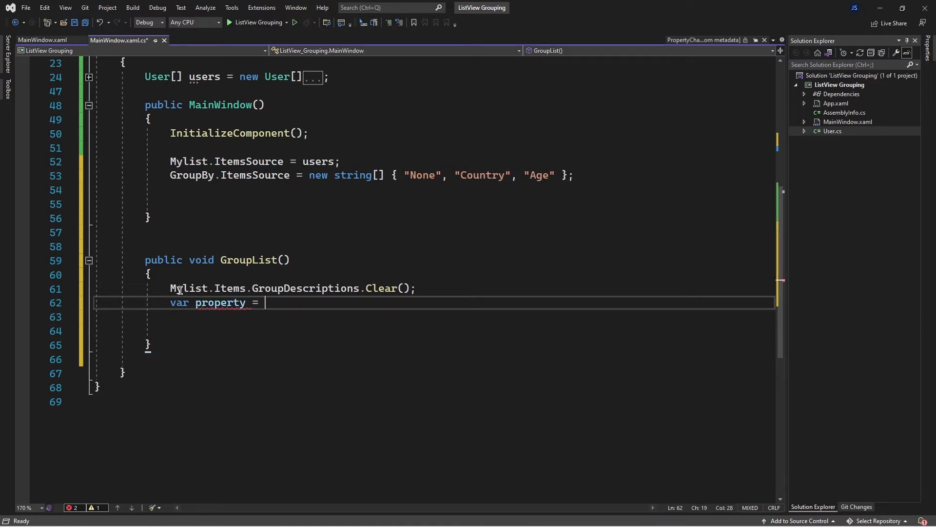
text(s)
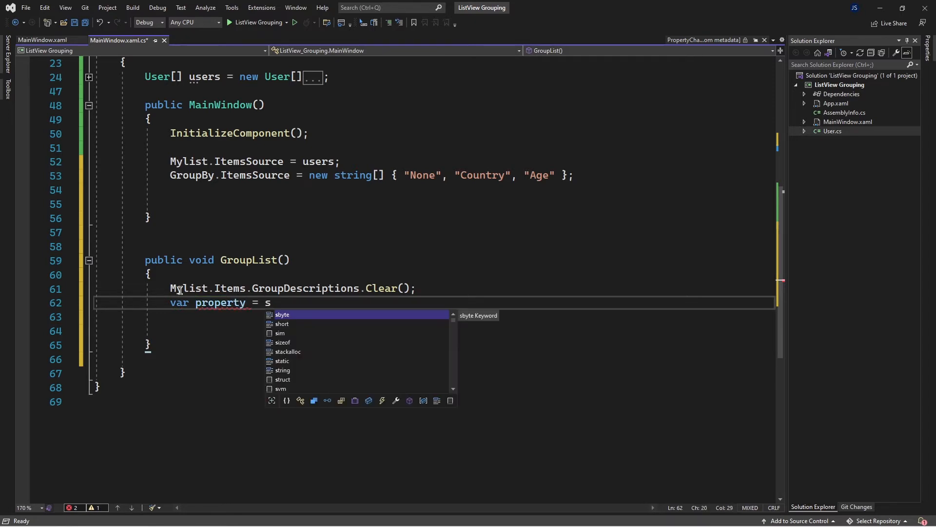
text(gr)
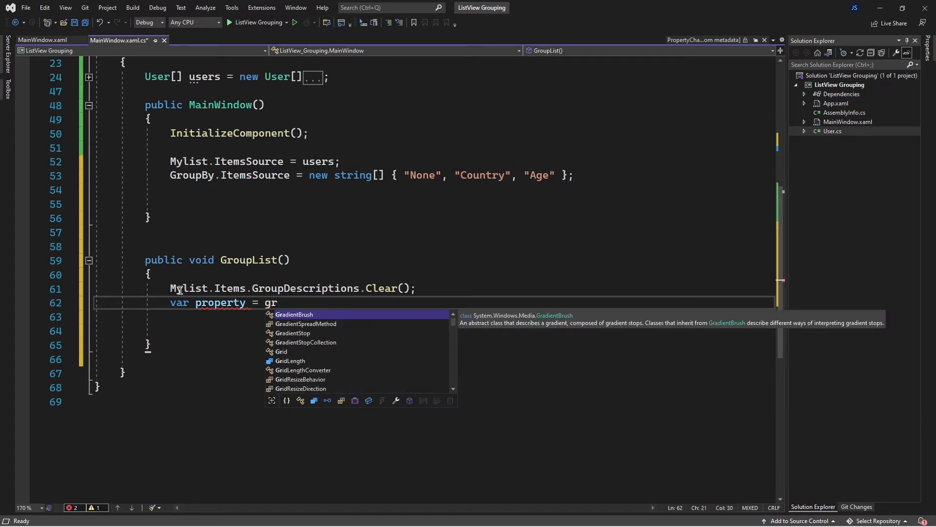
text(oupBy.SelectedItem)
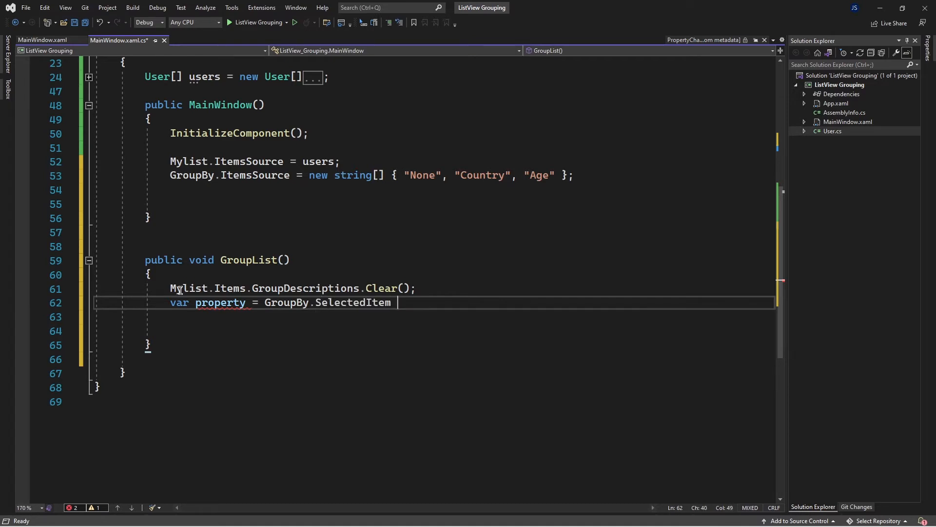
text(as)
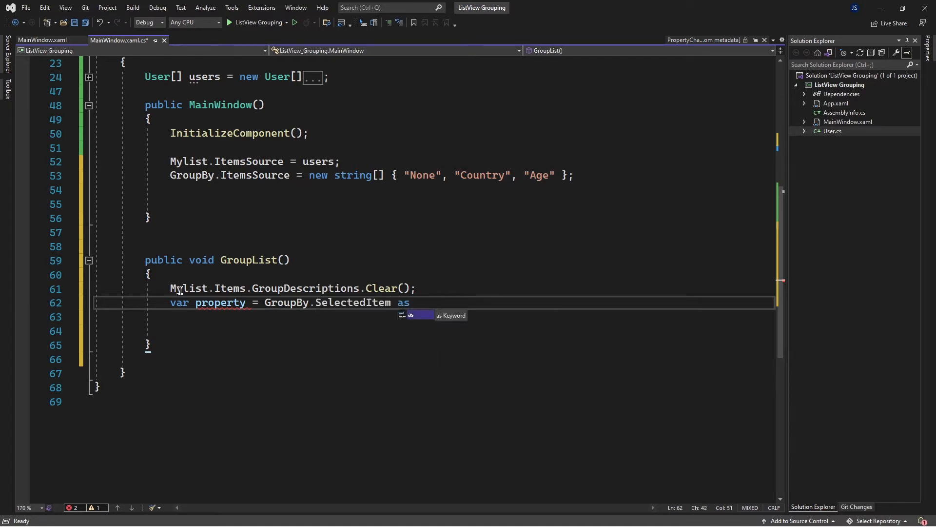
text(string;)
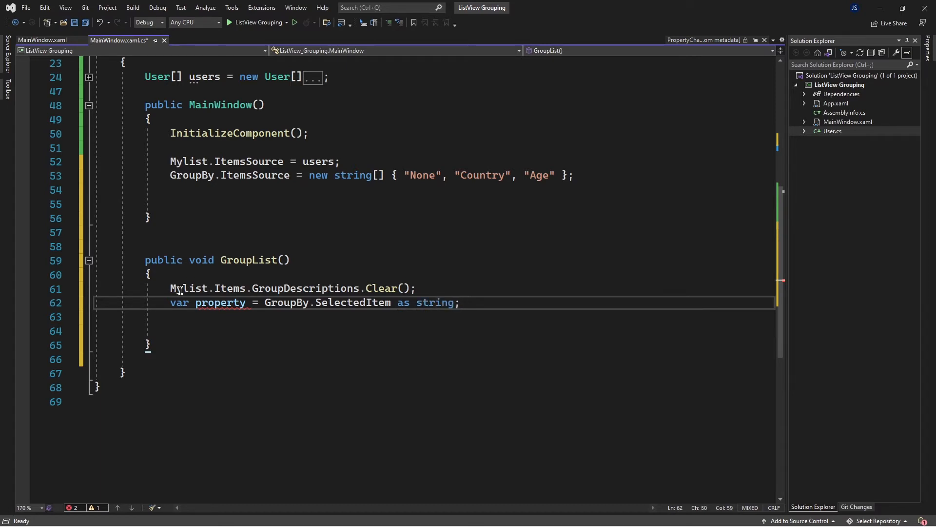
Add an if check that returns early when property == "None"
key(enter)
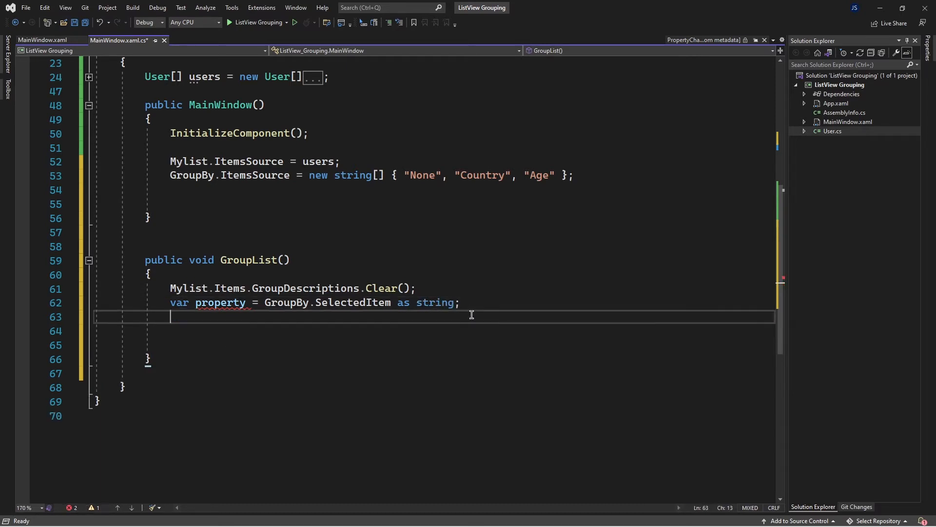
key(enter)
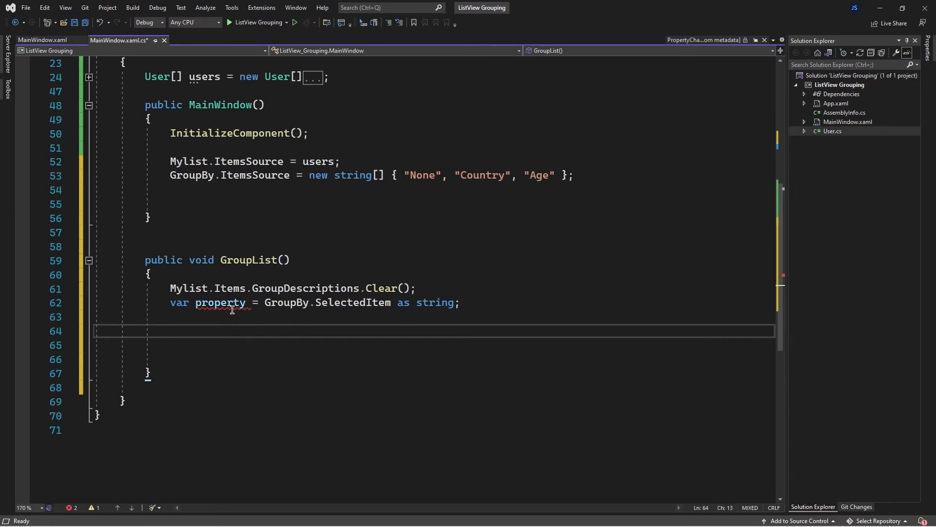
mouse_move(221, 303)
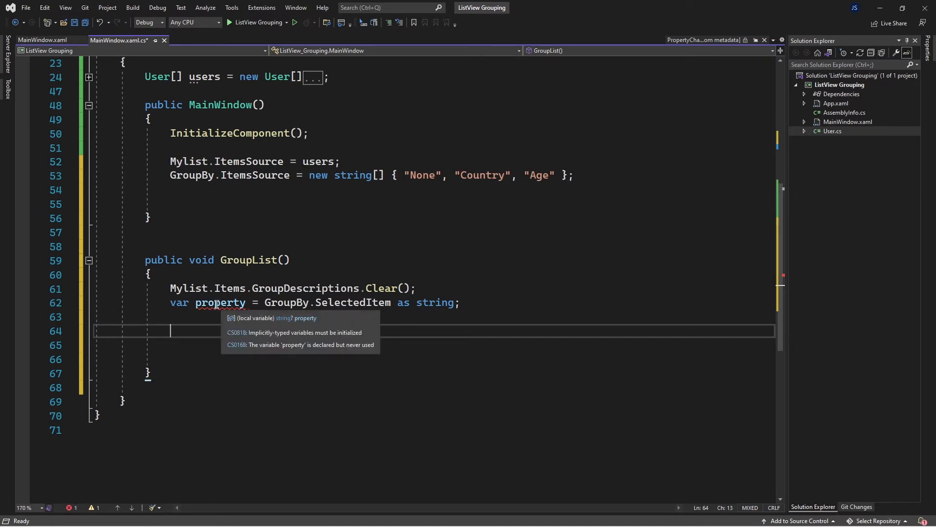
text(if)
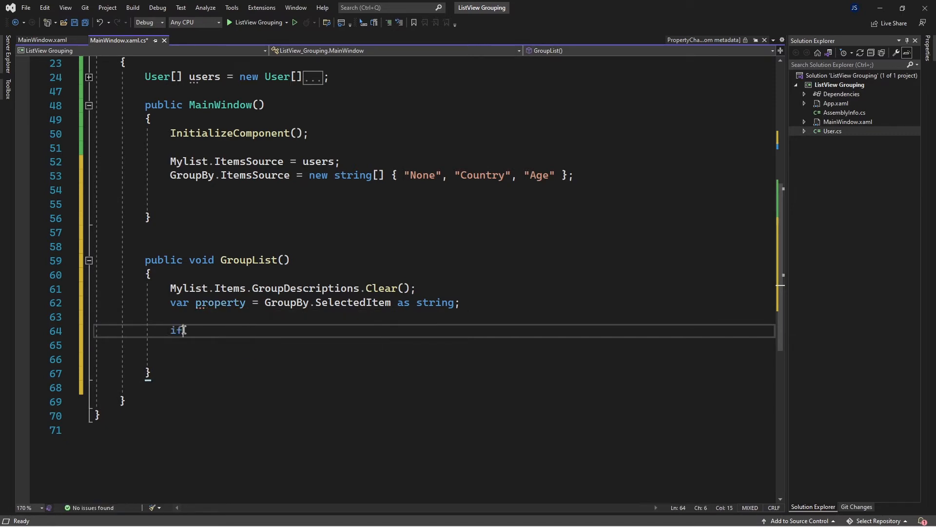
text((true))
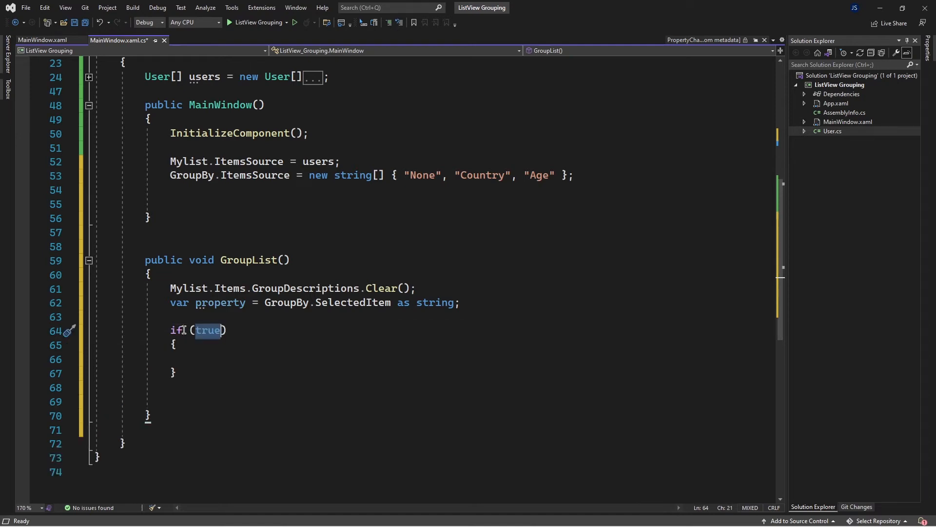
text(property ==)
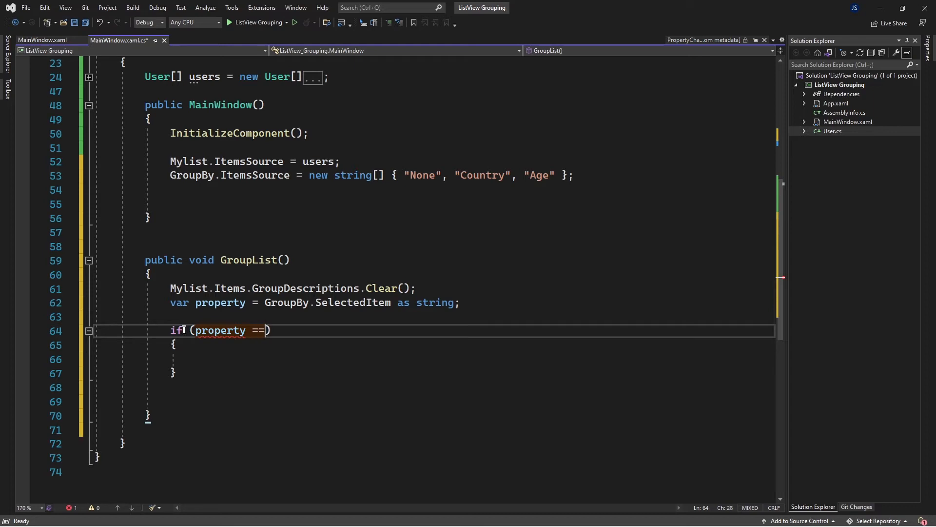
text("")
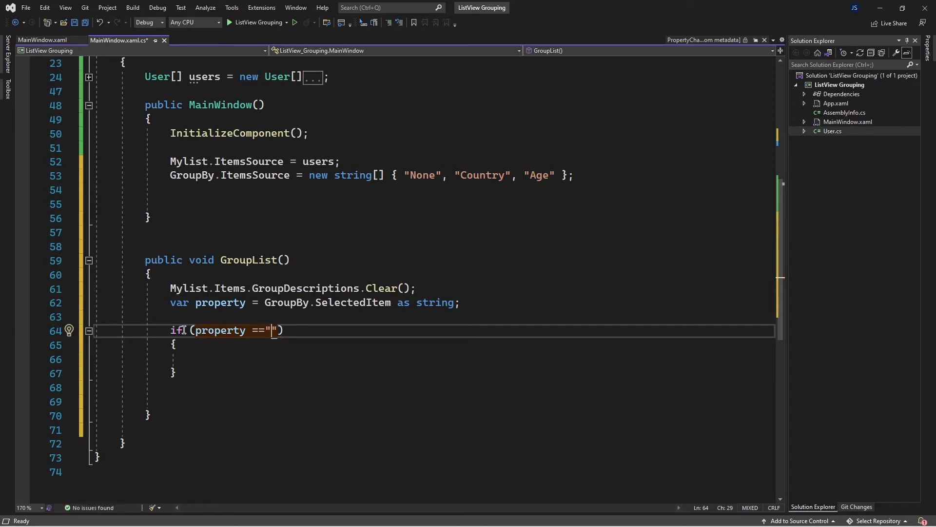
text(N)
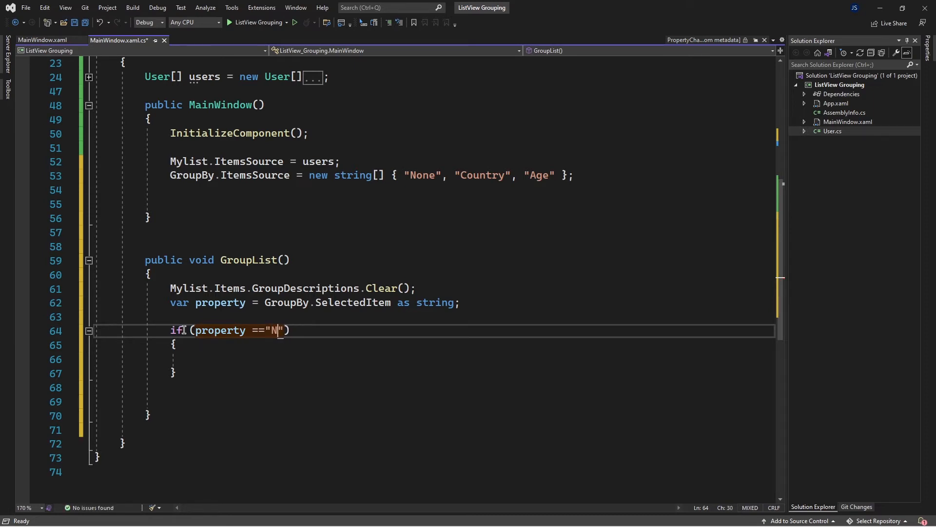
text(one)
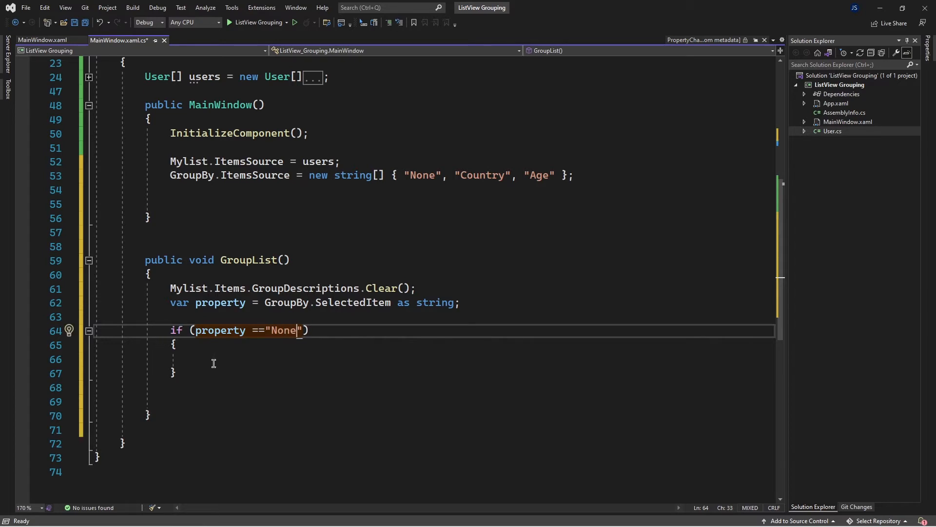
text(return;)
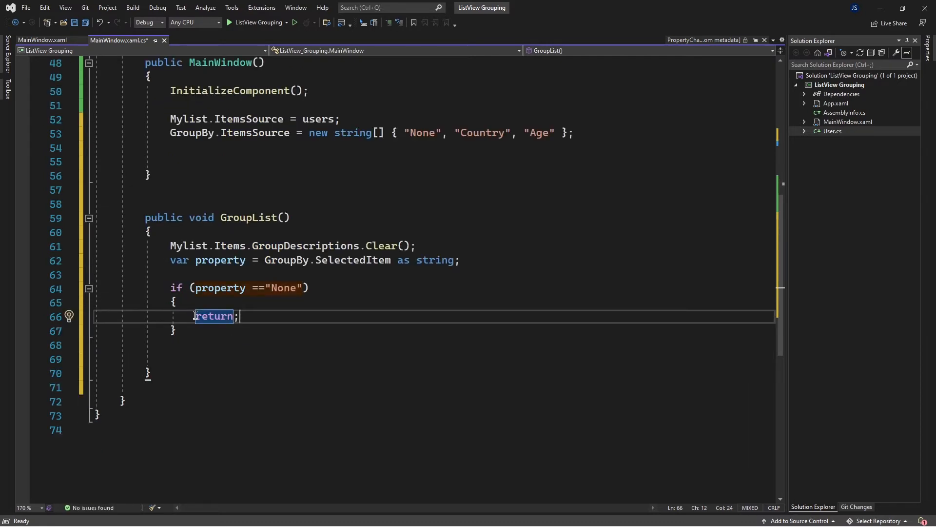
mouse_move(251, 332)
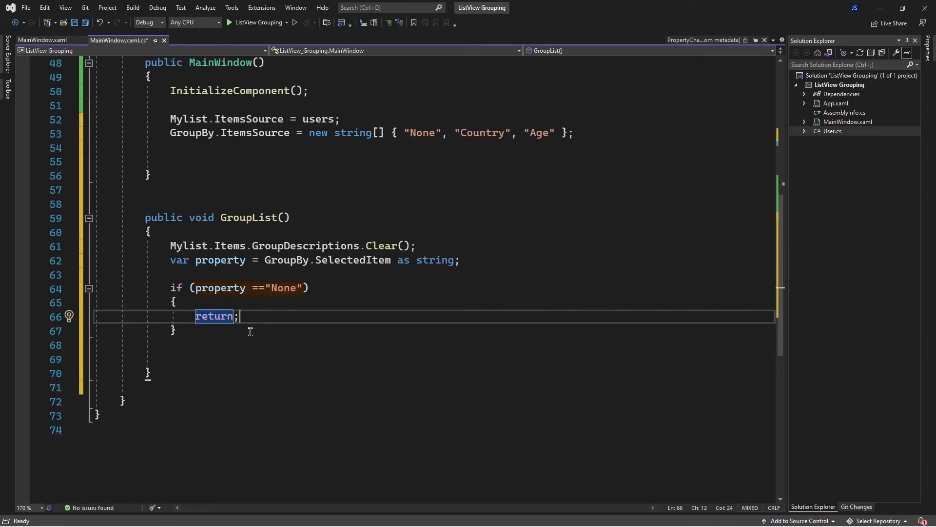
mouse_move(186, 245)
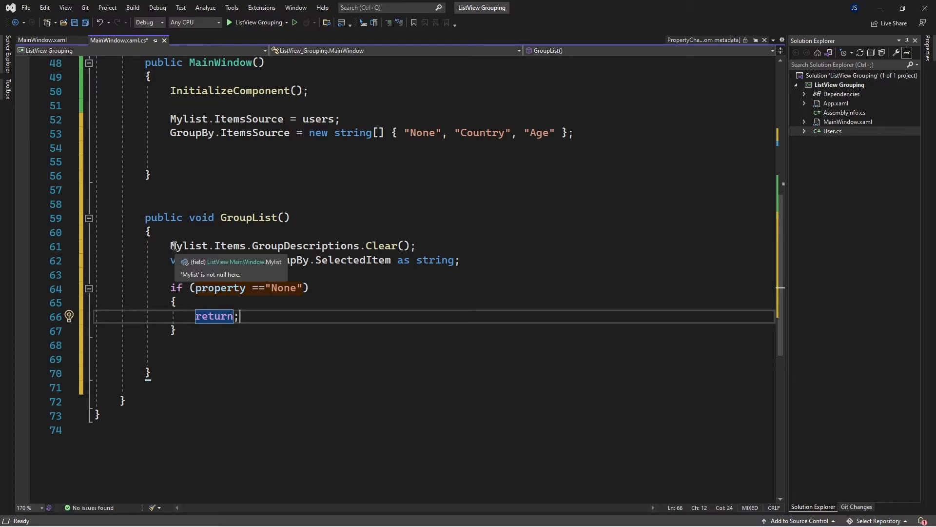
mouse_move(444, 238)
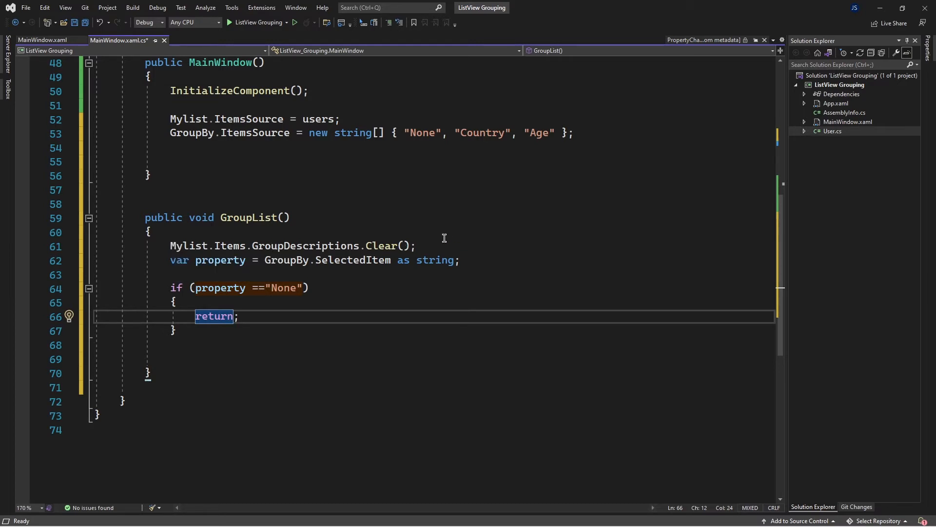
mouse_move(288, 318)
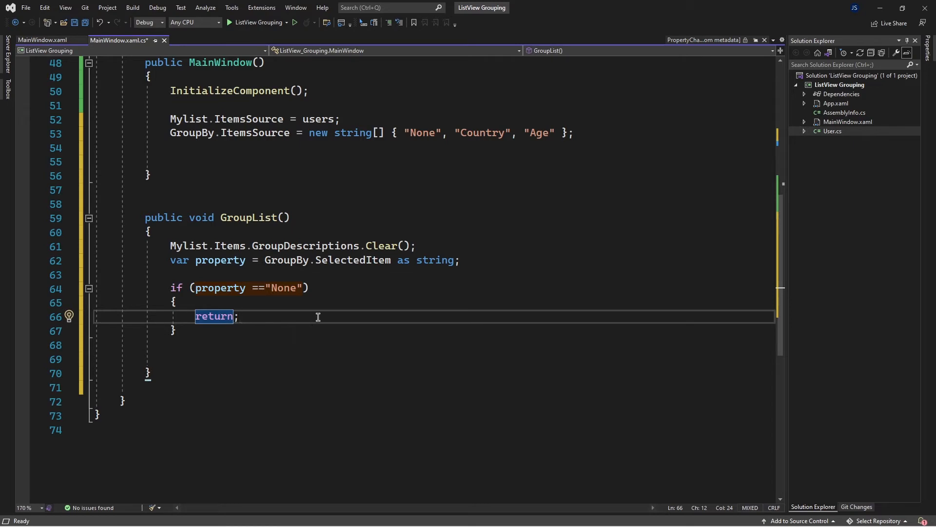
click(210, 359)
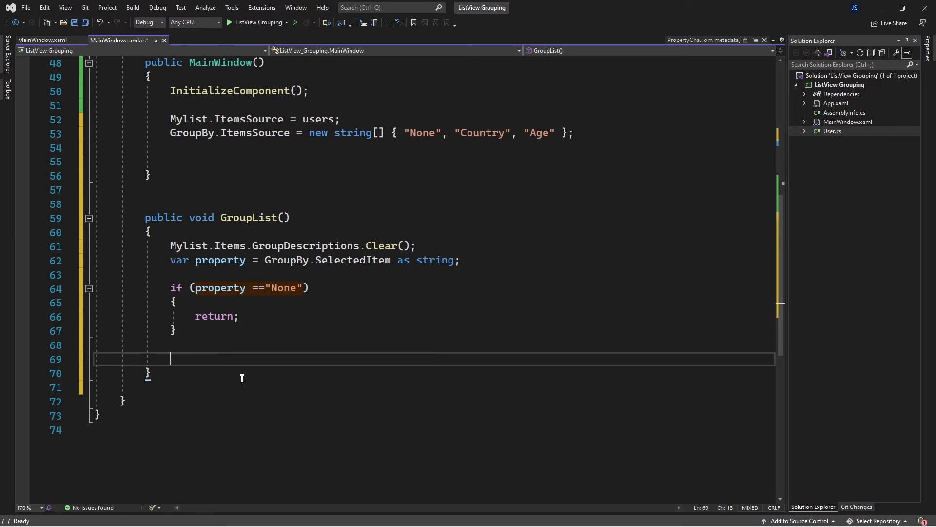
Add Mylist.Items.GroupDescriptions.Add(new PropertyGroupDescription(property)) to GroupList
text(Mylist)
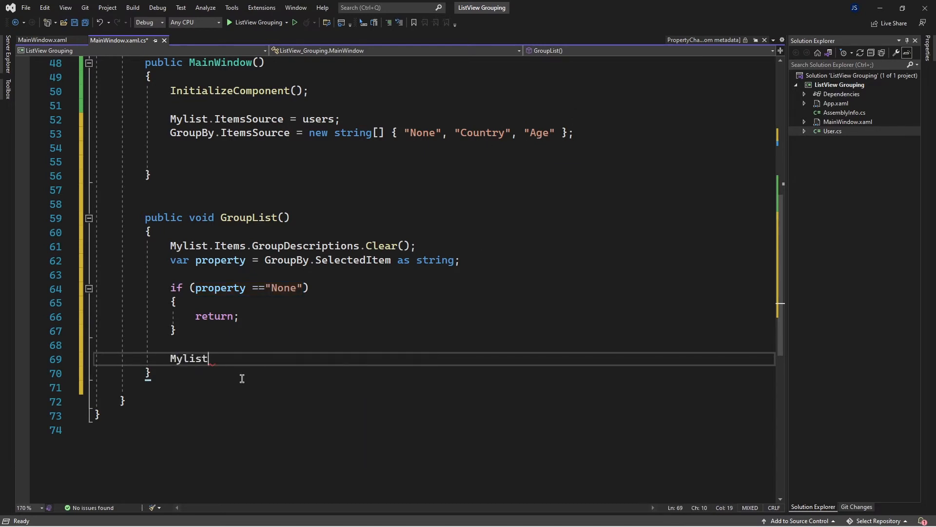
text(.items.g)
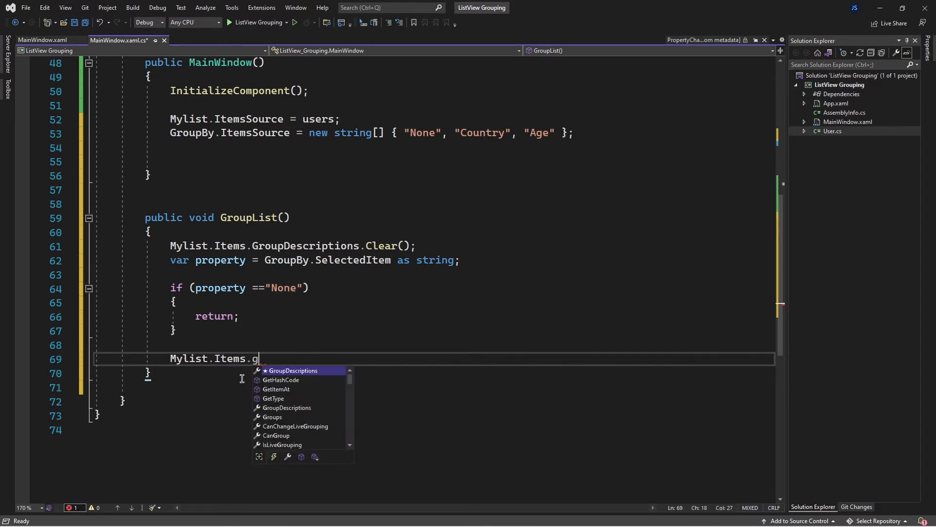
text(GroupDescriptions()
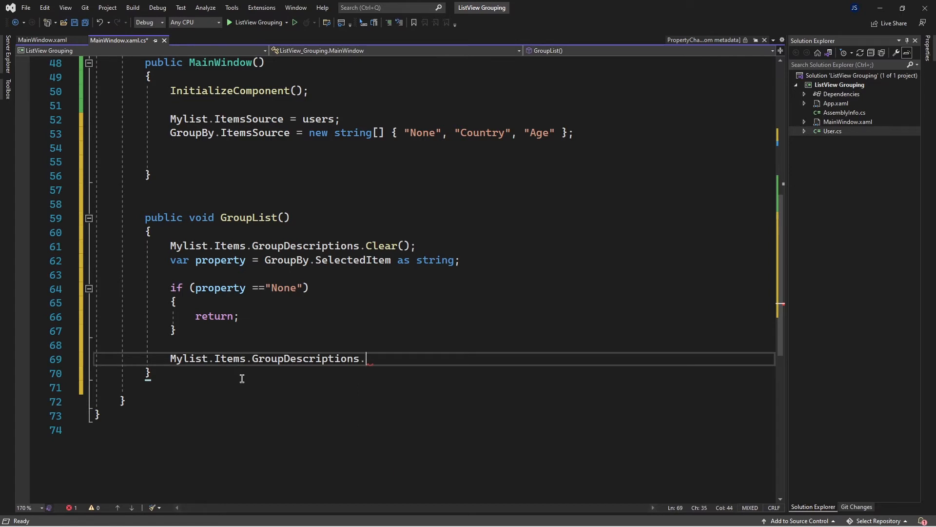
text(Add()
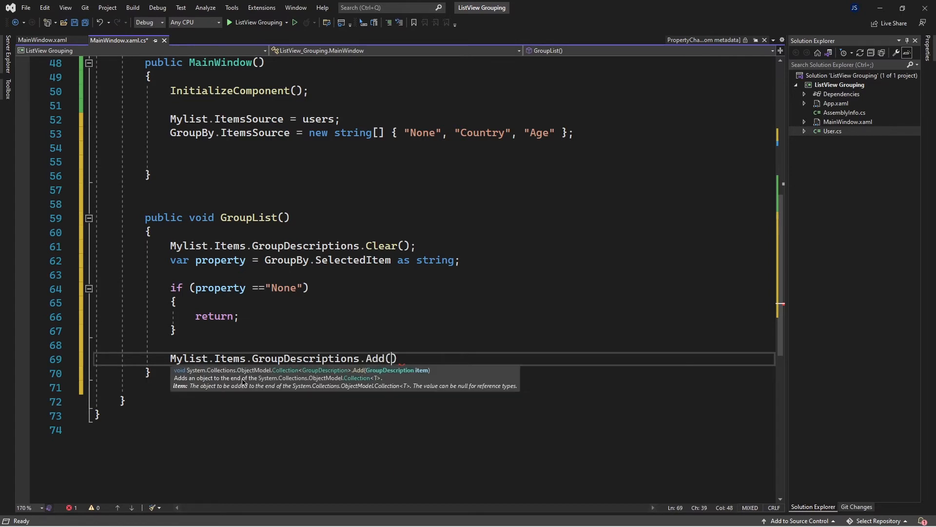
text(new)
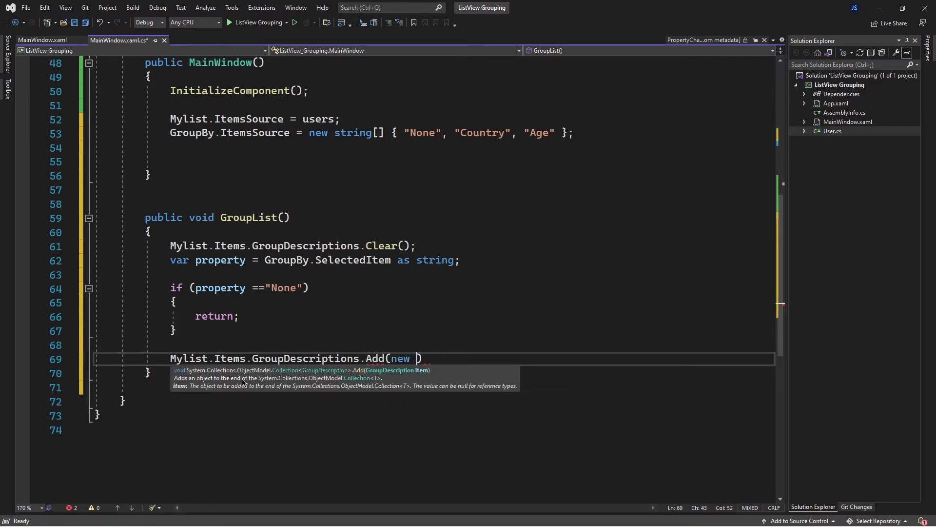
text(pro)
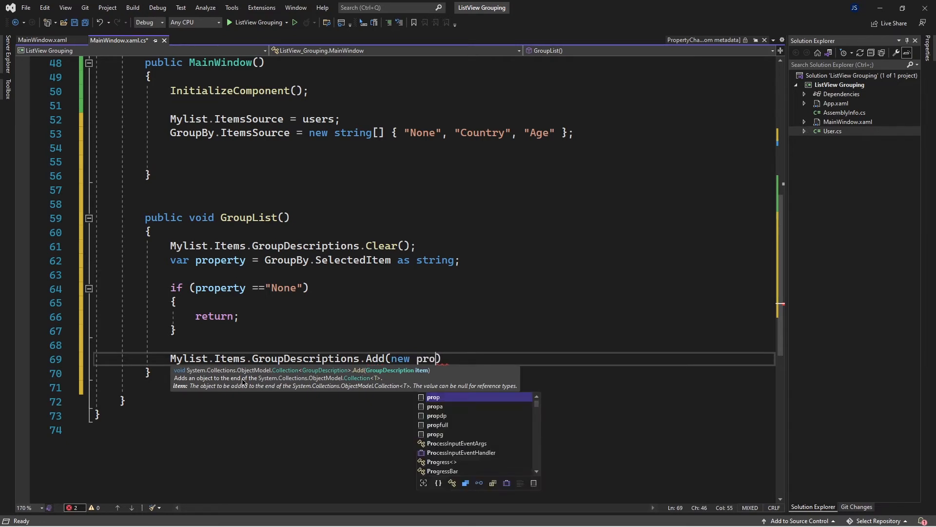
text(er)
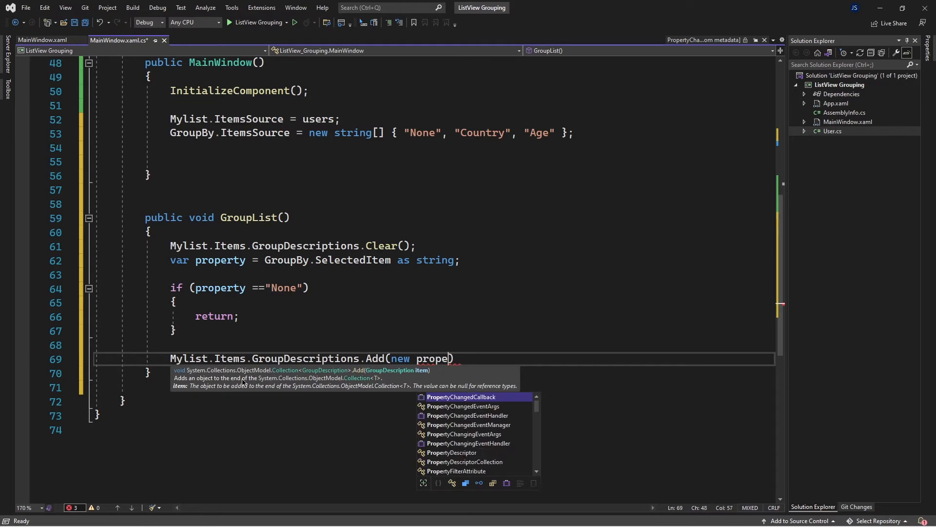
text(PropertyGroupDescription)
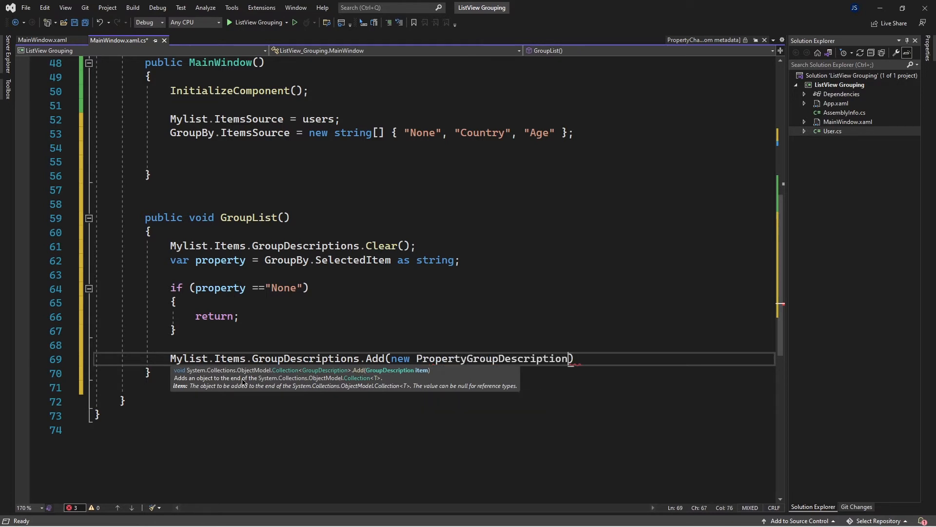
text(()
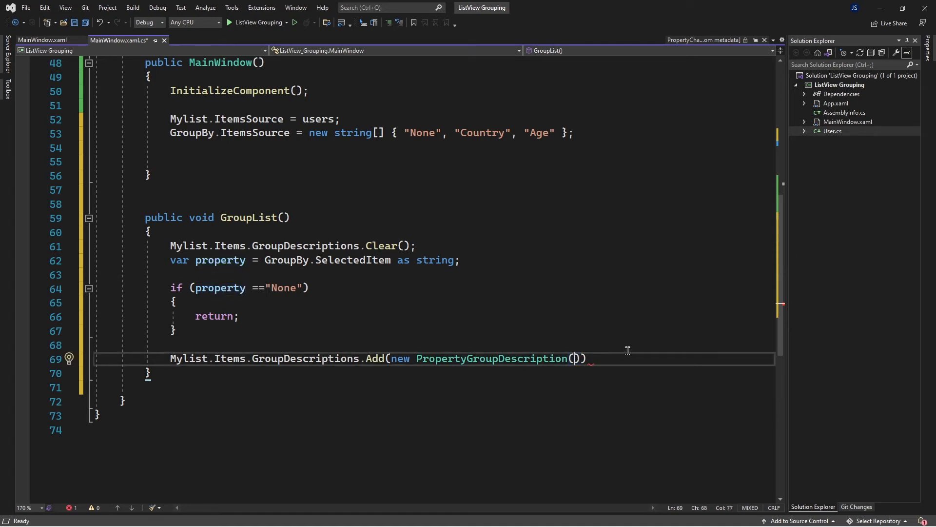
text(property)
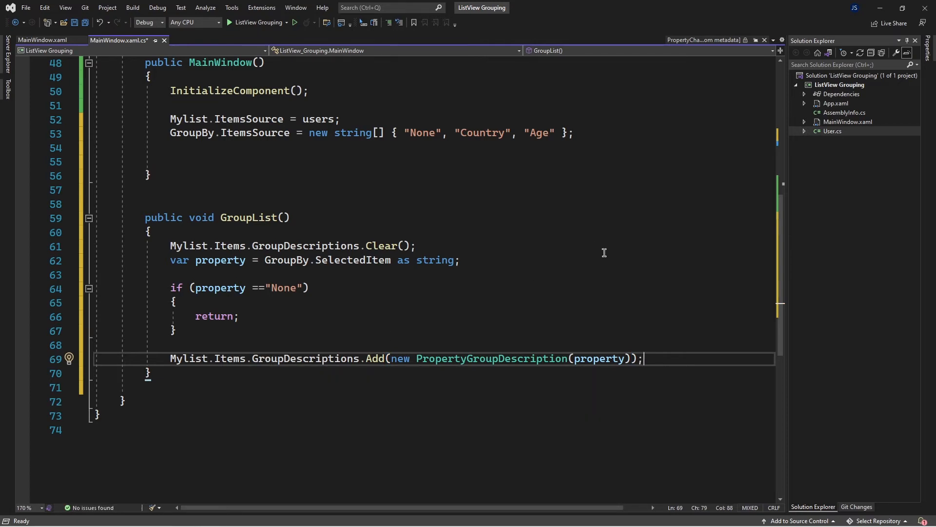
click(42, 40)
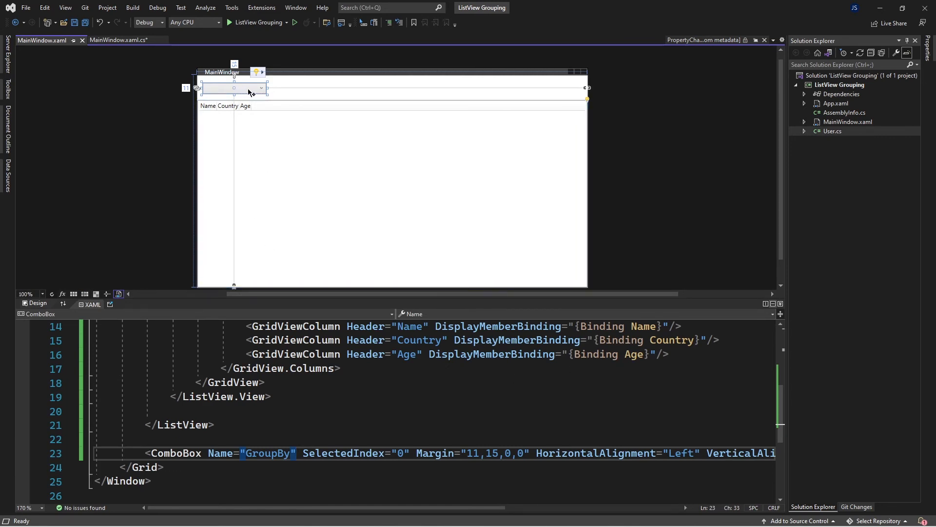
Give the GroupBy ComboBox a SelectionChanged="GroupBy_SelectionChanged" handler and view it in code-behind
click(339, 453)
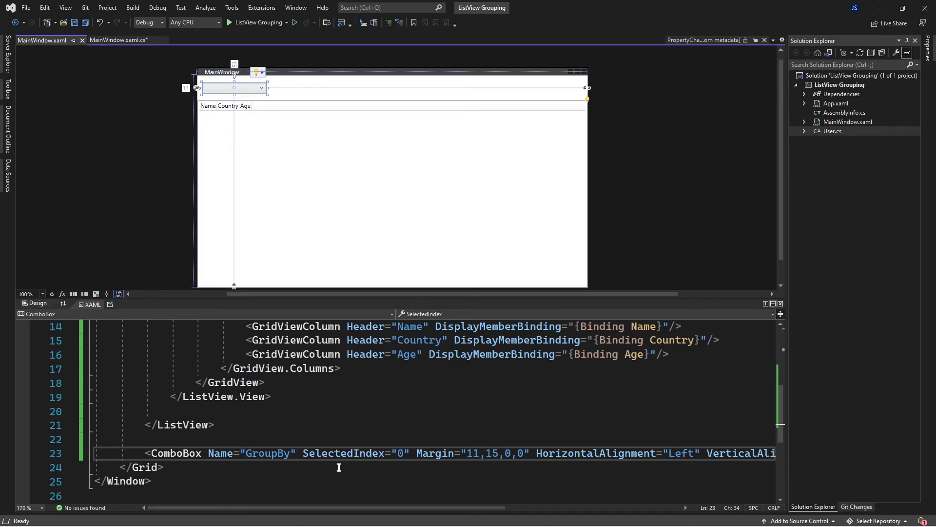
text(s)
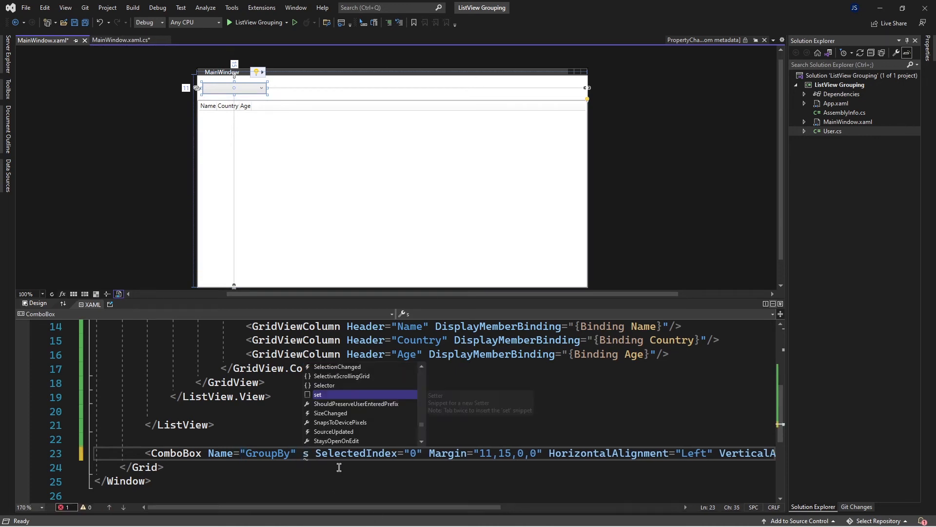
text(el)
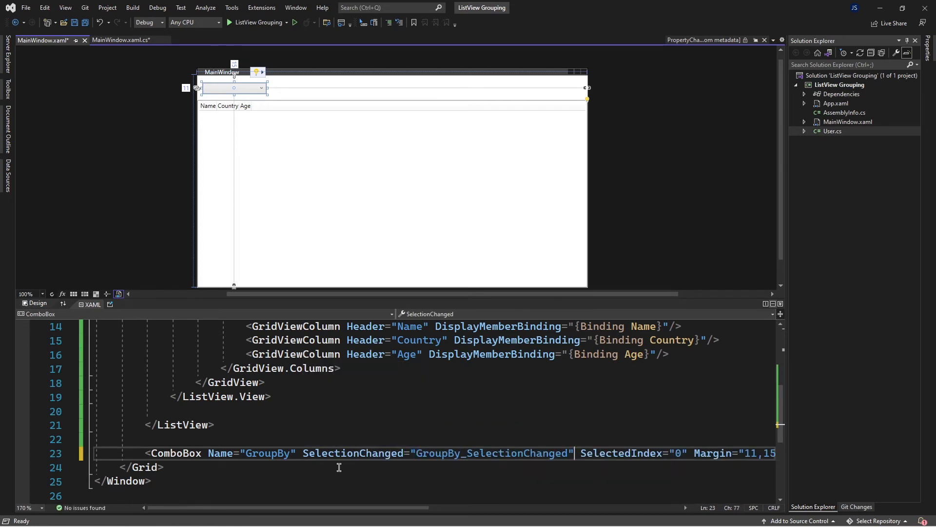
click(119, 40)
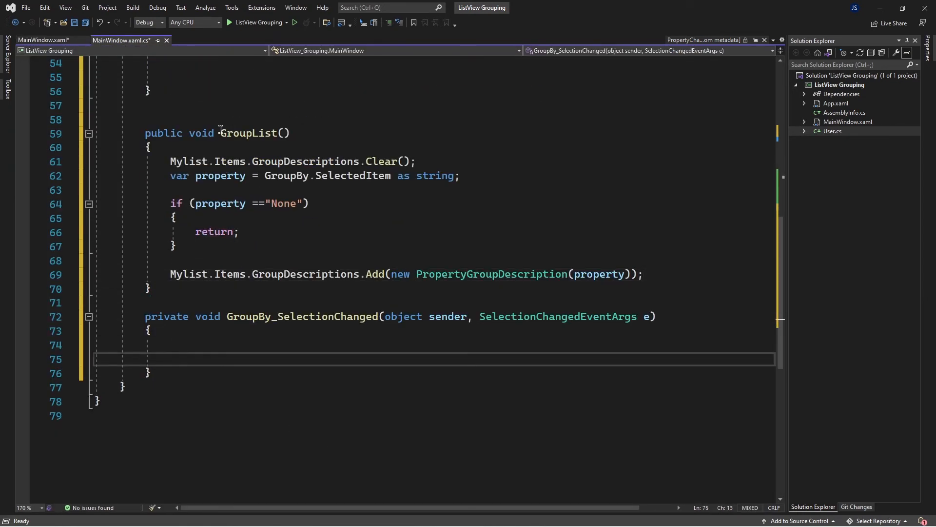
Call GroupList(); inside GroupBy_SelectionChanged, then return to MainWindow.xaml
double_click(249, 132)
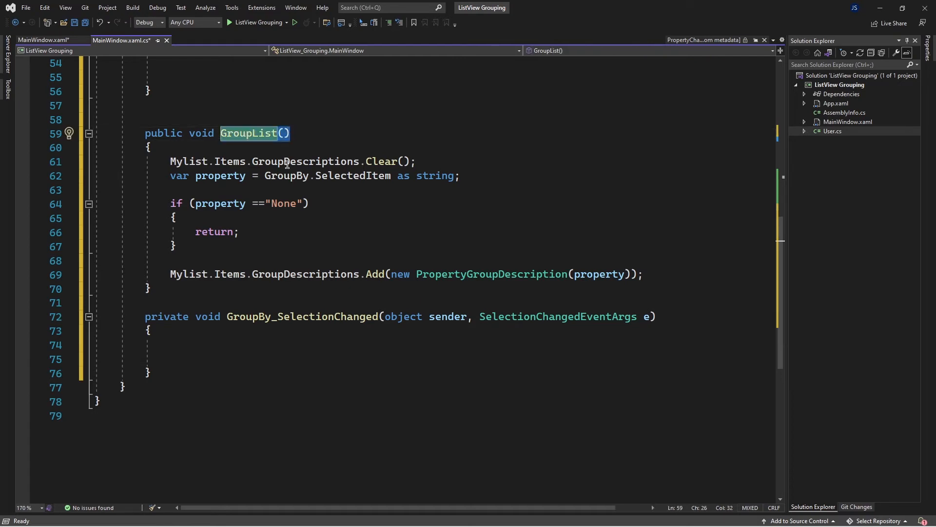
text(GroupList())
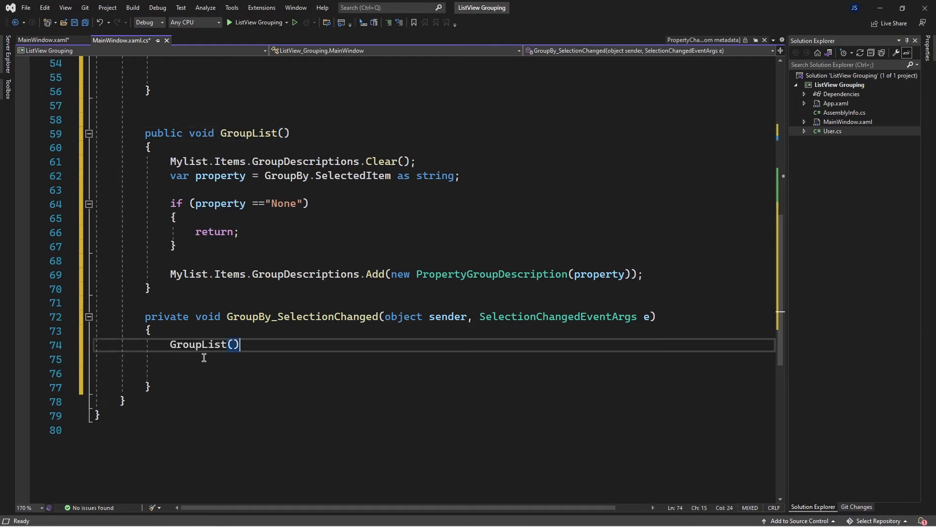
mouse_move(257, 356)
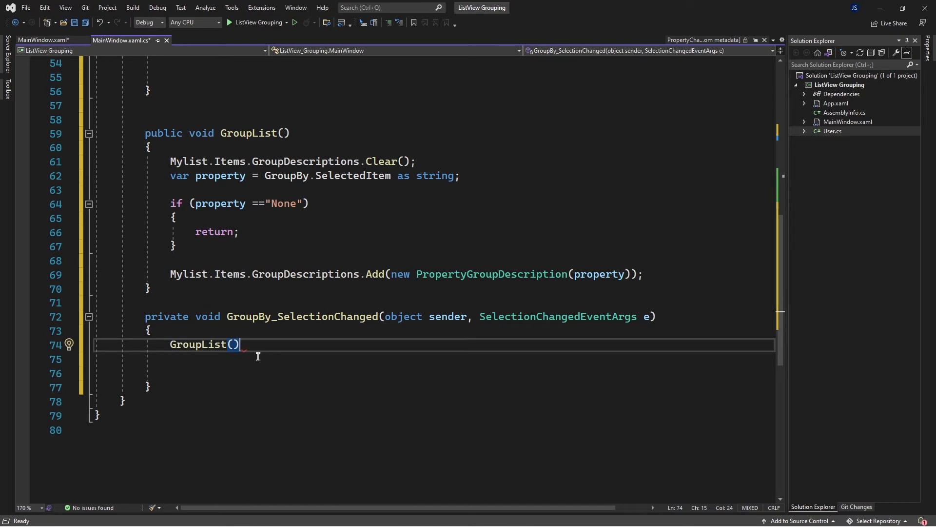
text(;)
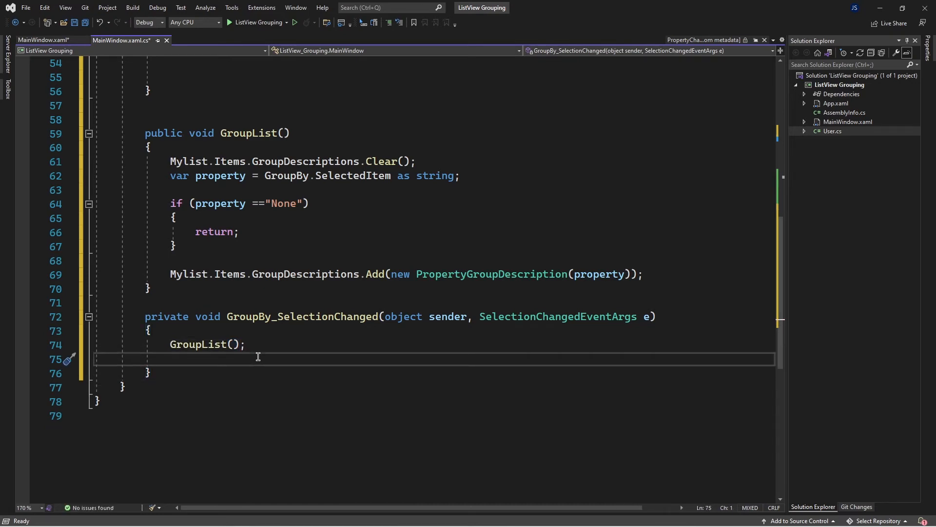
click(42, 40)
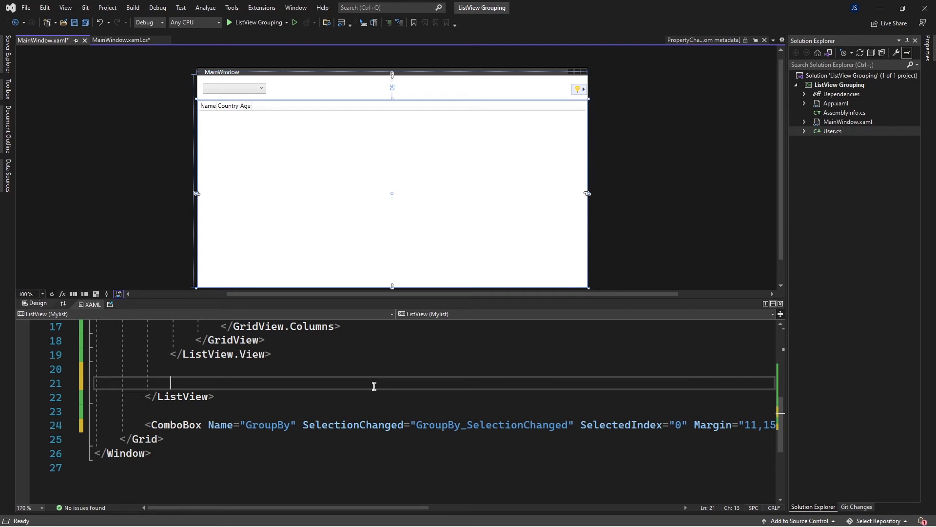
Add a <ListView.GroupStyle> section with an empty <GroupStyle> inside Mylist
scroll(up, 3)
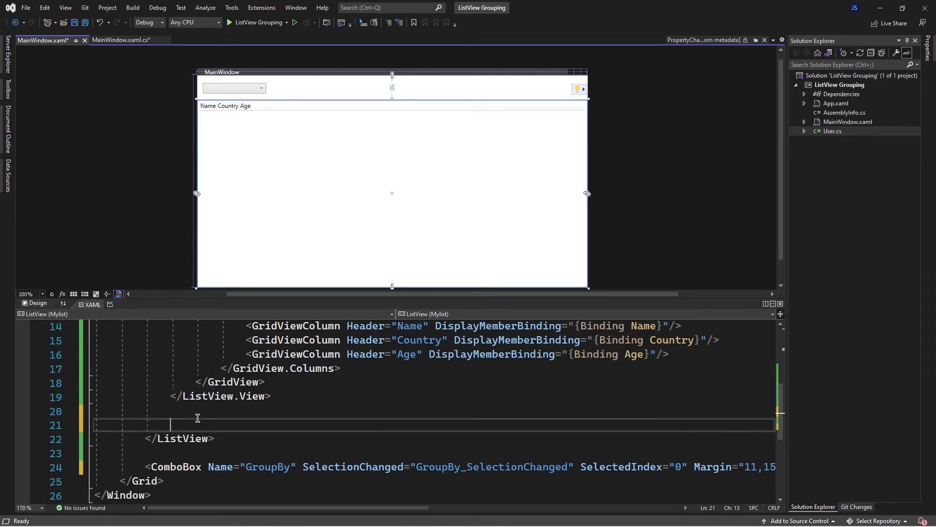
text(<li)
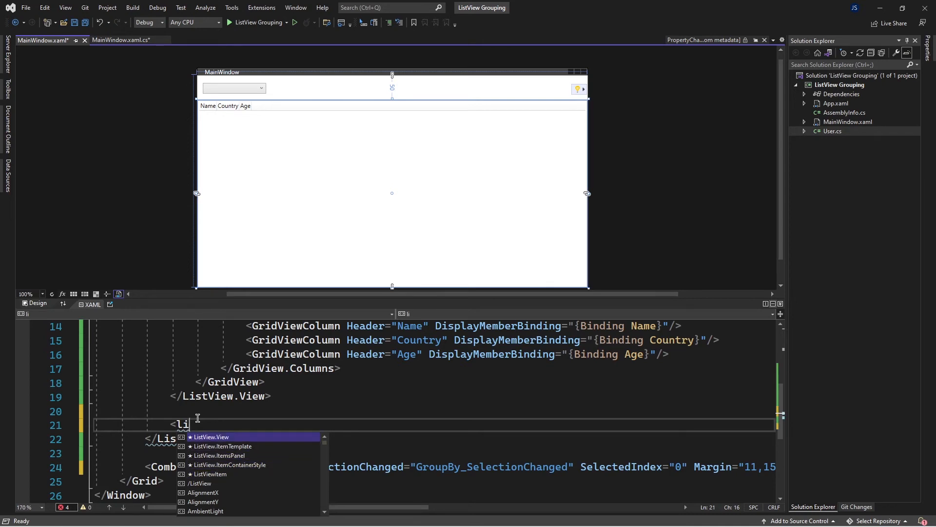
text(stVie>)
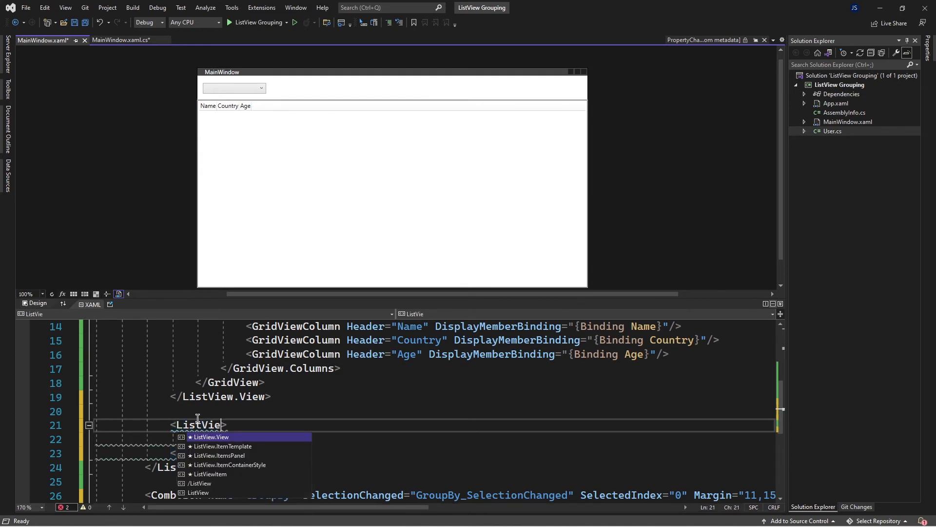
text(.)
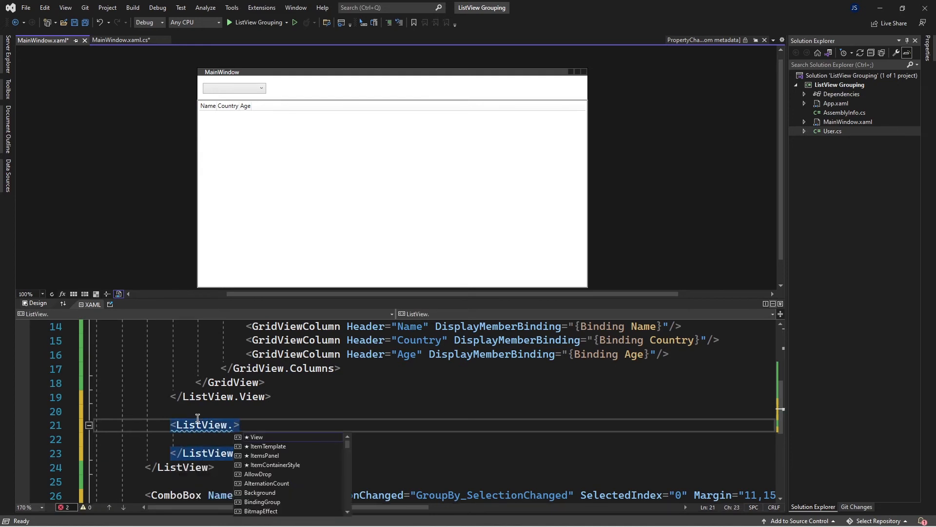
text(GroupStyle)
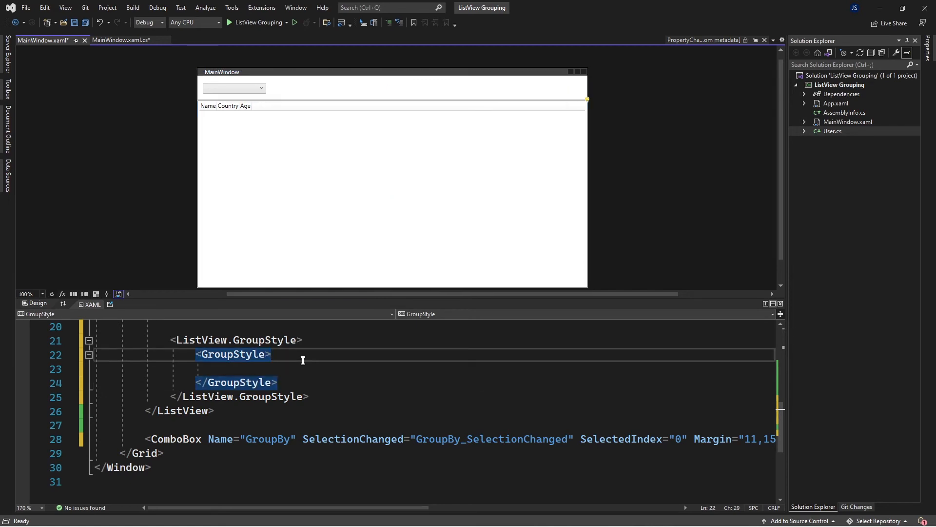
Add a GroupStyle.HeaderTemplate holding a DataTemplate with a self-closing <Label/>
text(<GroupStyle.HeaderTemplate)
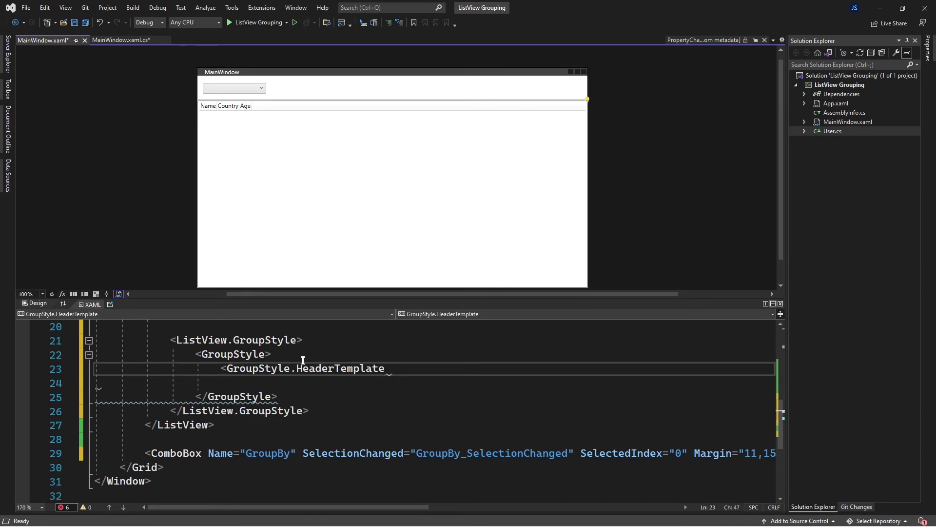
text(>)
text(</GroupStyle.HeaderTemplate>)
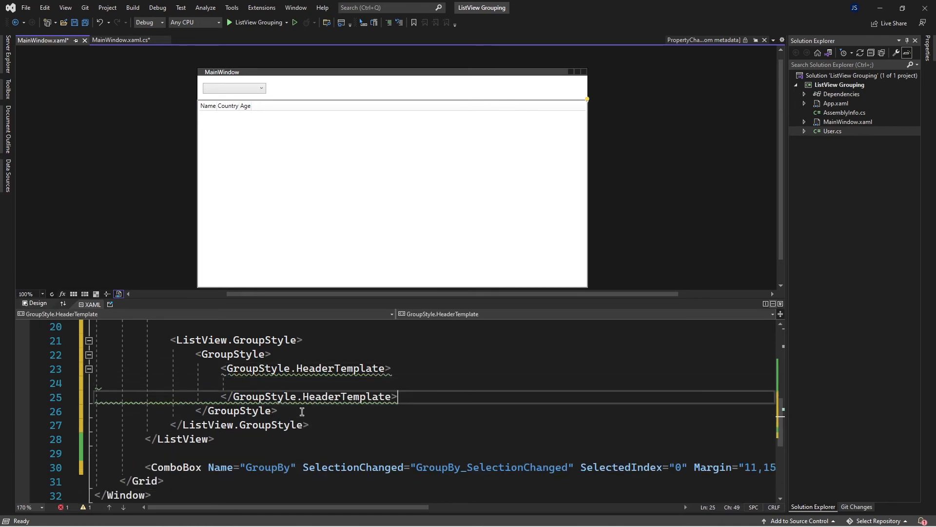
click(379, 382)
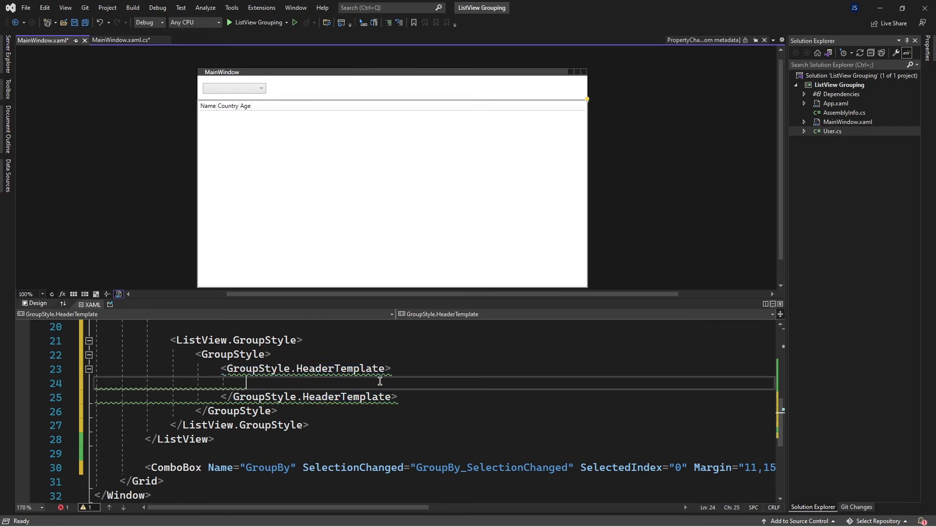
text(<DataTemplate>)
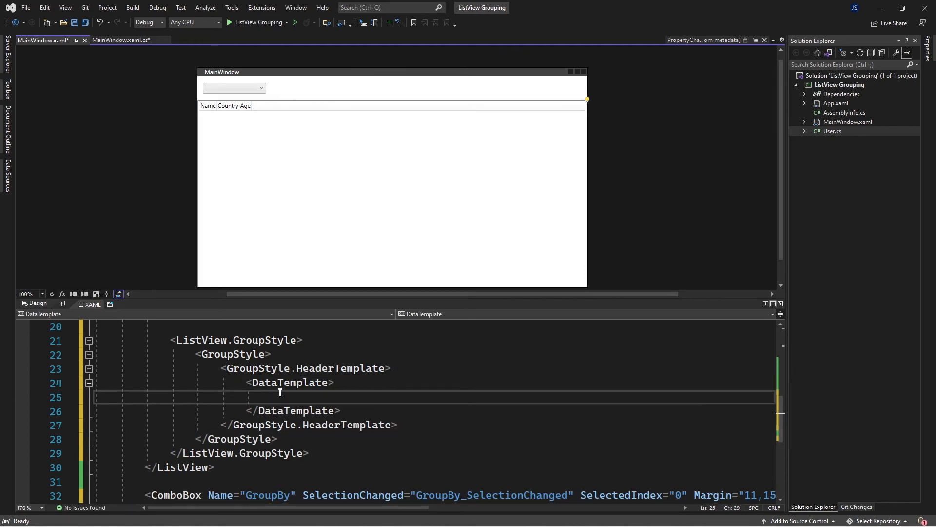
text(<)
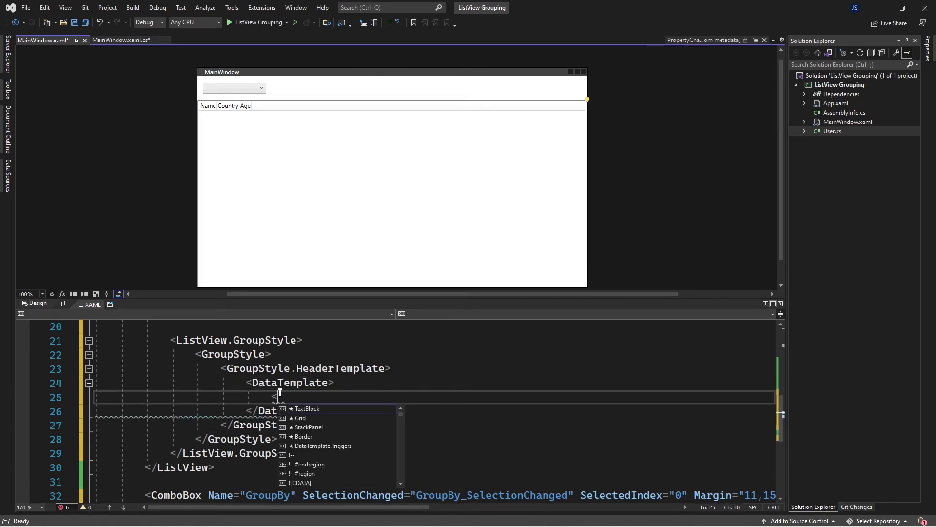
text(Label)
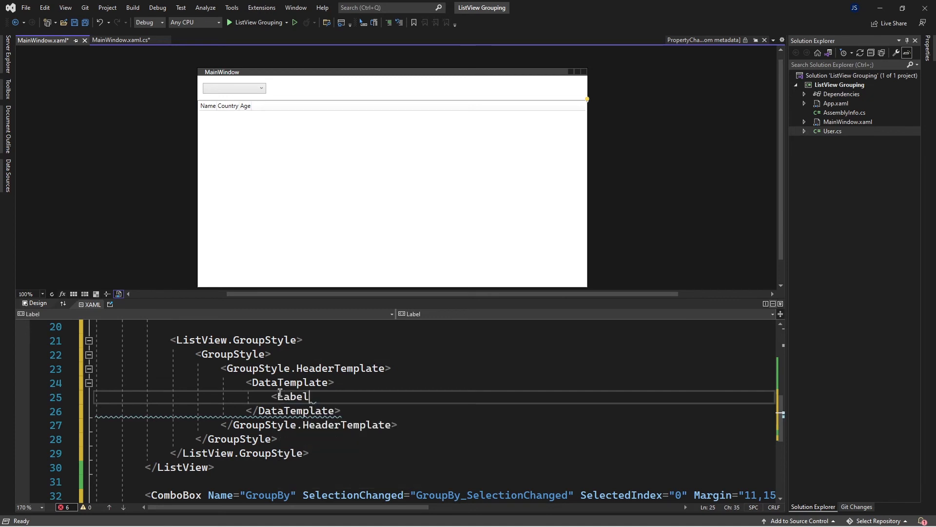
text(/>)
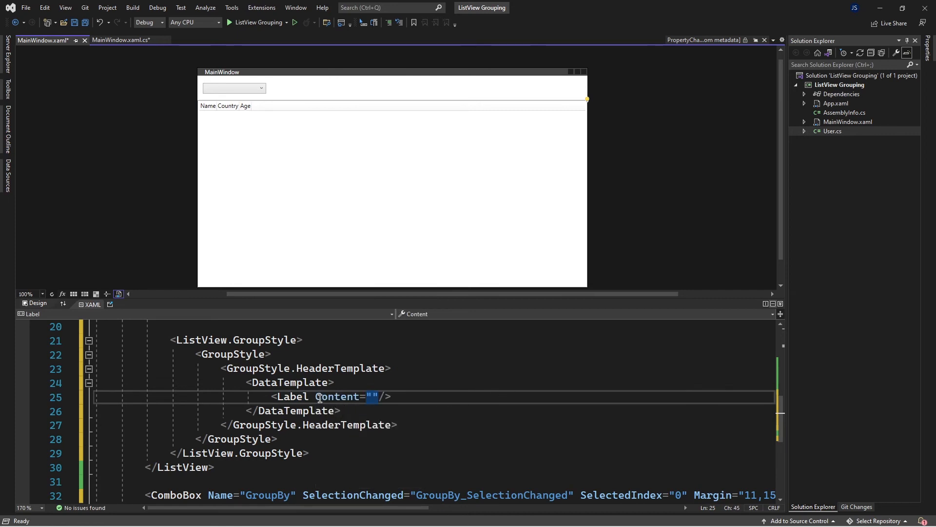
Set the Label's Content="{Binding Name}", correcting the NAme typo
text({)
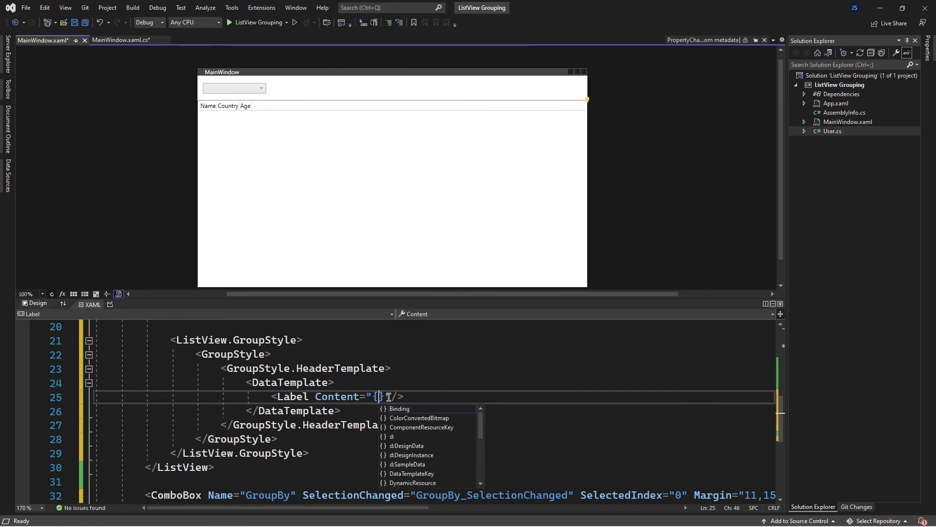
text(Binding)
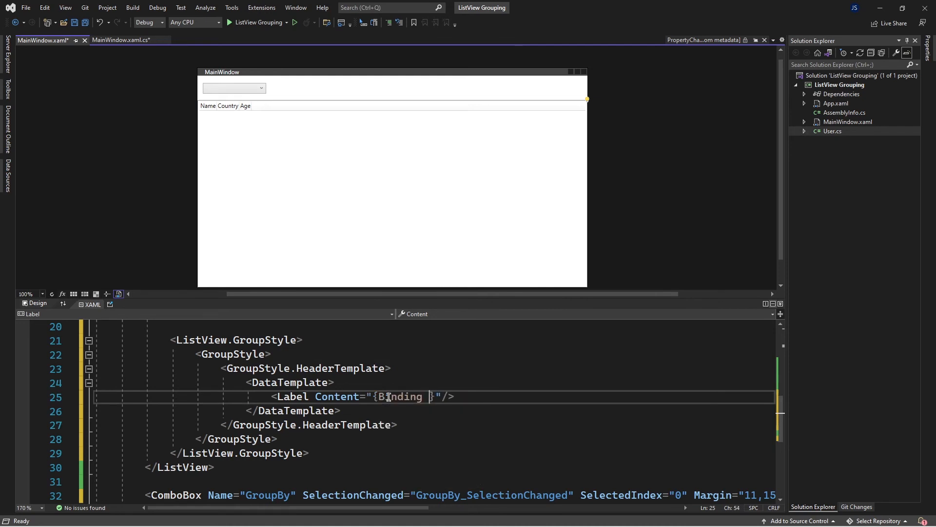
text(NAme)
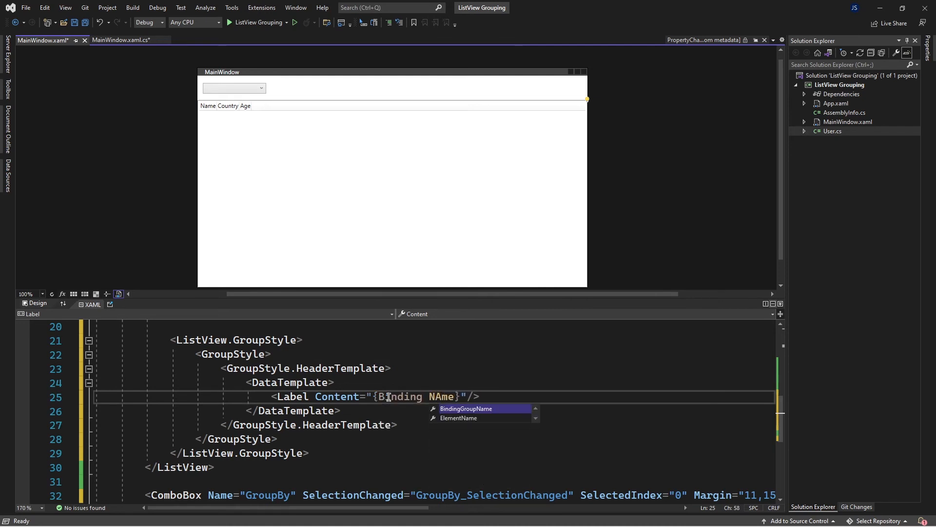
key(BackSpace)
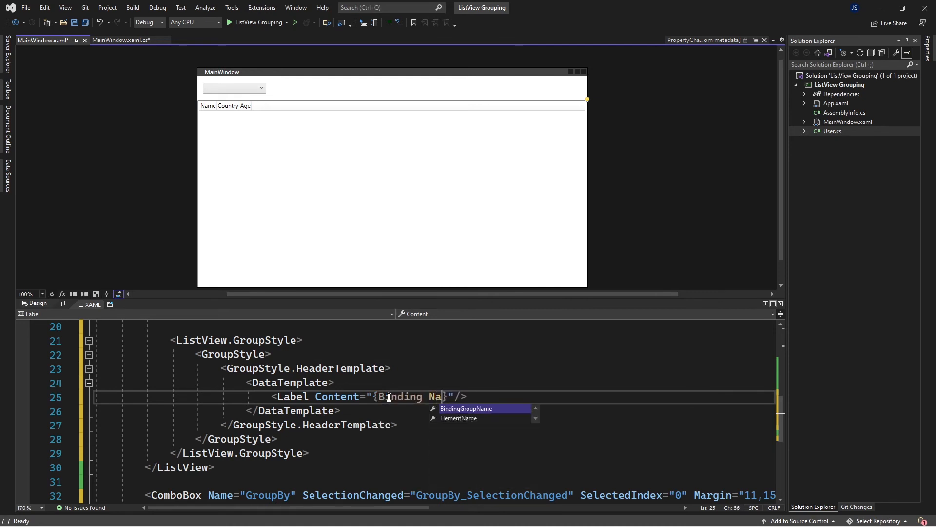
text(me})
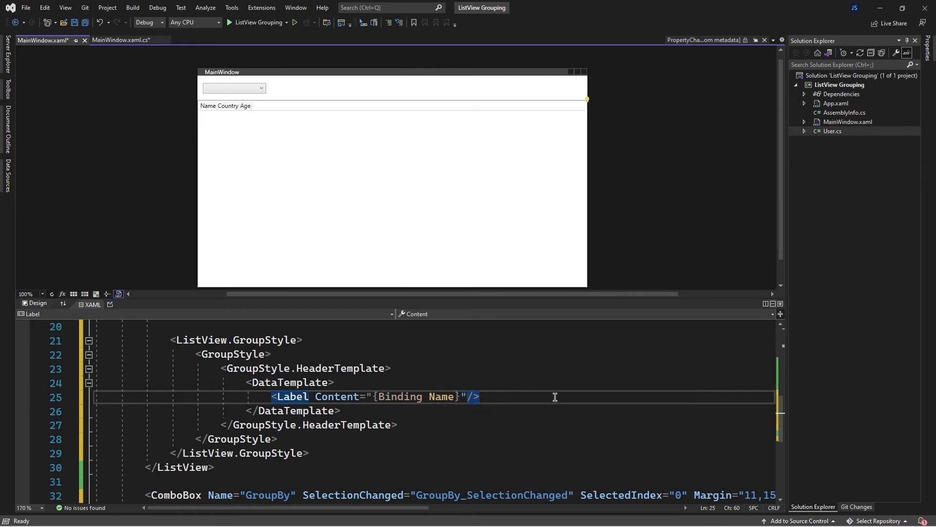
mouse_move(437, 397)
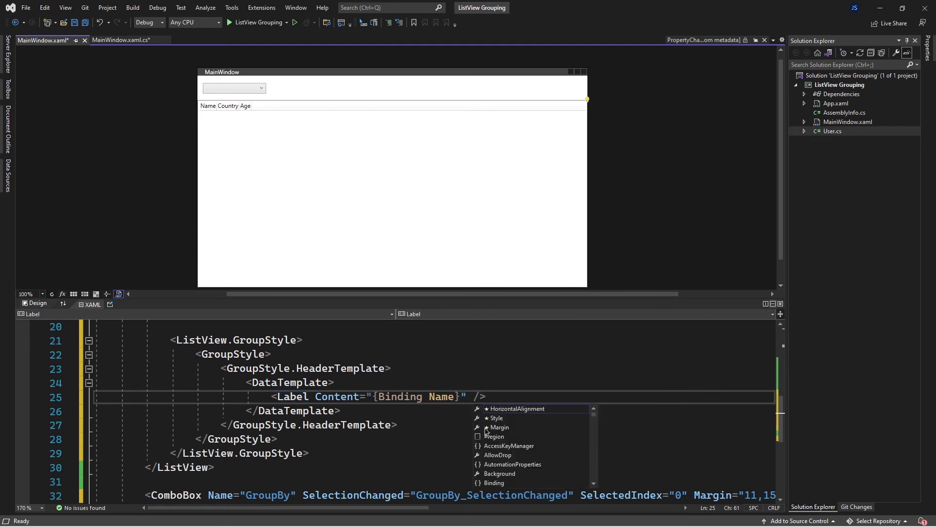
Give the header Label Background="#d0ebff"
text(Background=")
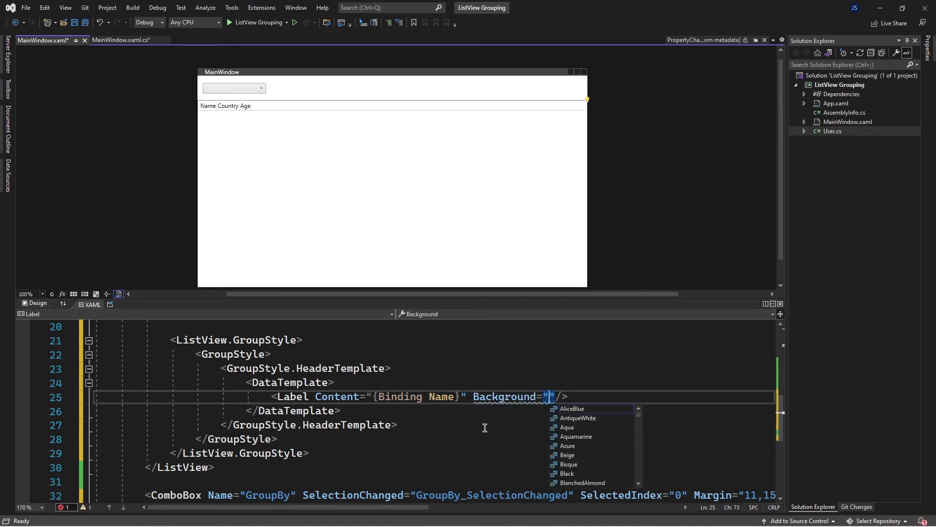
text(d0)
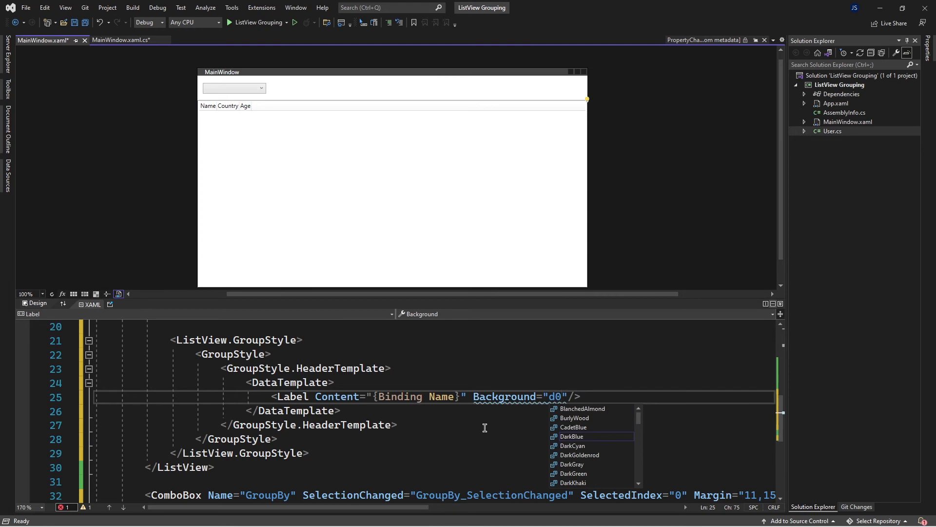
text(e)
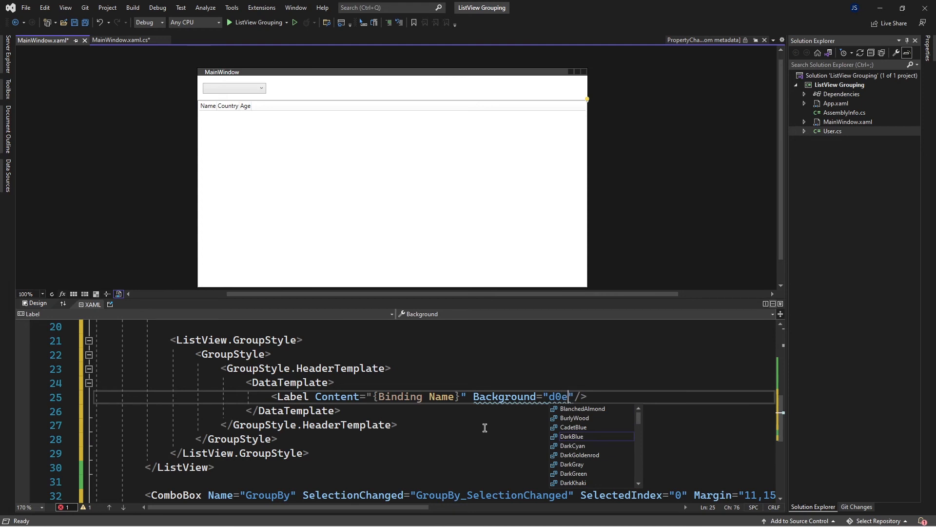
text(b)
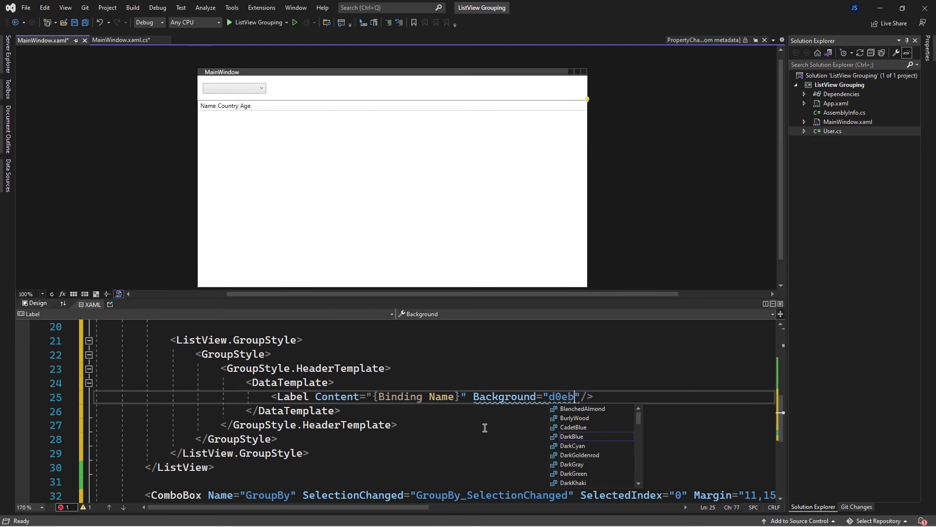
text(ff)
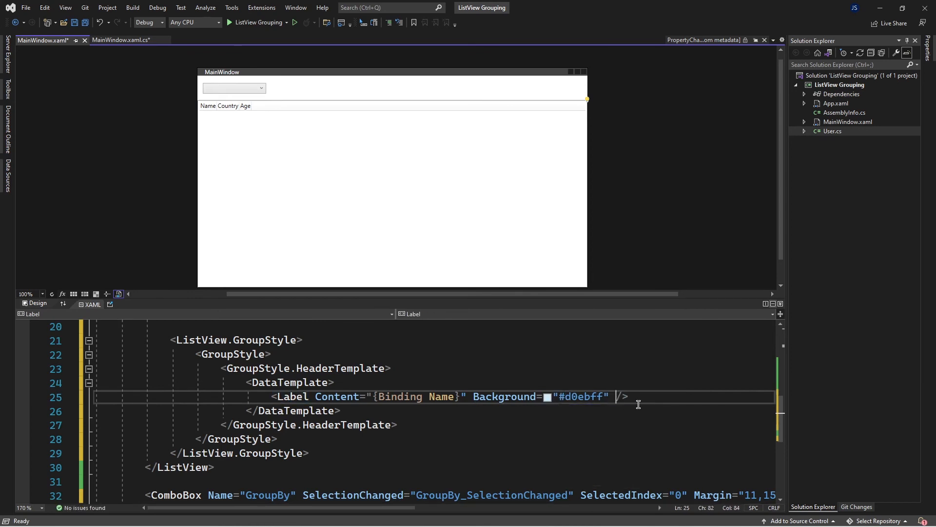
Give the header Label Foreground="#1971c2"
text(fo)
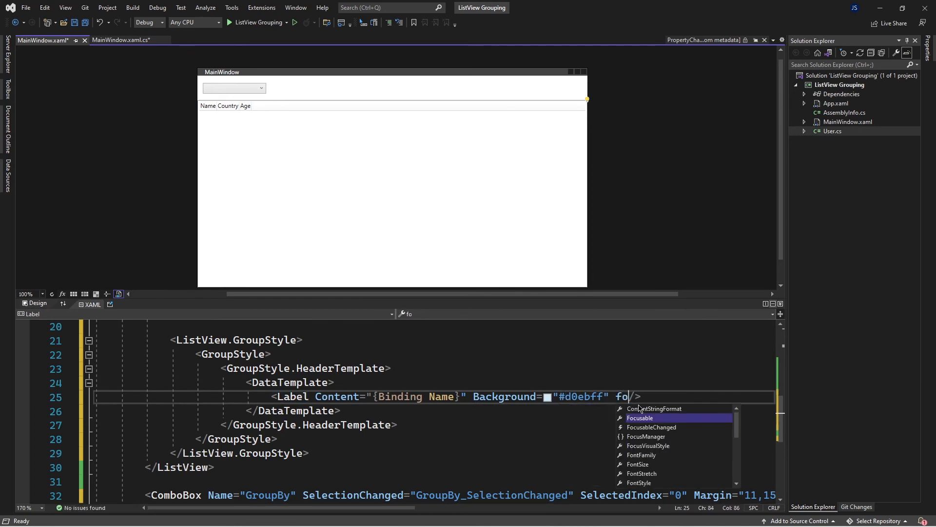
text(reground="")
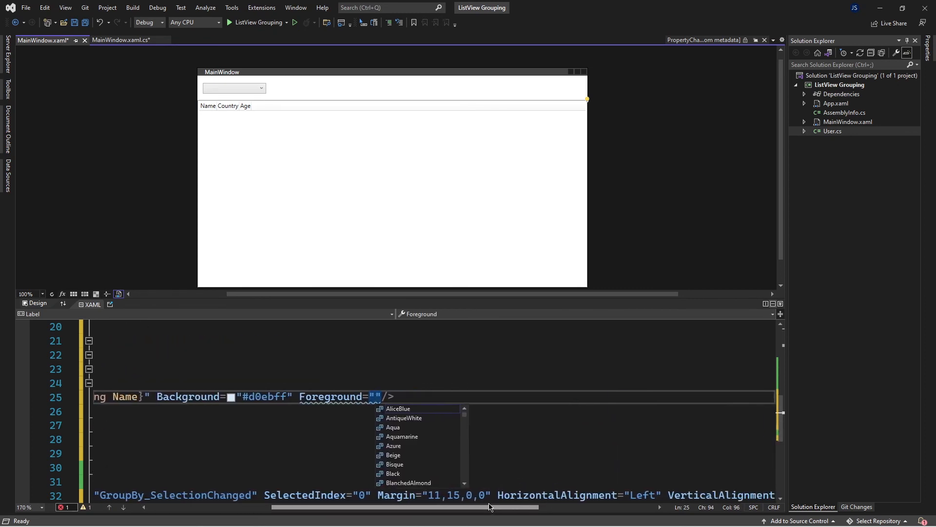
text(19)
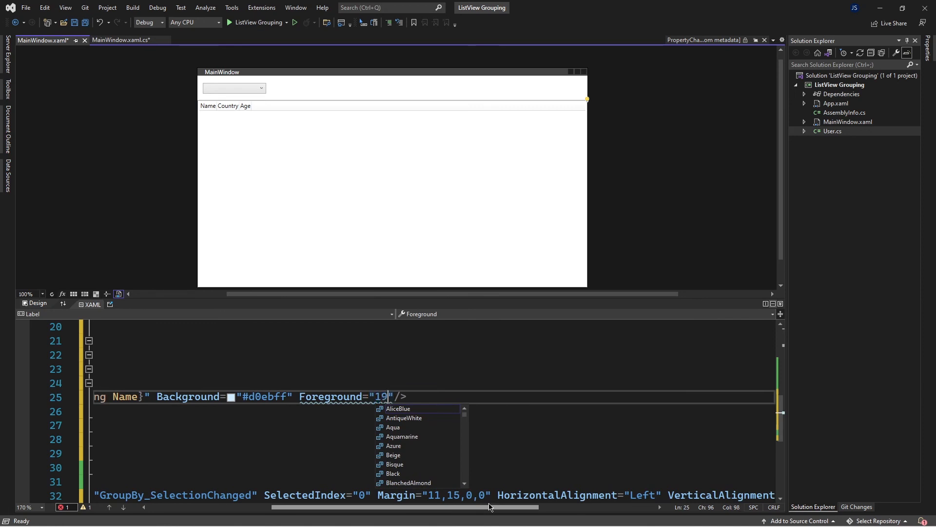
text(7)
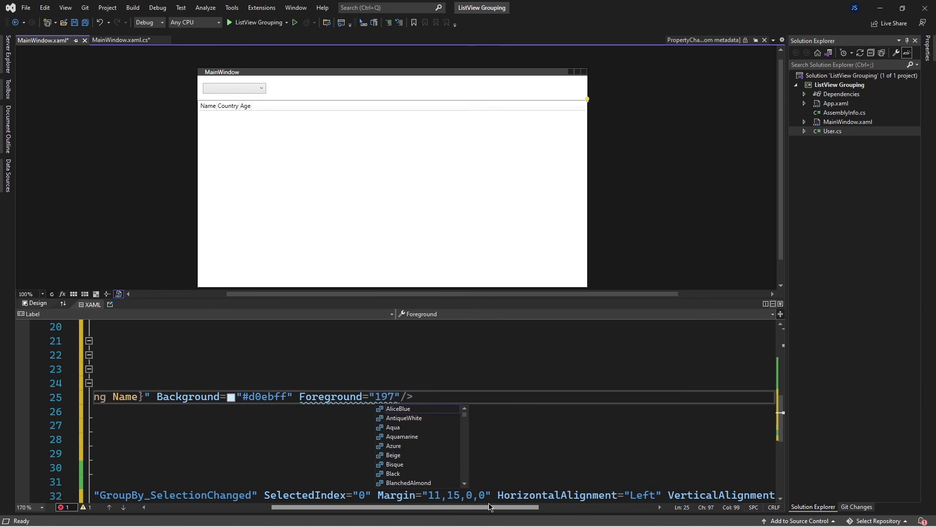
text(1c)
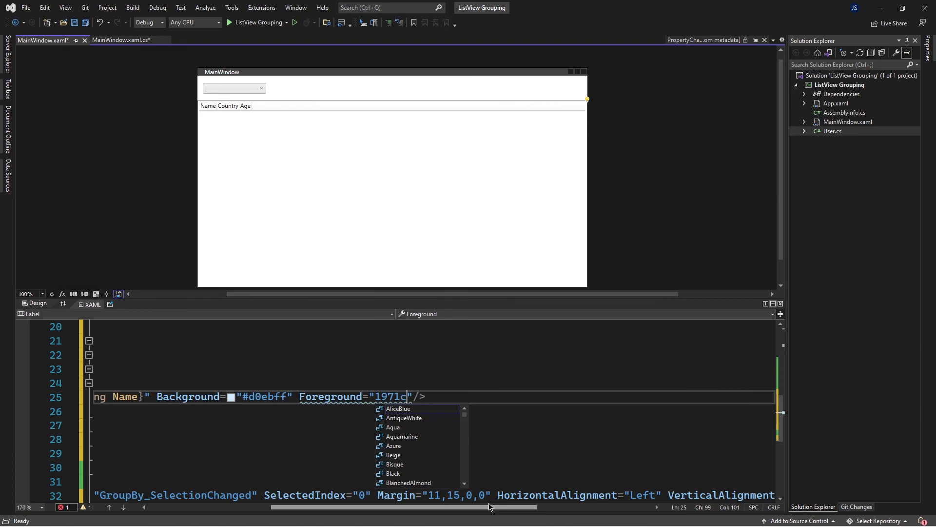
text(2)
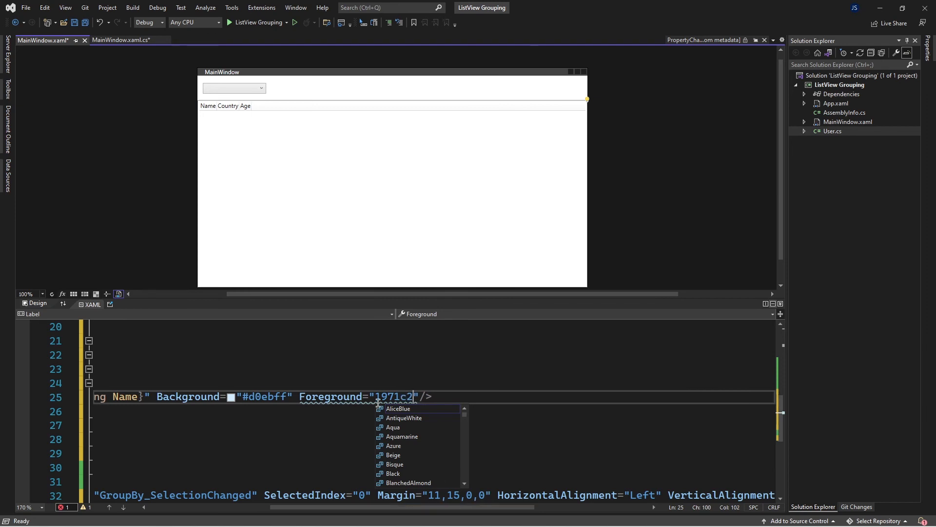
key(escape)
text(#)
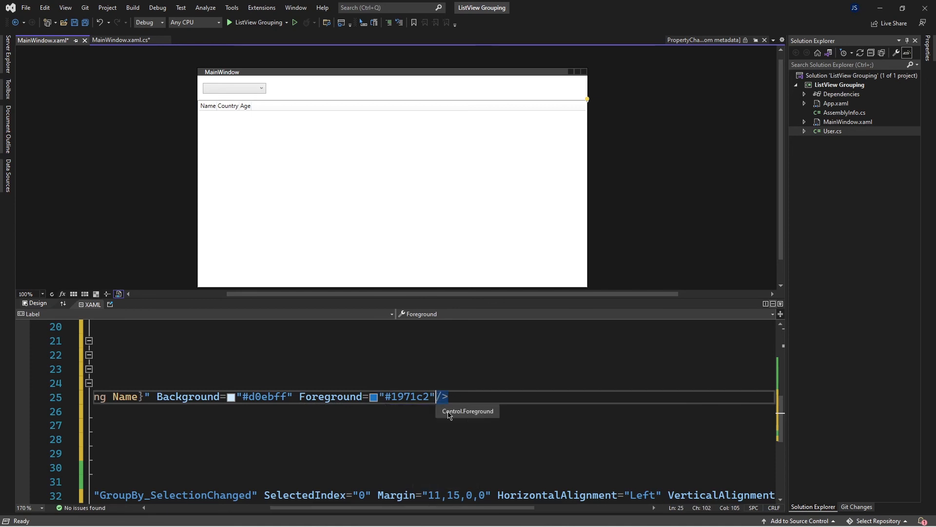
Add BorderBrush="#1971c2" and BorderThickness="1" to the header Label, correcting the initial 0 to 1
text(br)
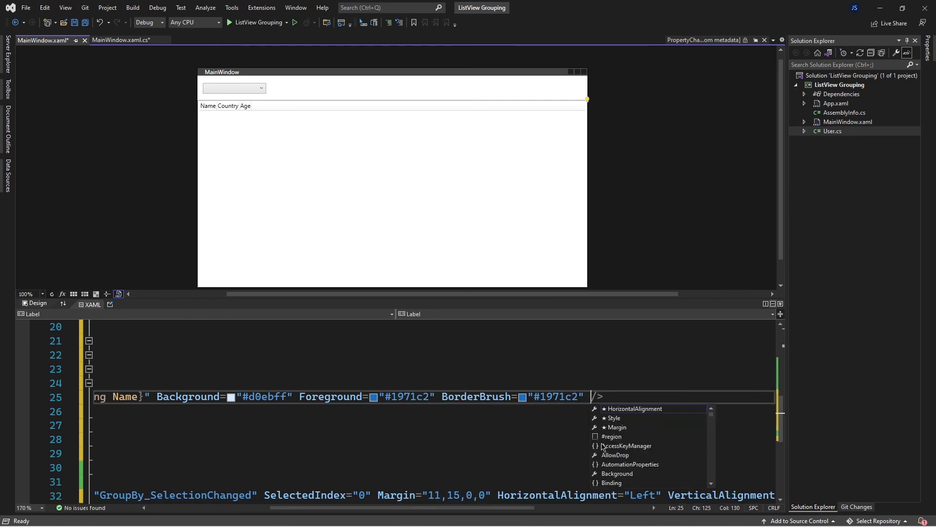
text(br)
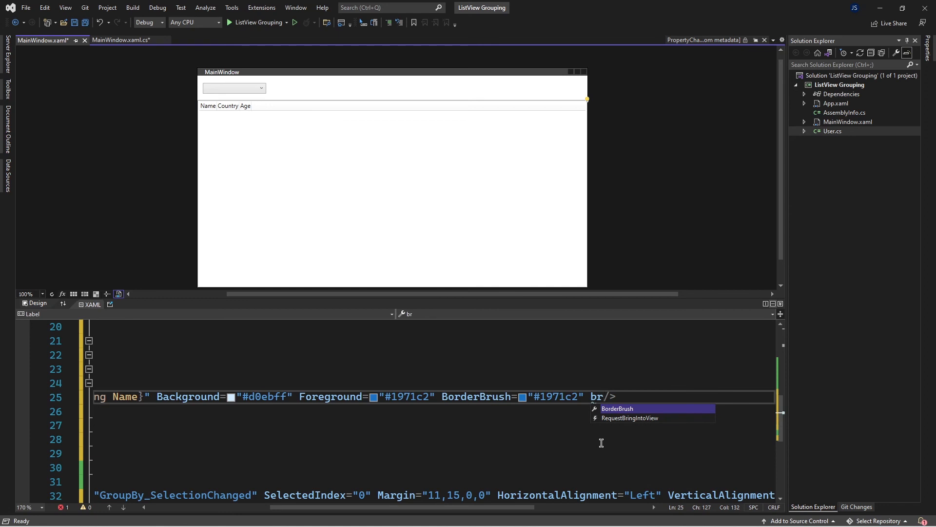
text(o)
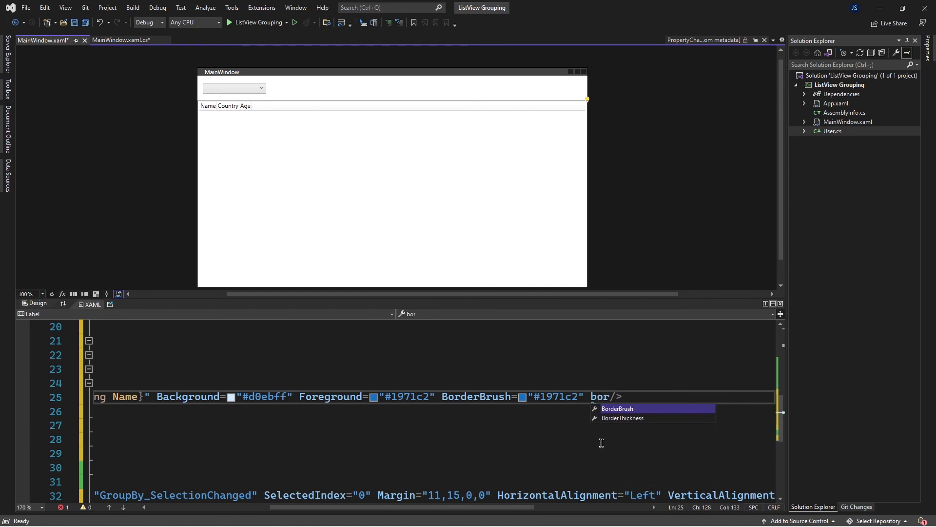
text(BorderThickness="")
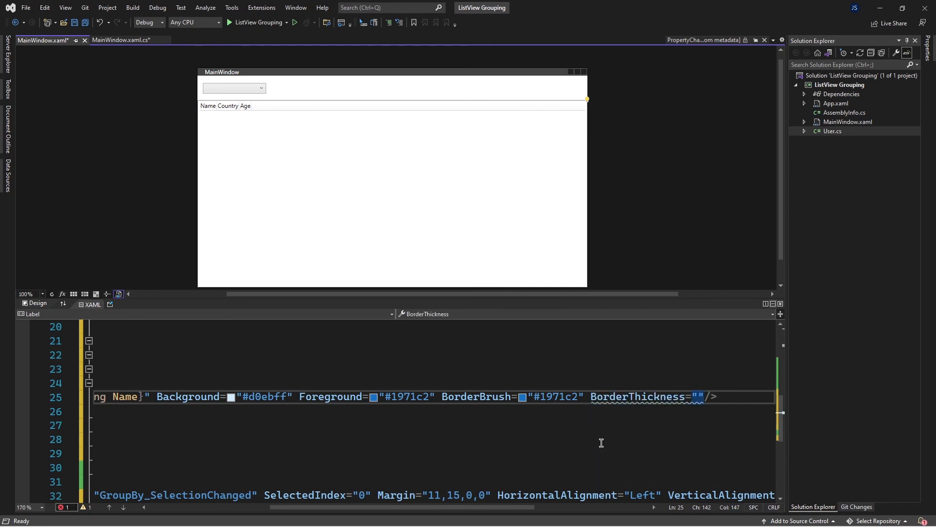
text(0)
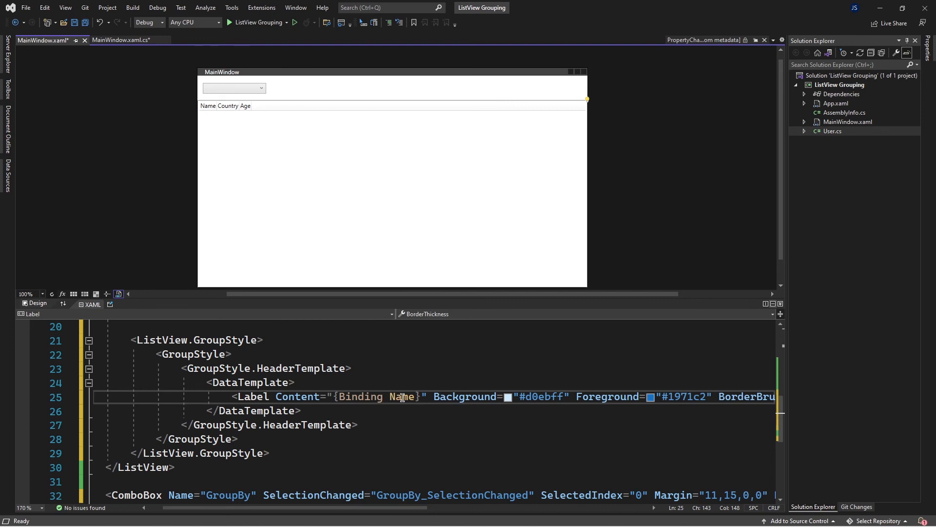
mouse_move(424, 440)
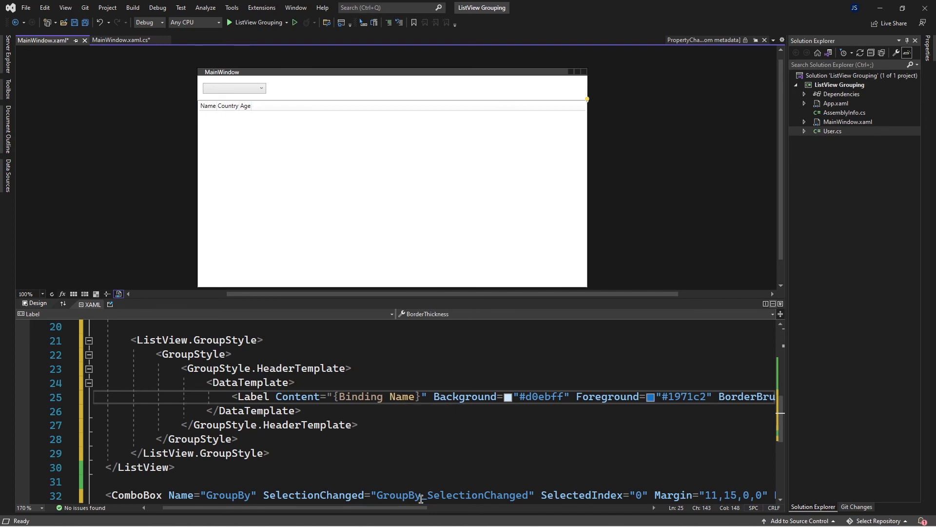
scroll(right, 3)
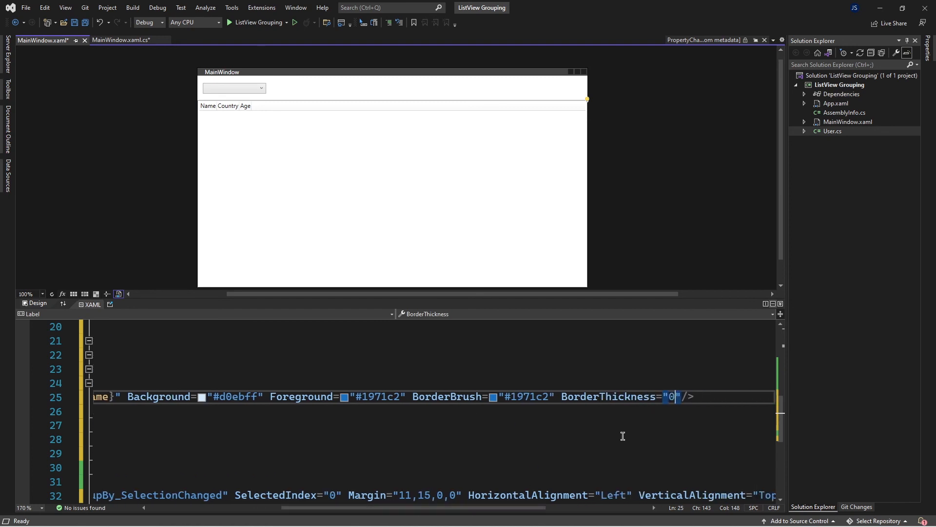
key(Backspace)
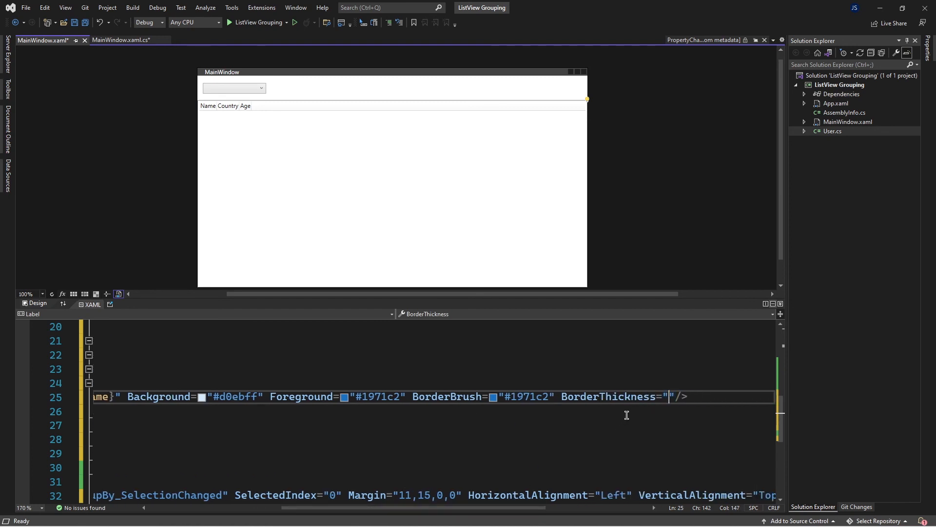
text(1)
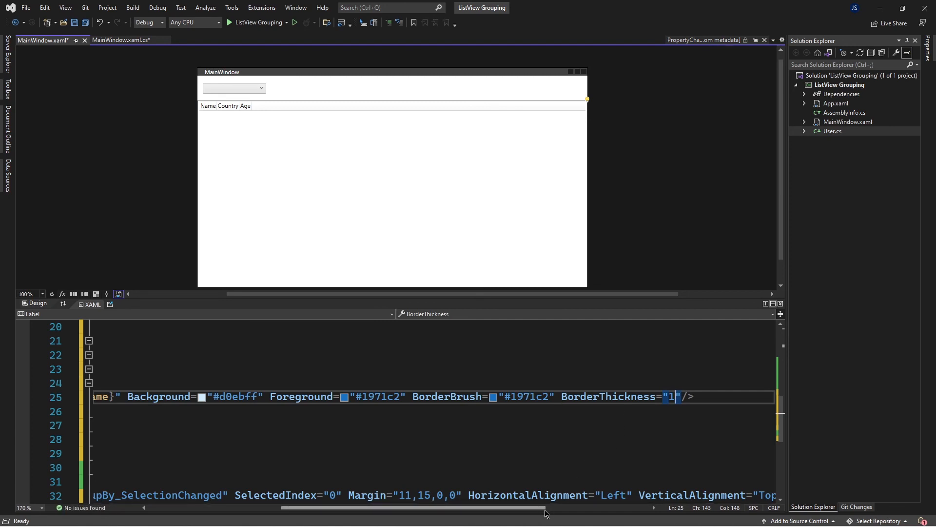
scroll(left, 3)
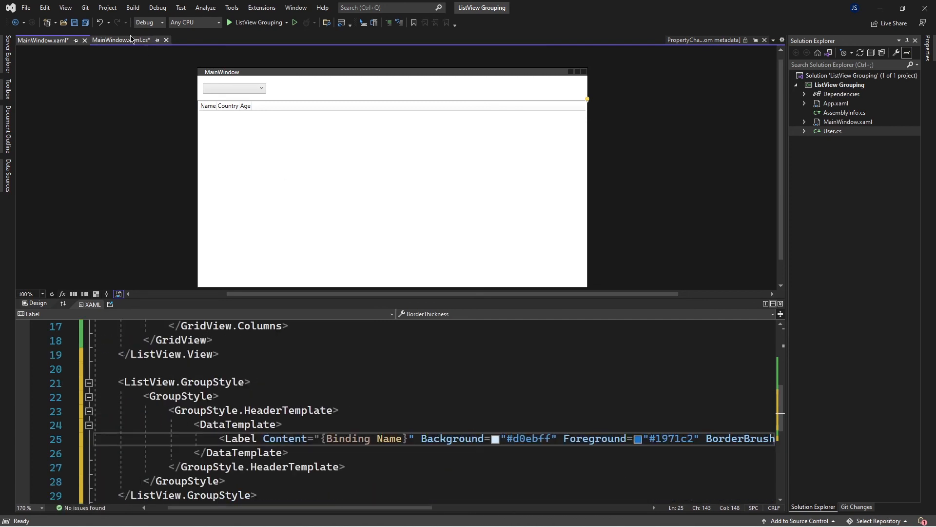
Switch to MainWindow.xaml.cs to review the constructor, GroupList() and SelectionChanged handler
click(119, 40)
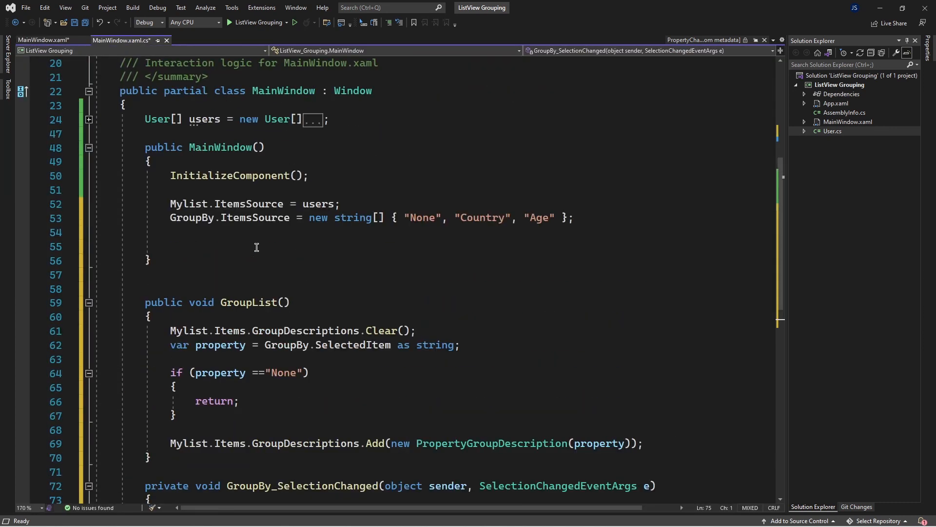
mouse_move(299, 33)
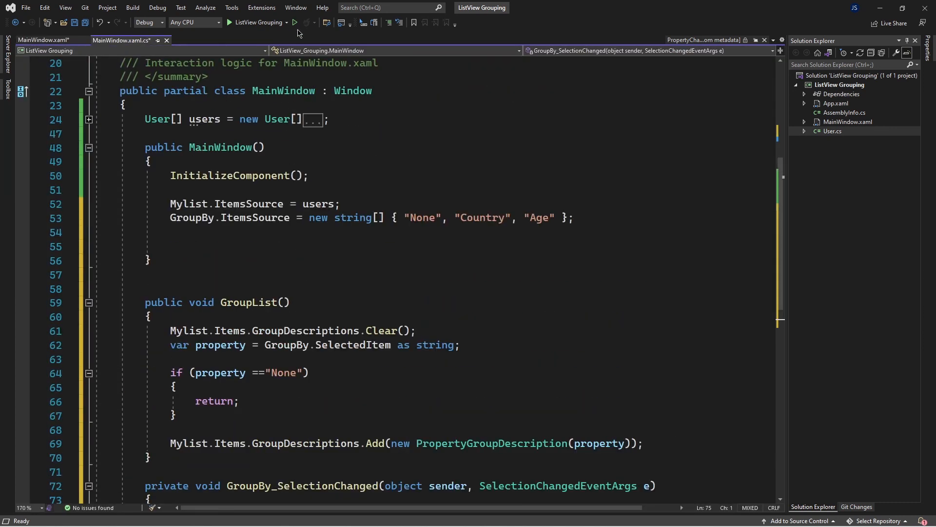
mouse_move(295, 23)
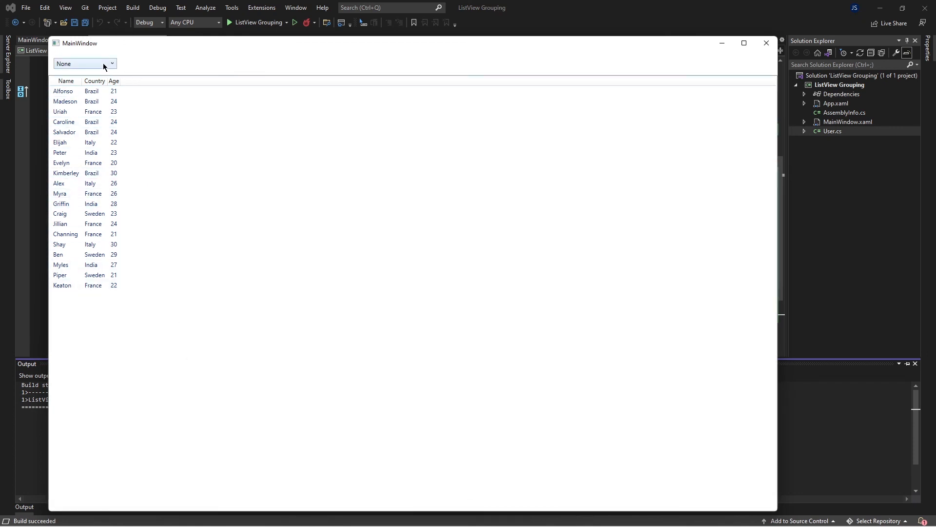
Choose Country in the running app's ComboBox, then Age, to regroup the user list
click(81, 65)
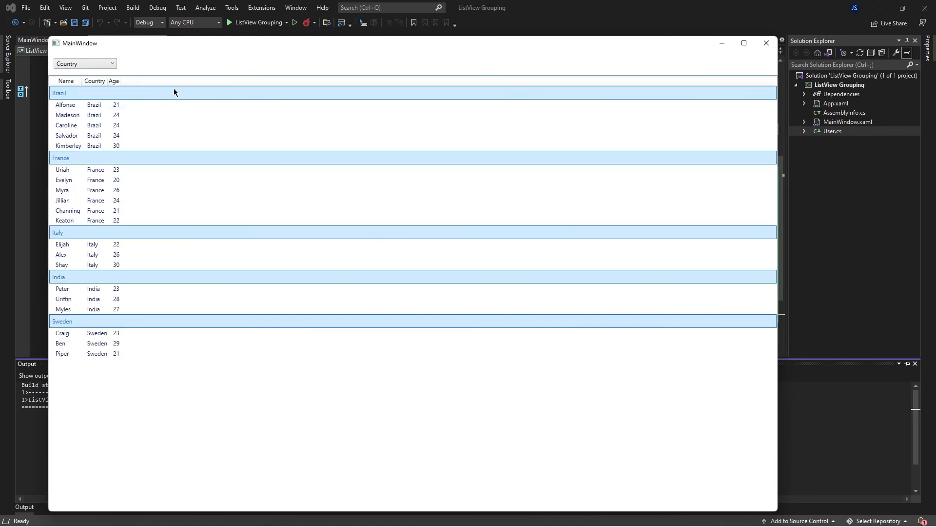
mouse_move(137, 108)
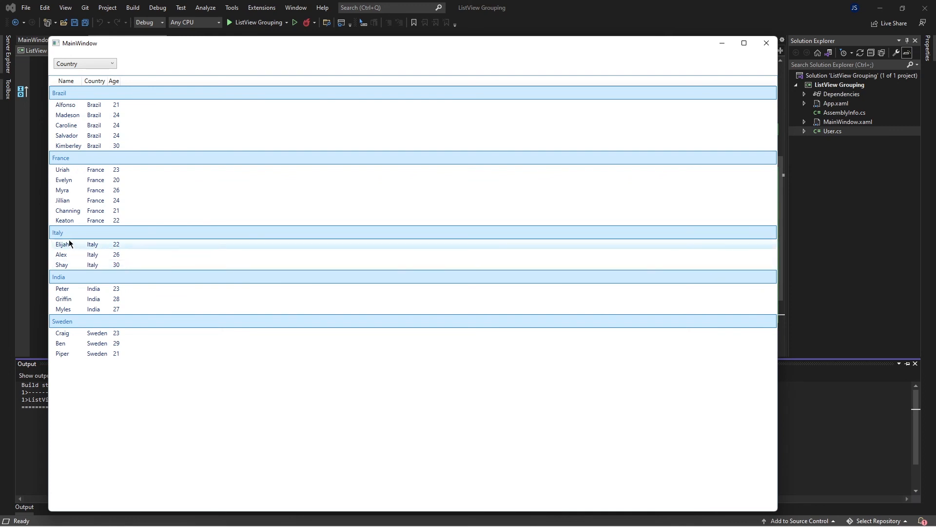
mouse_move(86, 329)
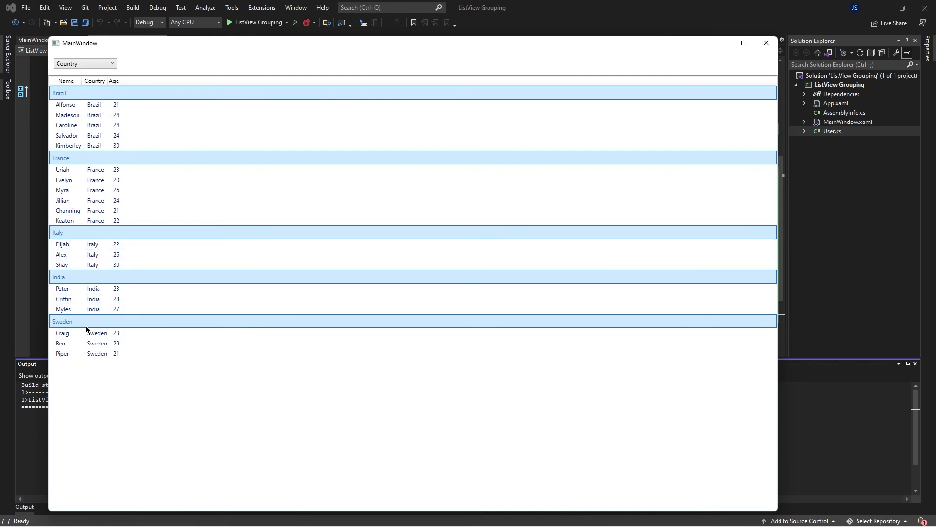
click(84, 63)
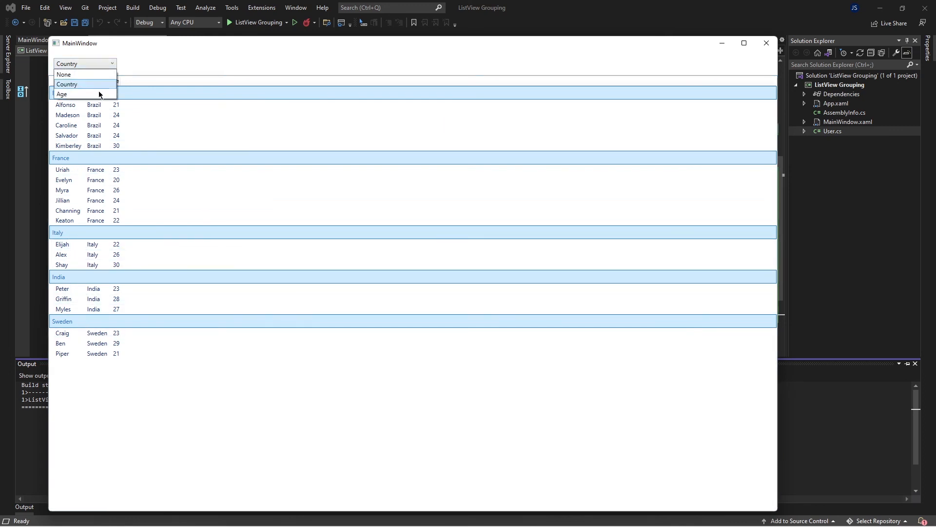
click(61, 94)
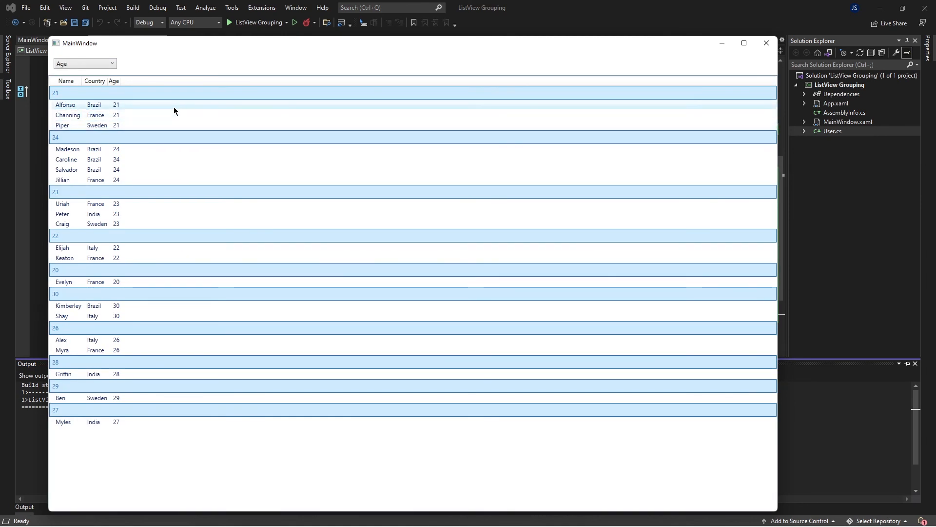
mouse_move(161, 162)
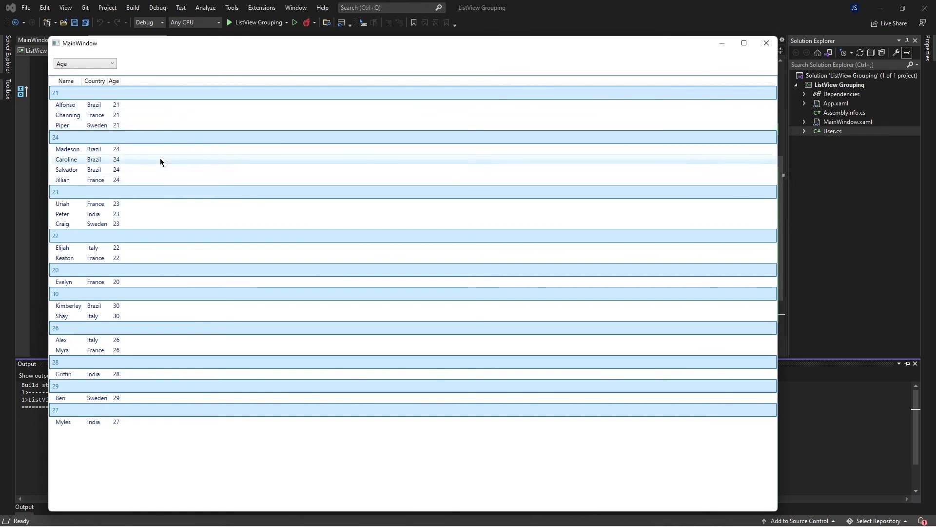